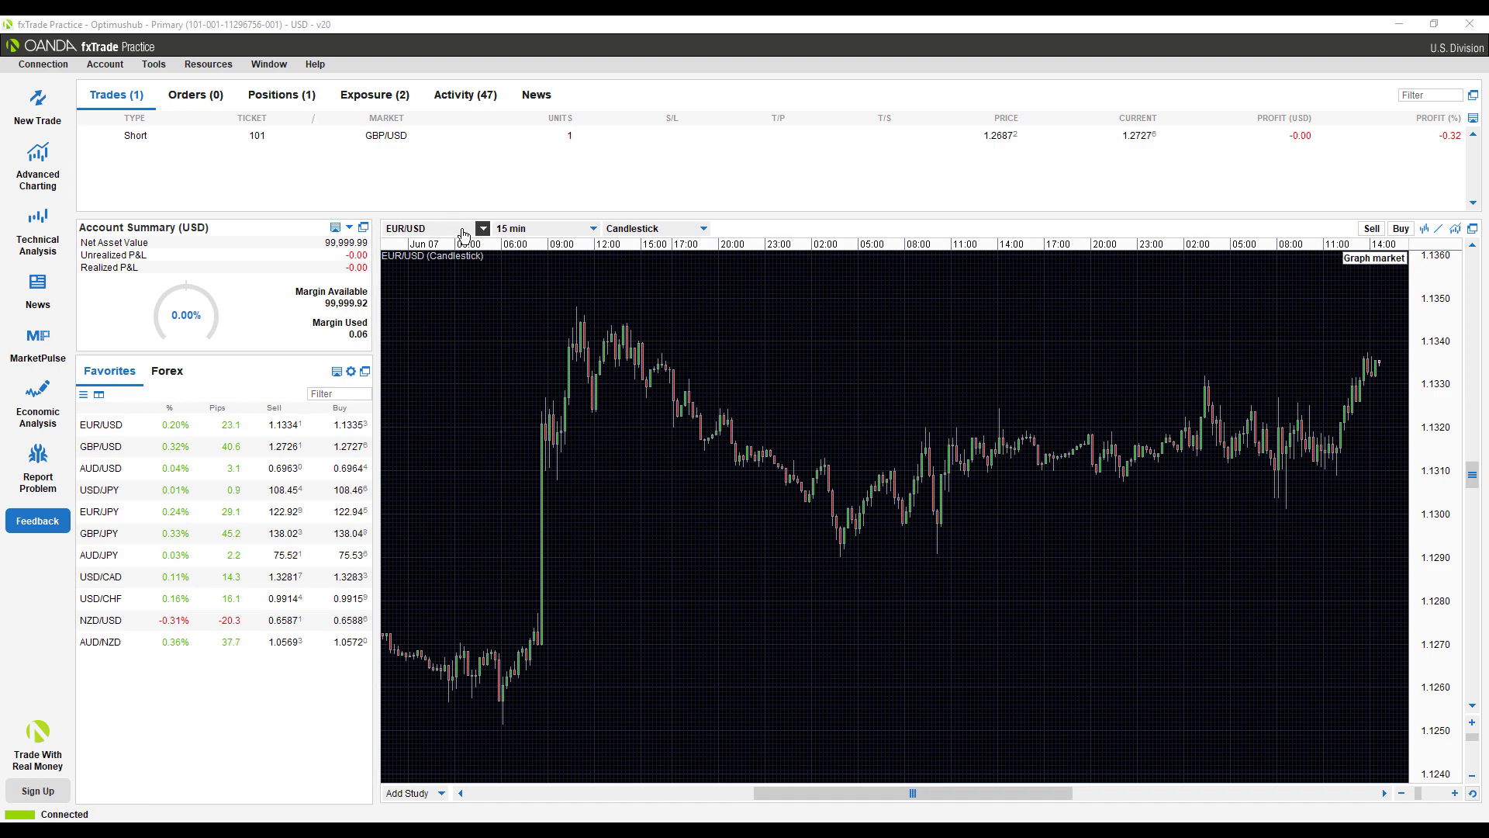
{"action": "mouse_move", "coordinate": [1357, 384]}
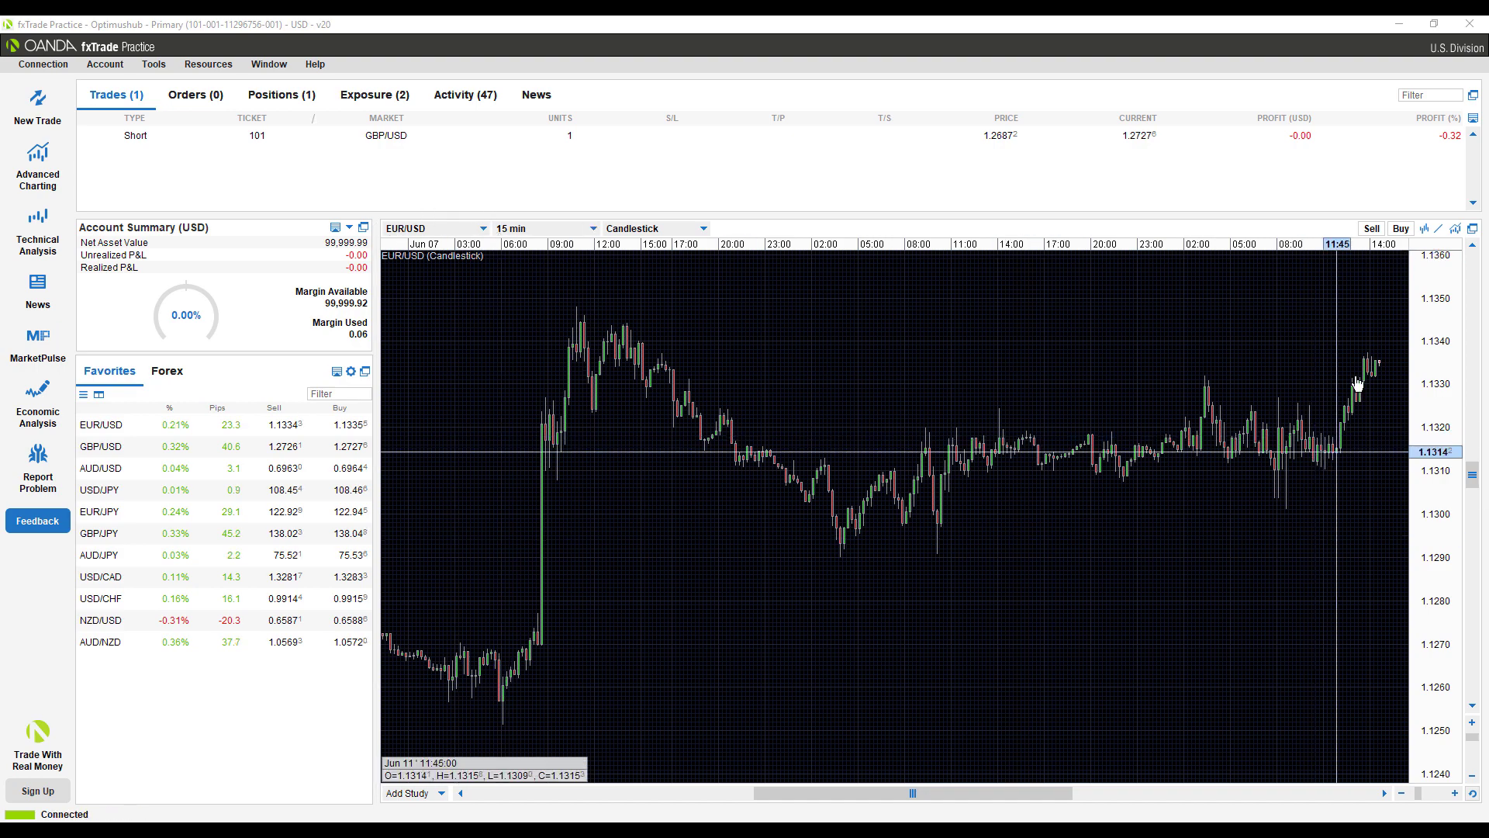
{"action": "mouse_move", "coordinate": [952, 406]}
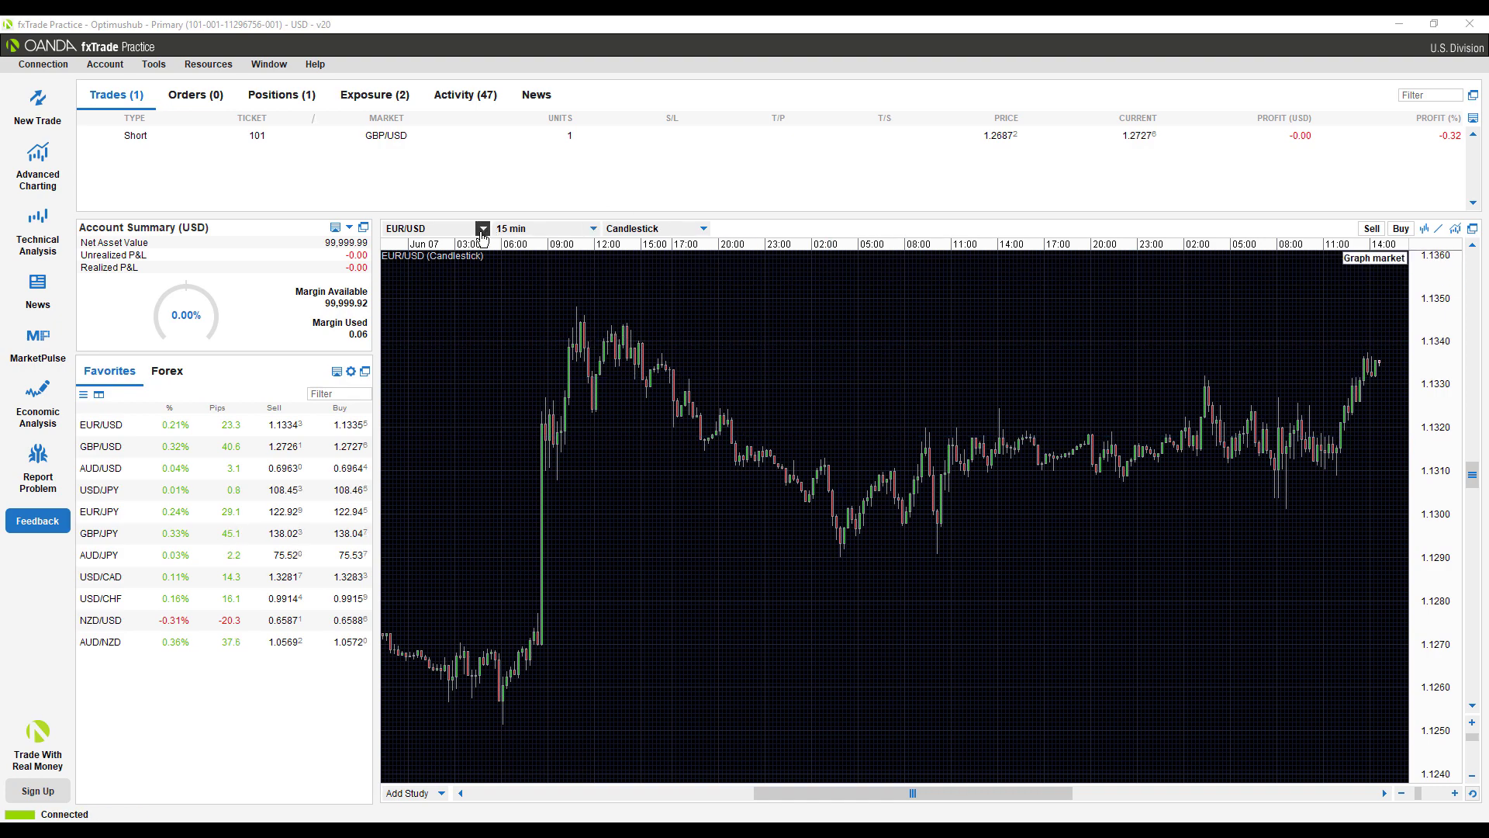
Bring up the instrument list of currency pairs above the EUR/USD 15-minute chart
{"action": "left_click", "coordinate": [482, 228]}
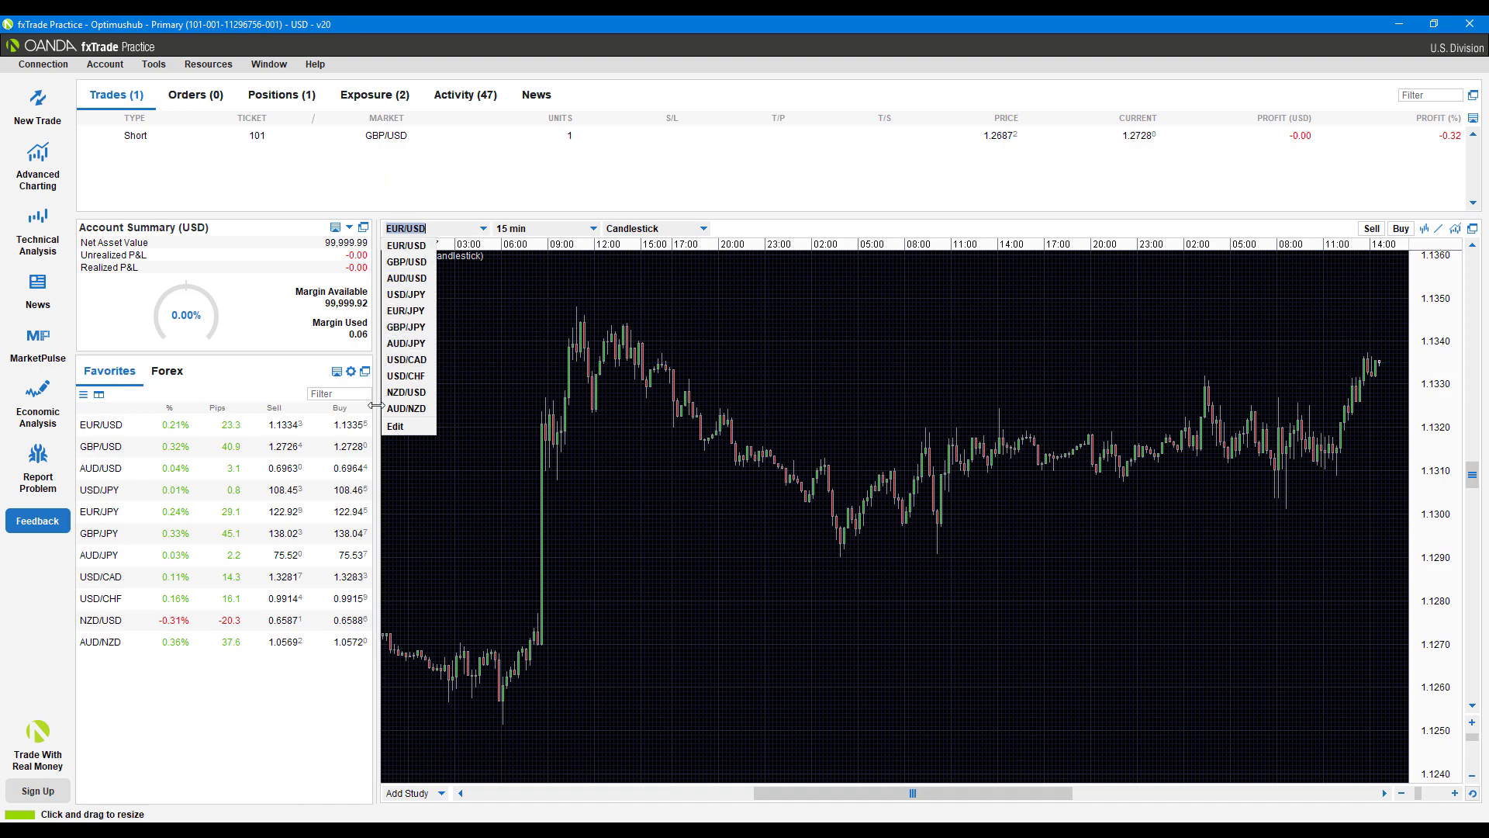
Add NZD/JPY to the rates list via Edit and the Rates tab of User Preferences
{"action": "left_click", "coordinate": [395, 425]}
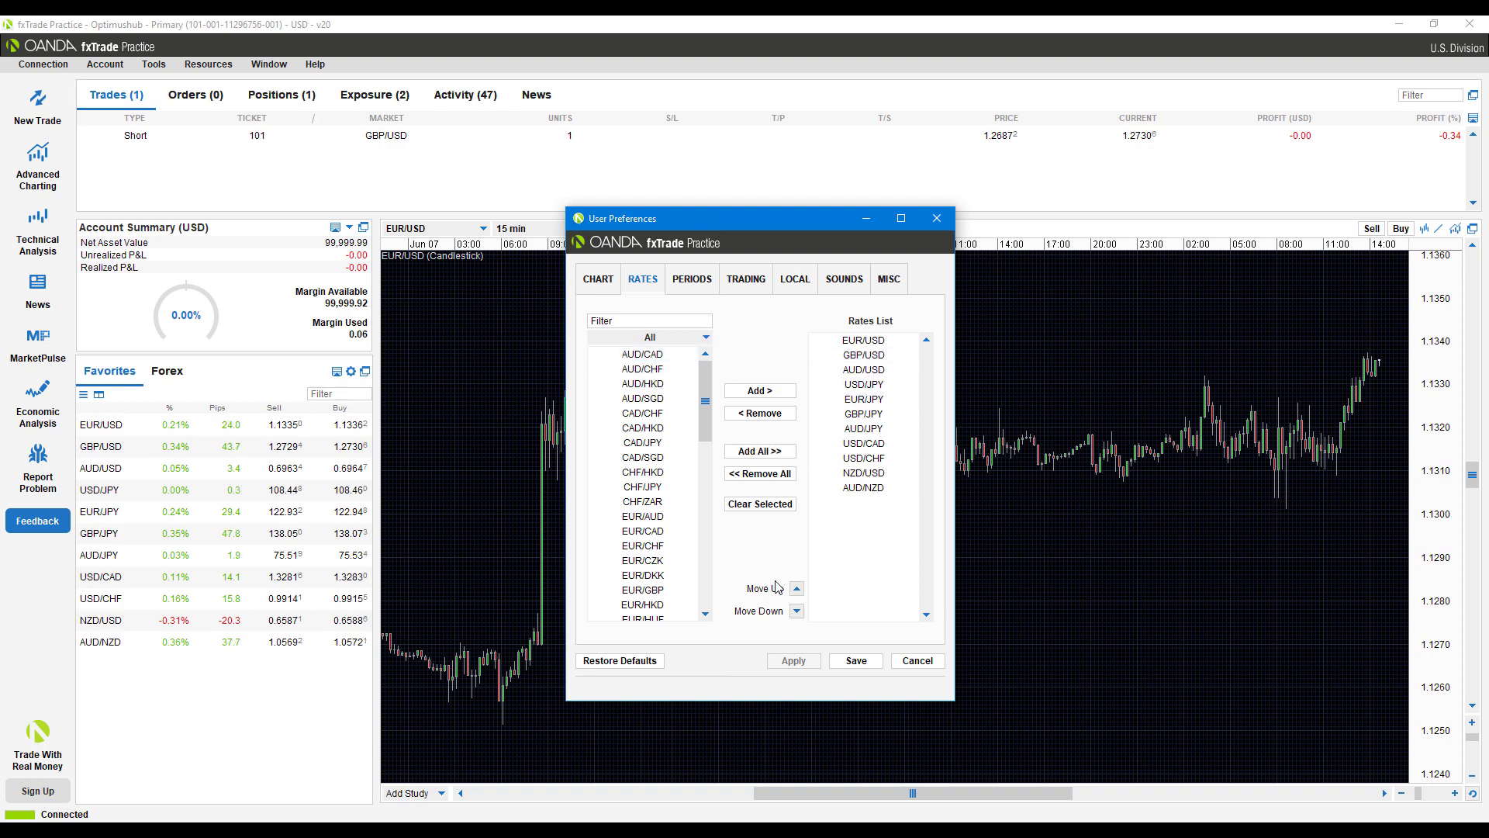
{"action": "left_click", "coordinate": [642, 545]}
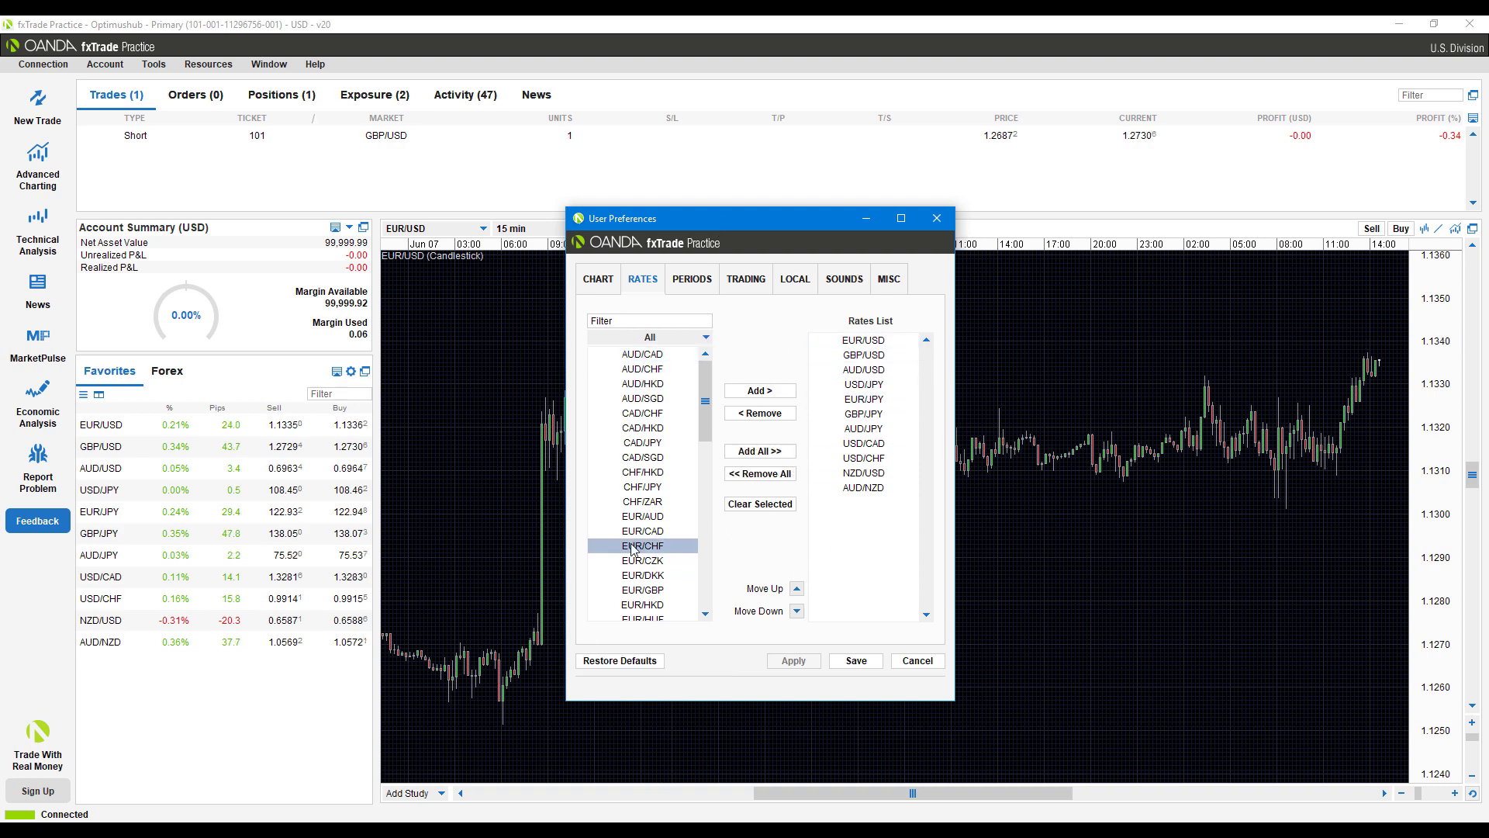
{"action": "scroll", "scroll_direction": "down", "scroll_amount": 3}
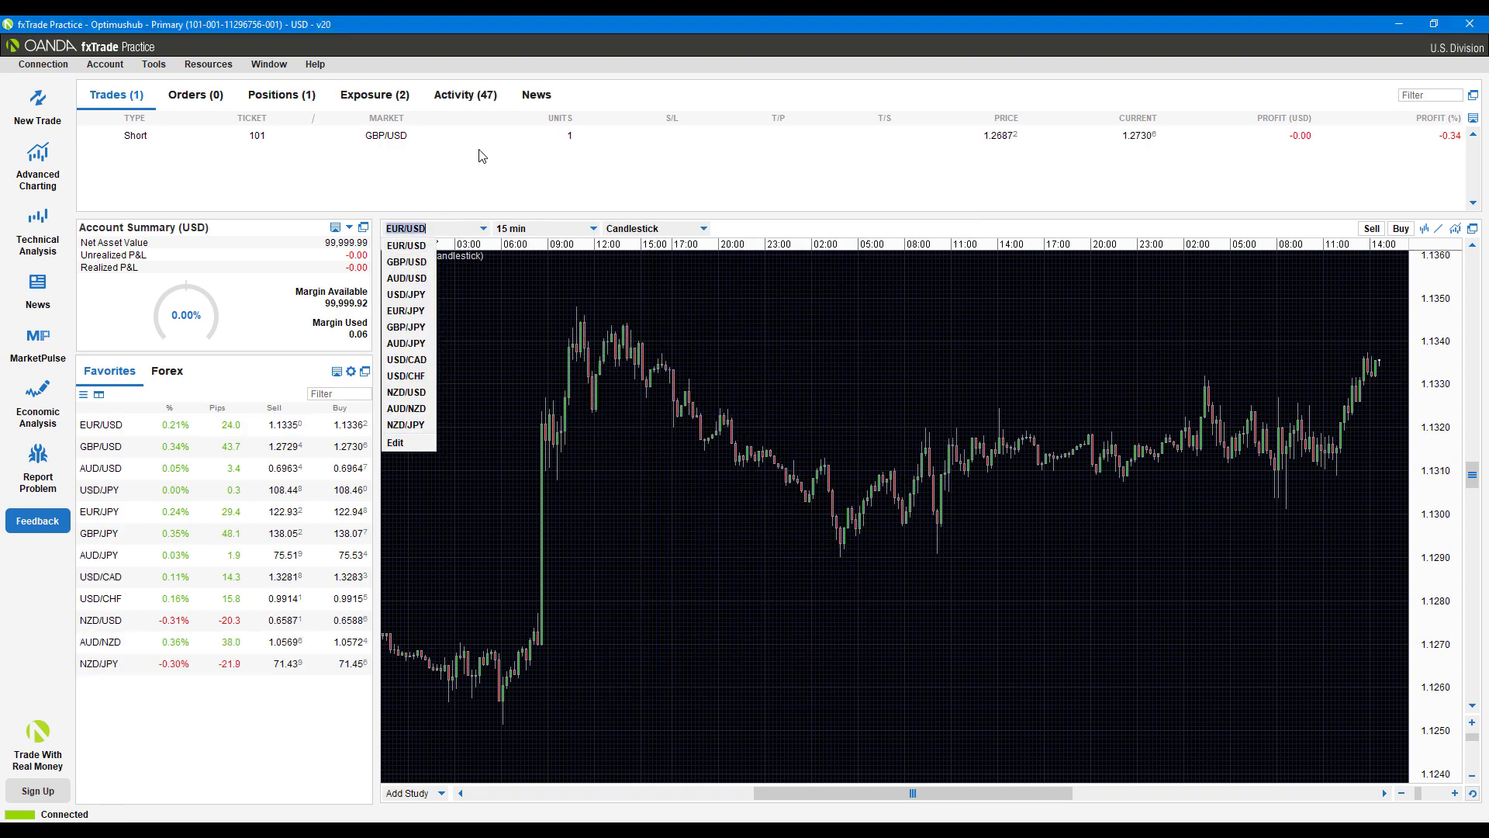
Review the graph type choices, leaving the EUR/USD chart as candlesticks
{"action": "left_click", "coordinate": [541, 228]}
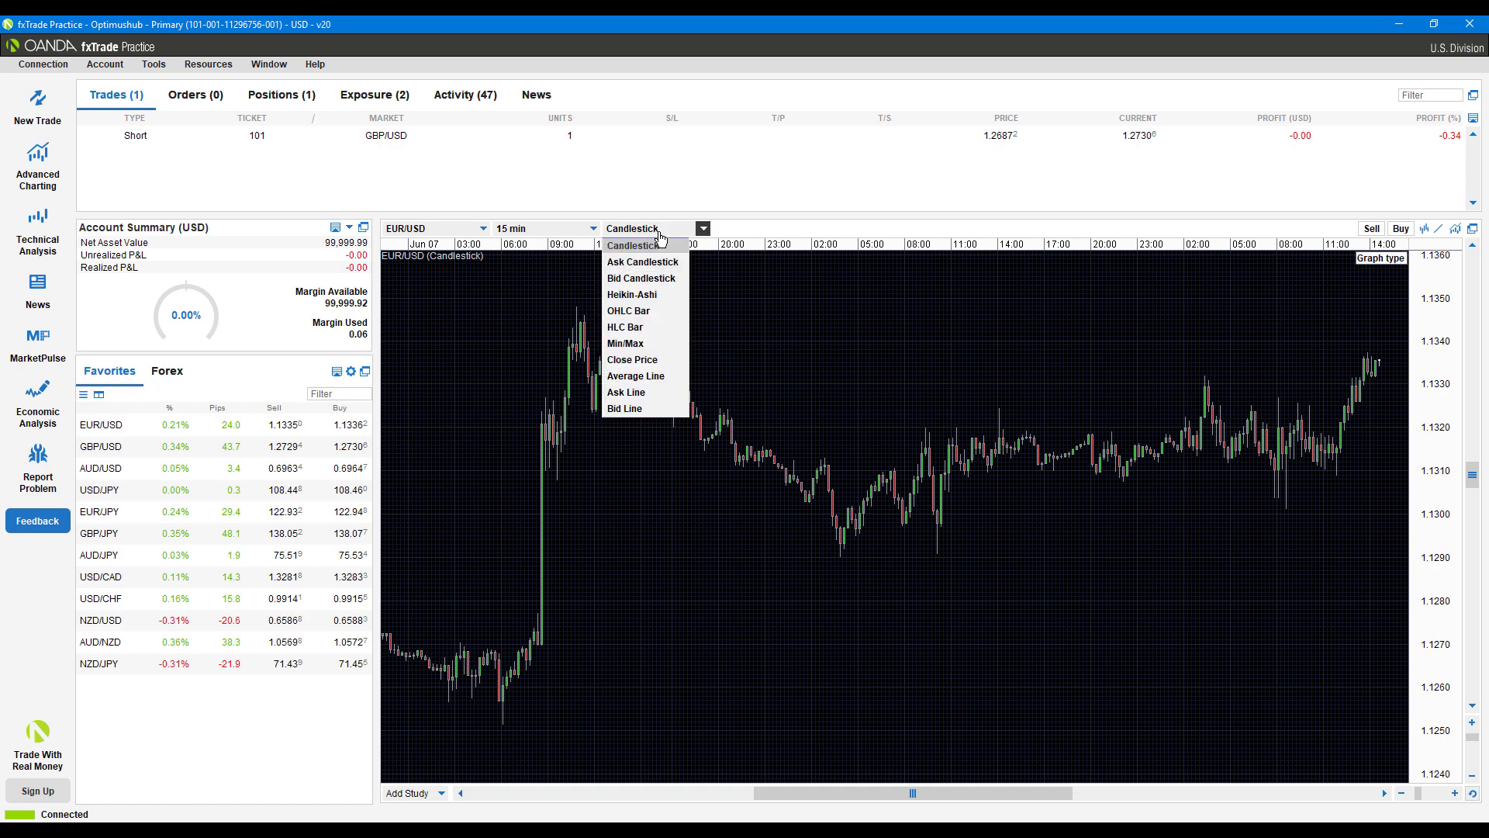
{"action": "mouse_move", "coordinate": [625, 343]}
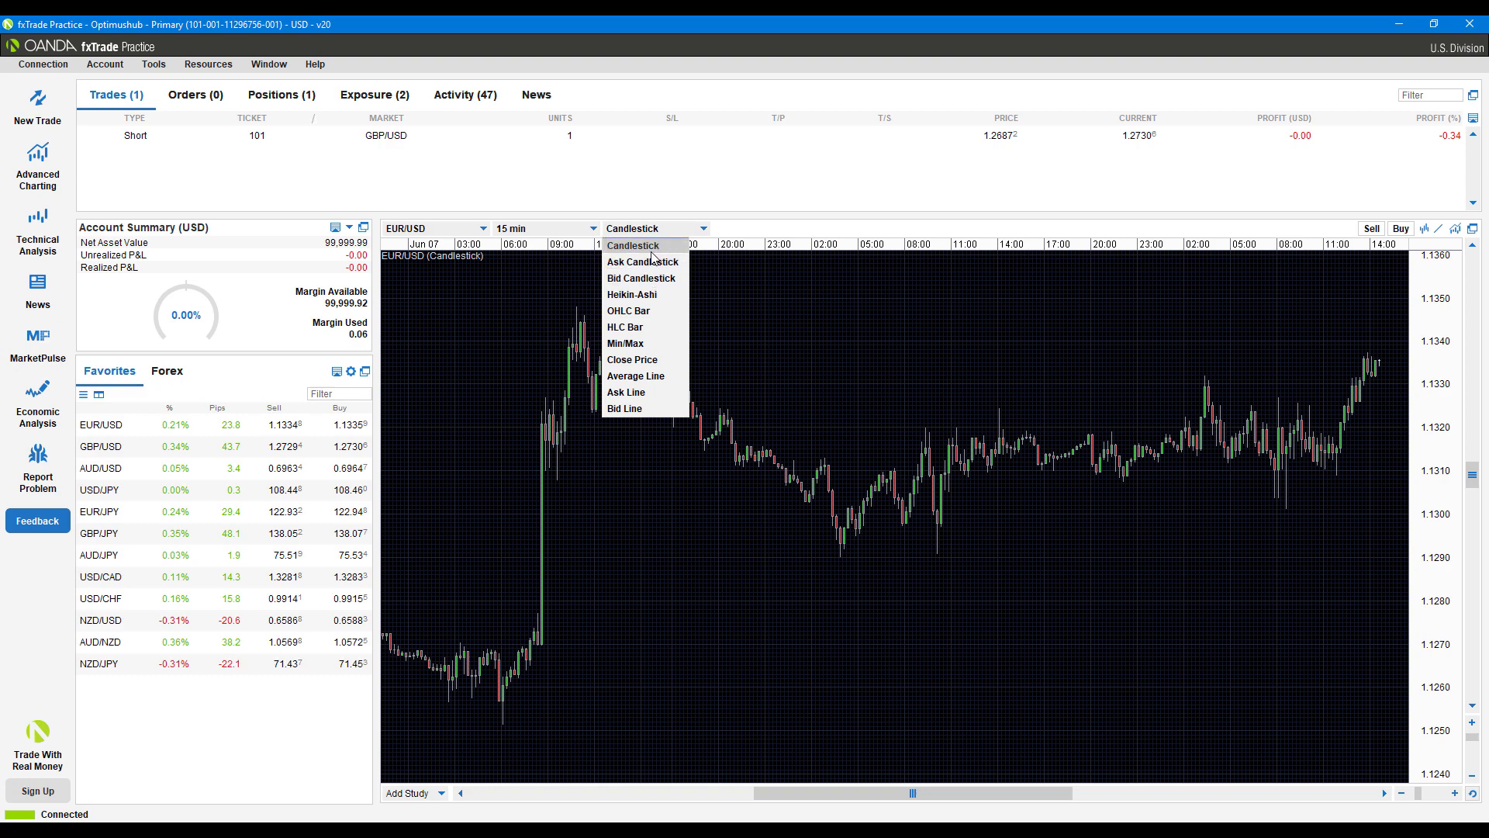
{"action": "mouse_move", "coordinate": [642, 260]}
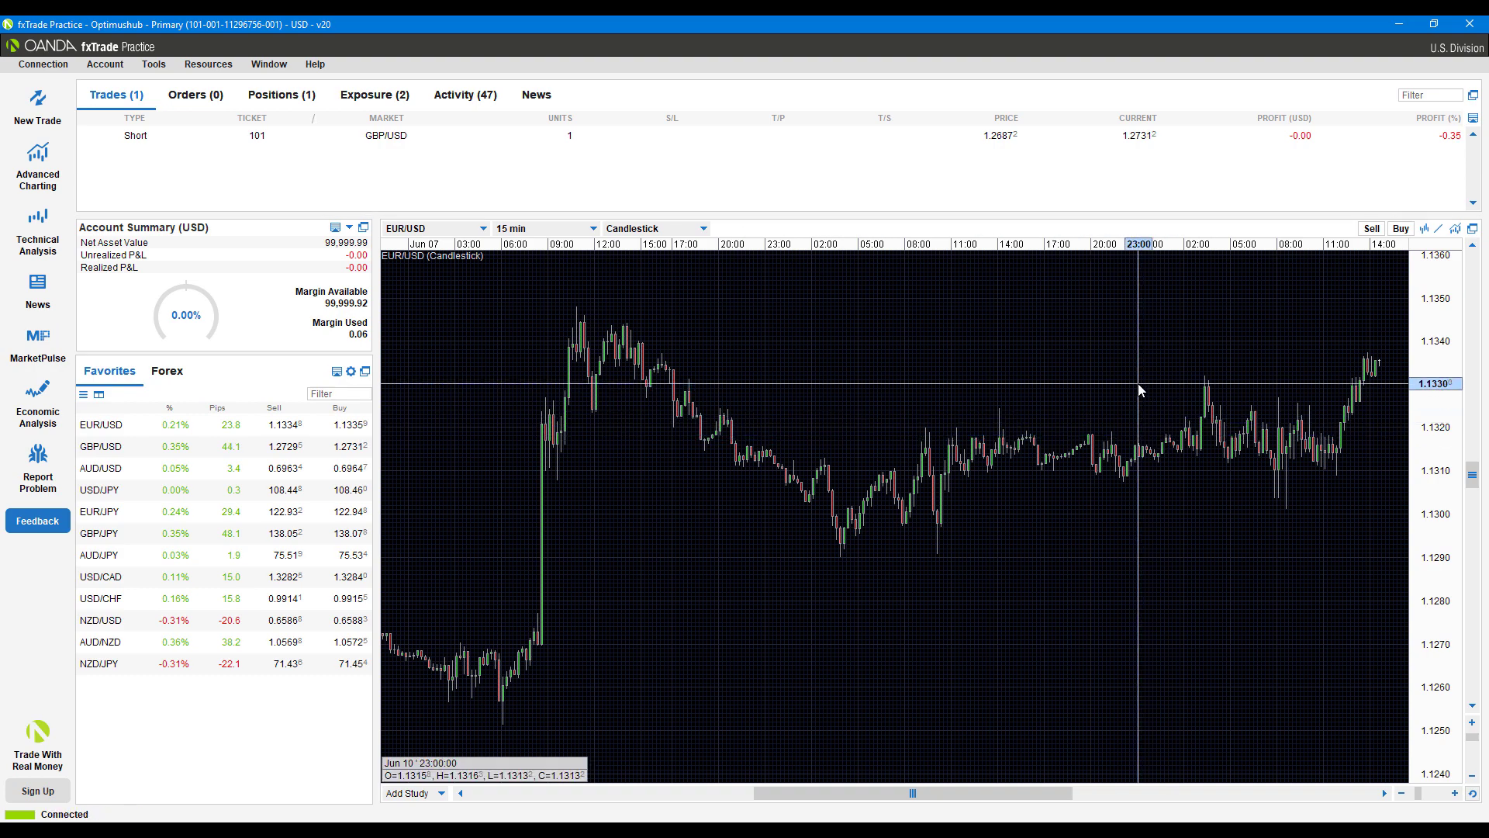
{"action": "right_click", "coordinate": [1140, 391]}
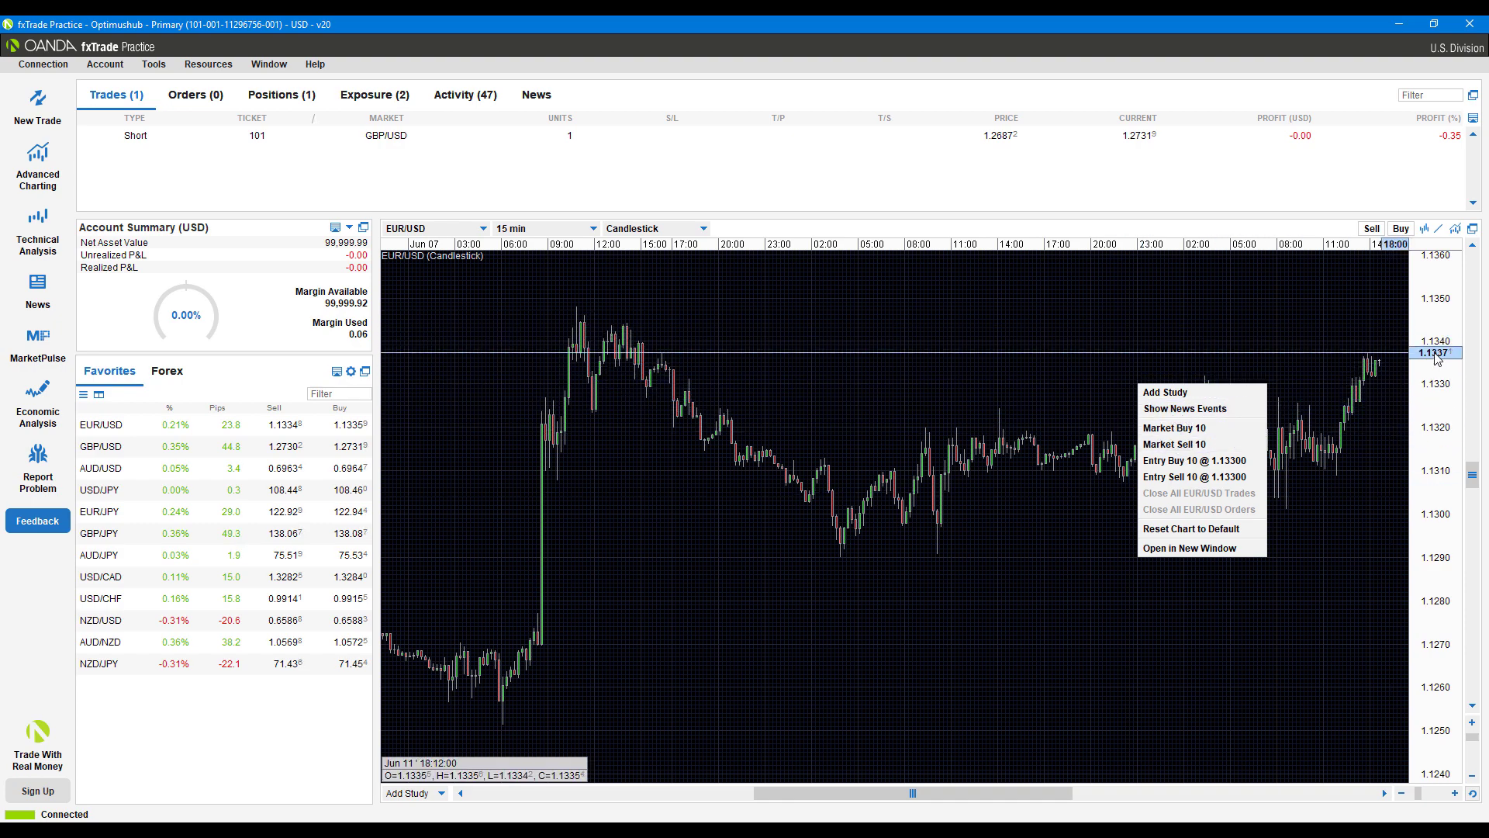
{"action": "mouse_move", "coordinate": [1437, 369]}
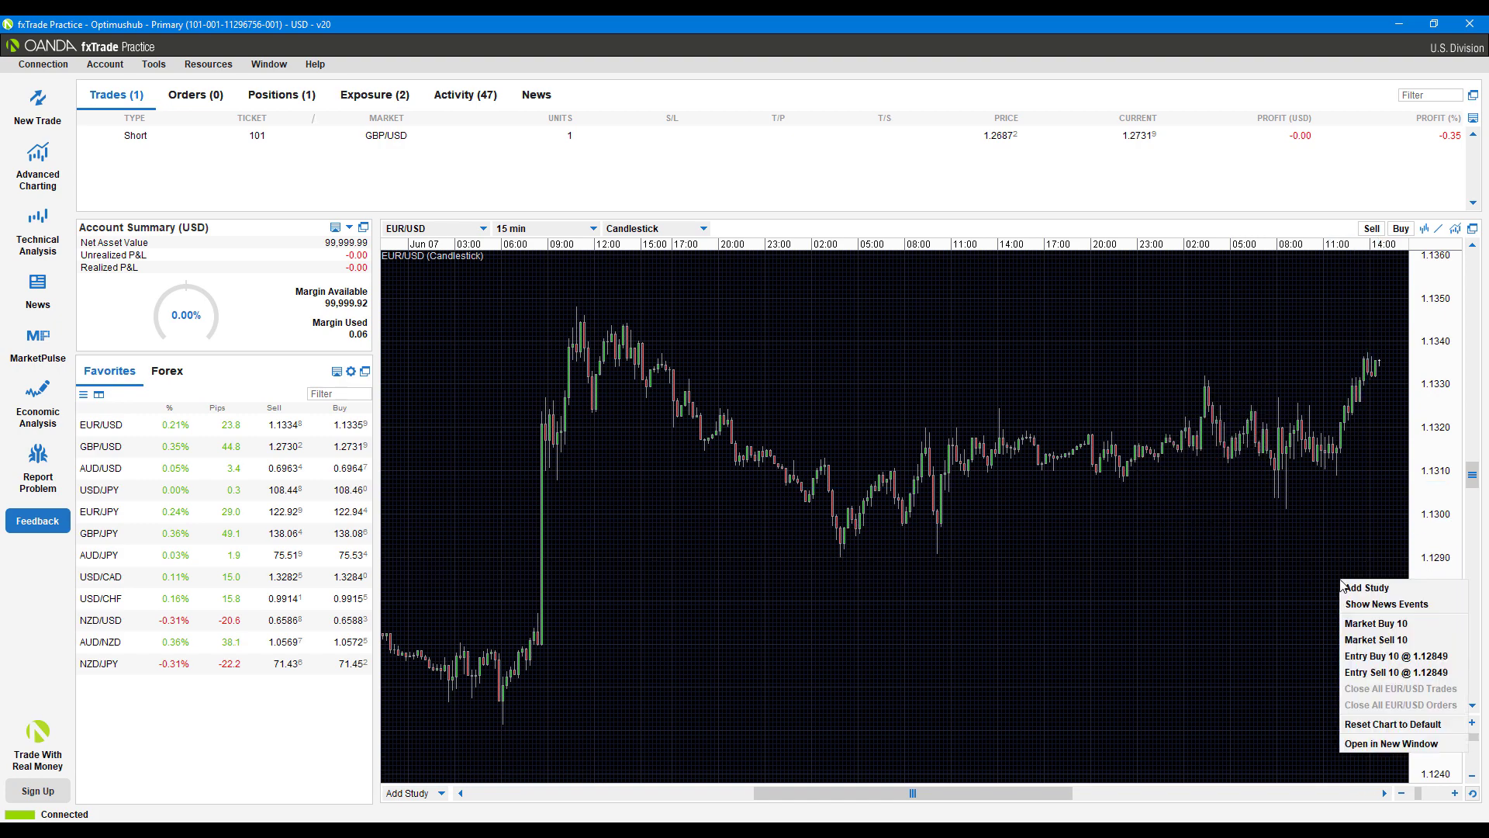
{"action": "mouse_move", "coordinate": [1396, 655]}
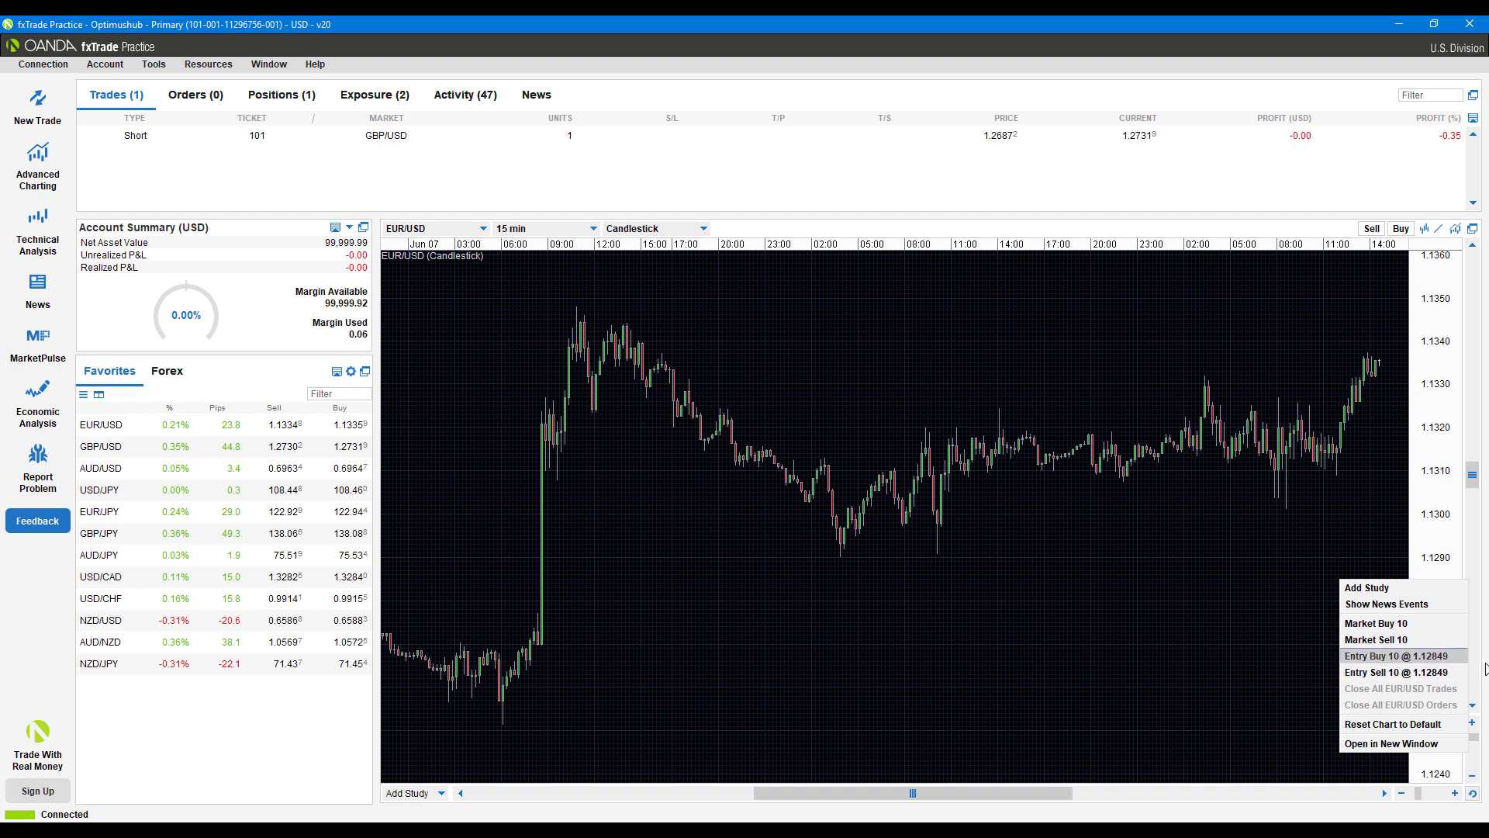
{"action": "mouse_move", "coordinate": [1405, 672]}
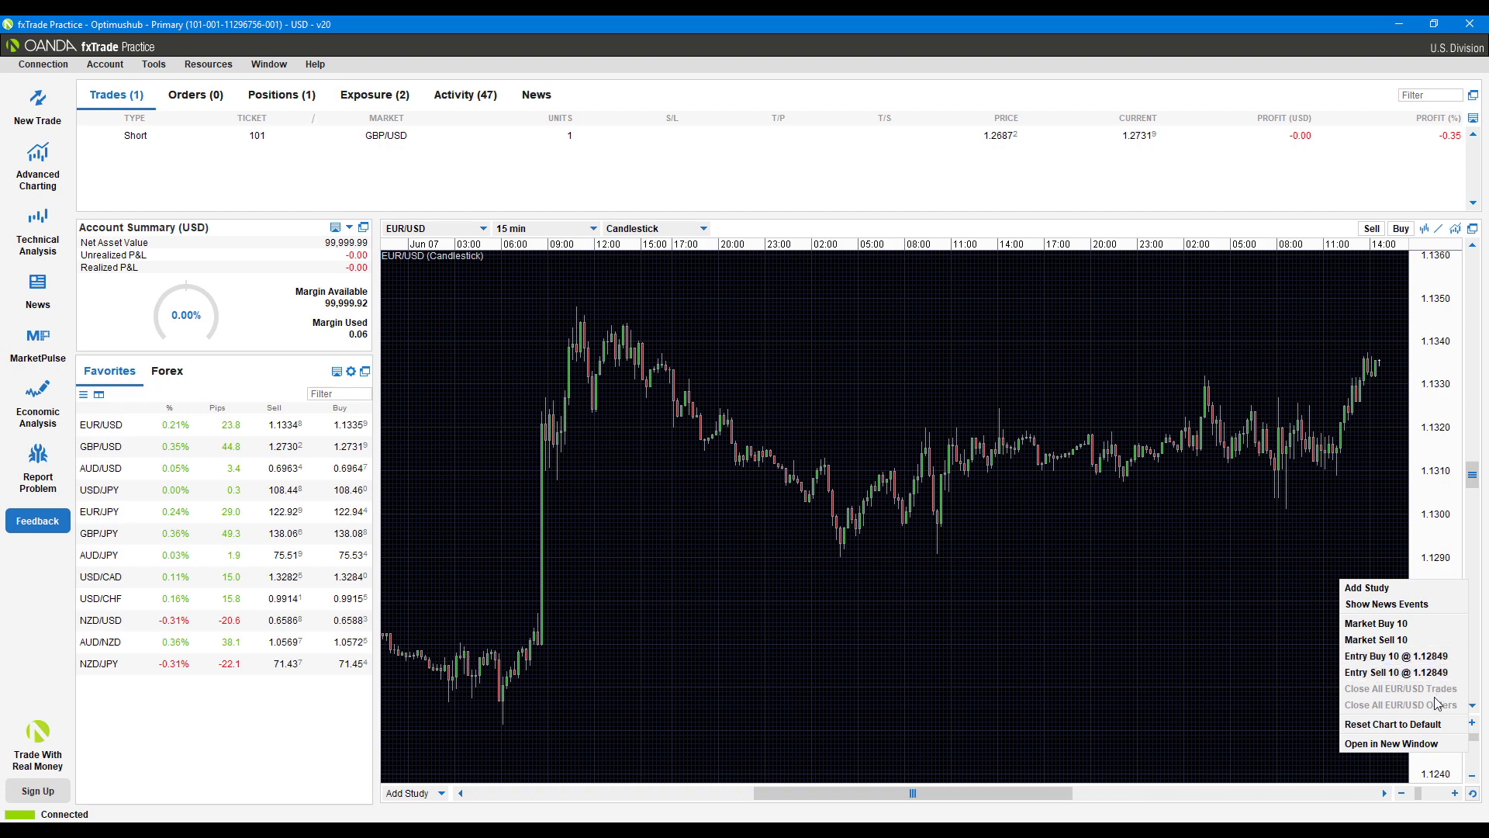
{"action": "mouse_move", "coordinate": [1309, 288]}
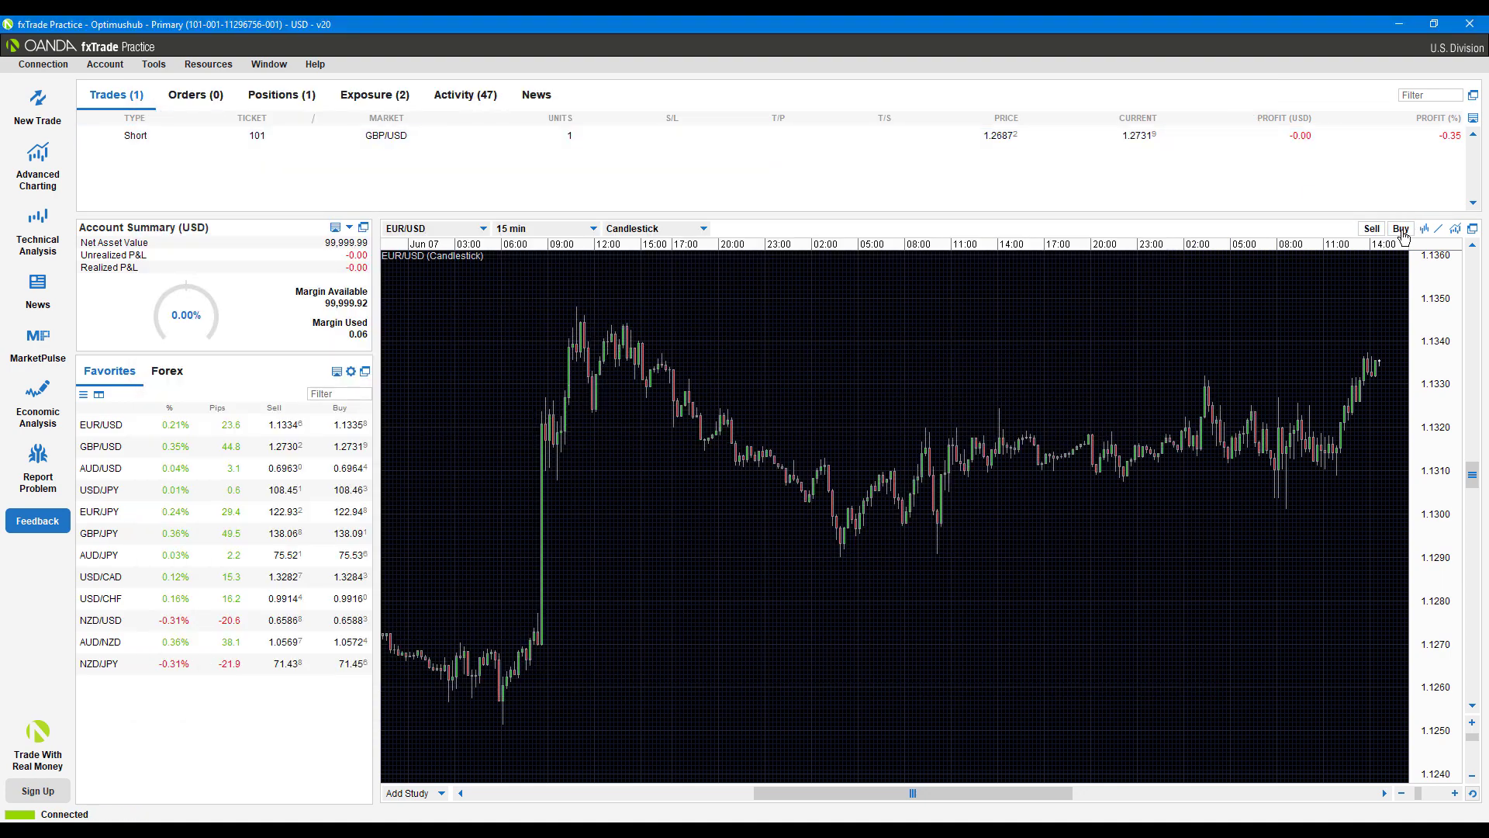
{"action": "mouse_move", "coordinate": [1422, 230]}
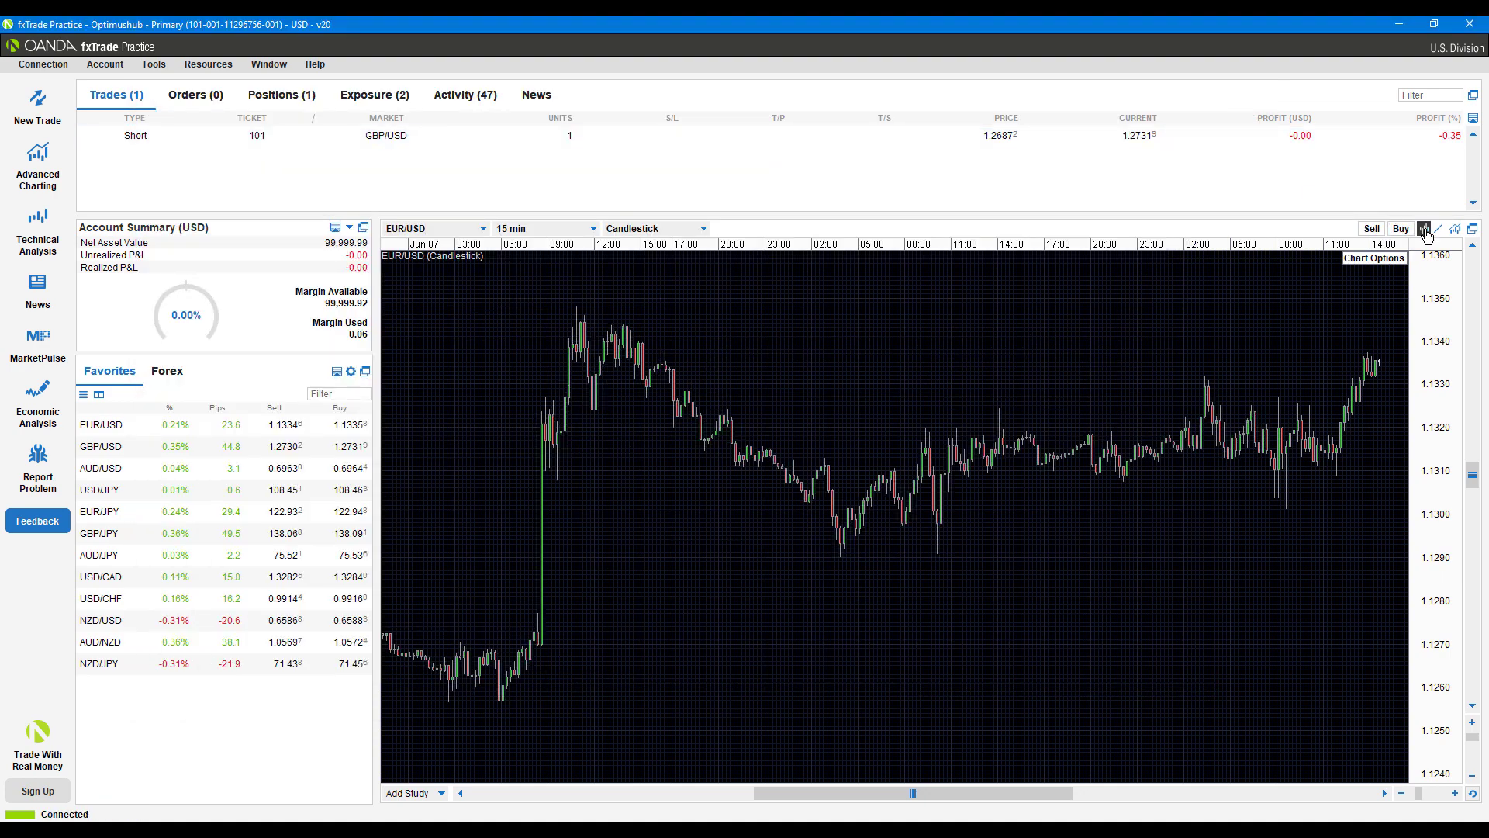
{"action": "left_click", "coordinate": [1424, 228]}
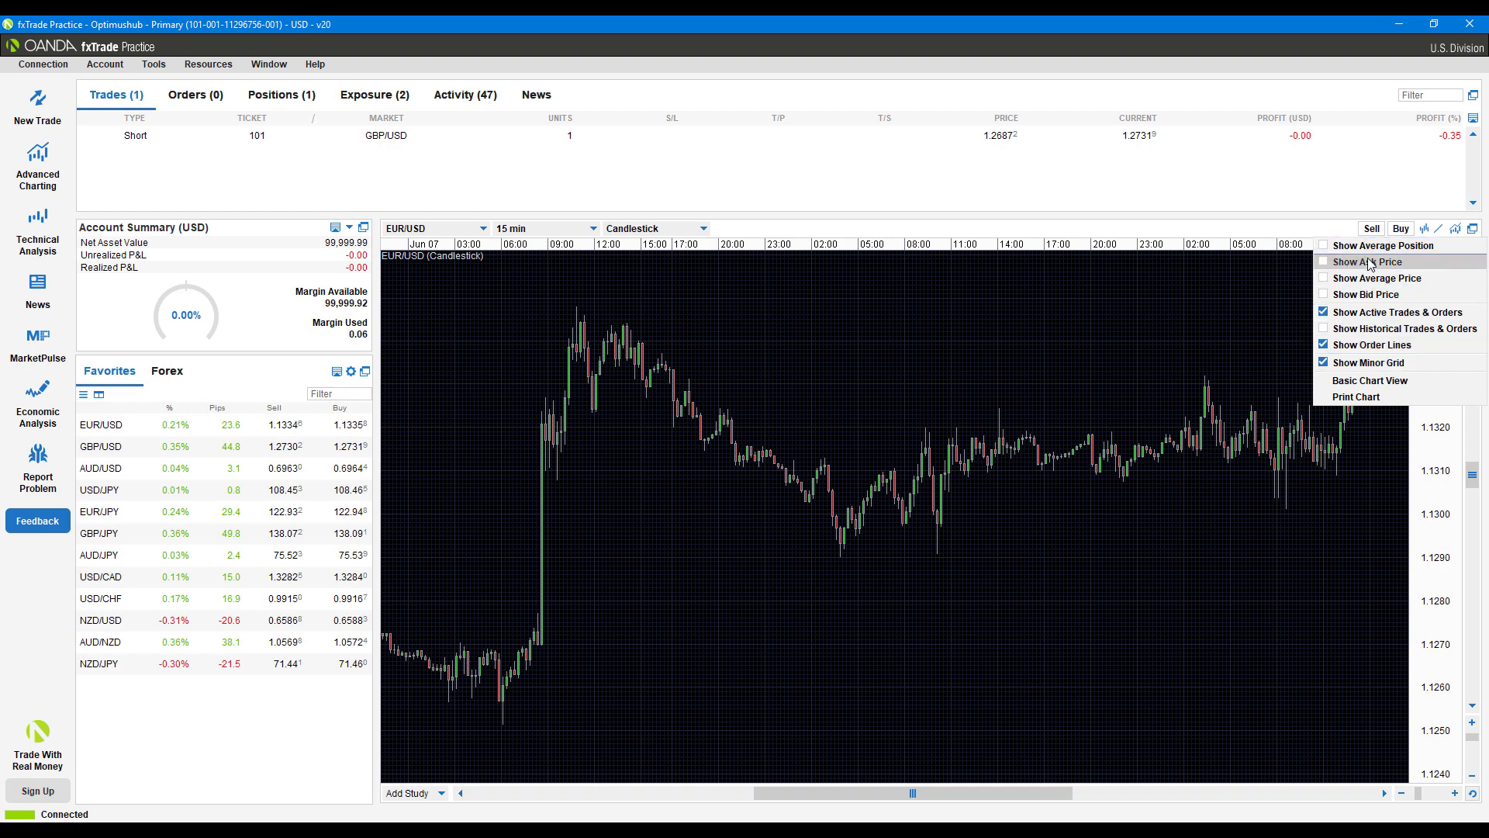
{"action": "mouse_move", "coordinate": [1368, 294]}
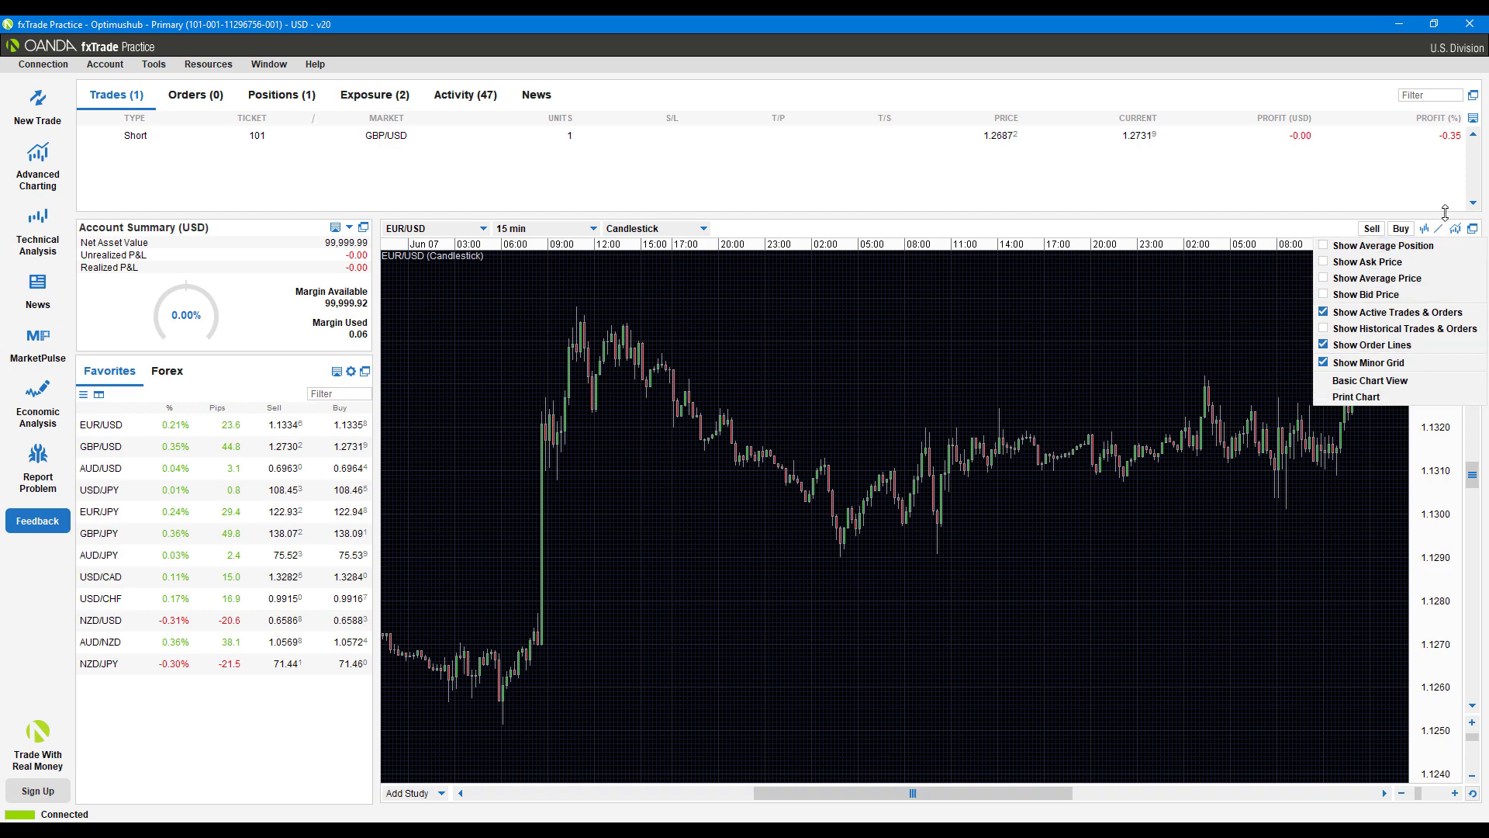
{"action": "left_click", "coordinate": [1424, 228]}
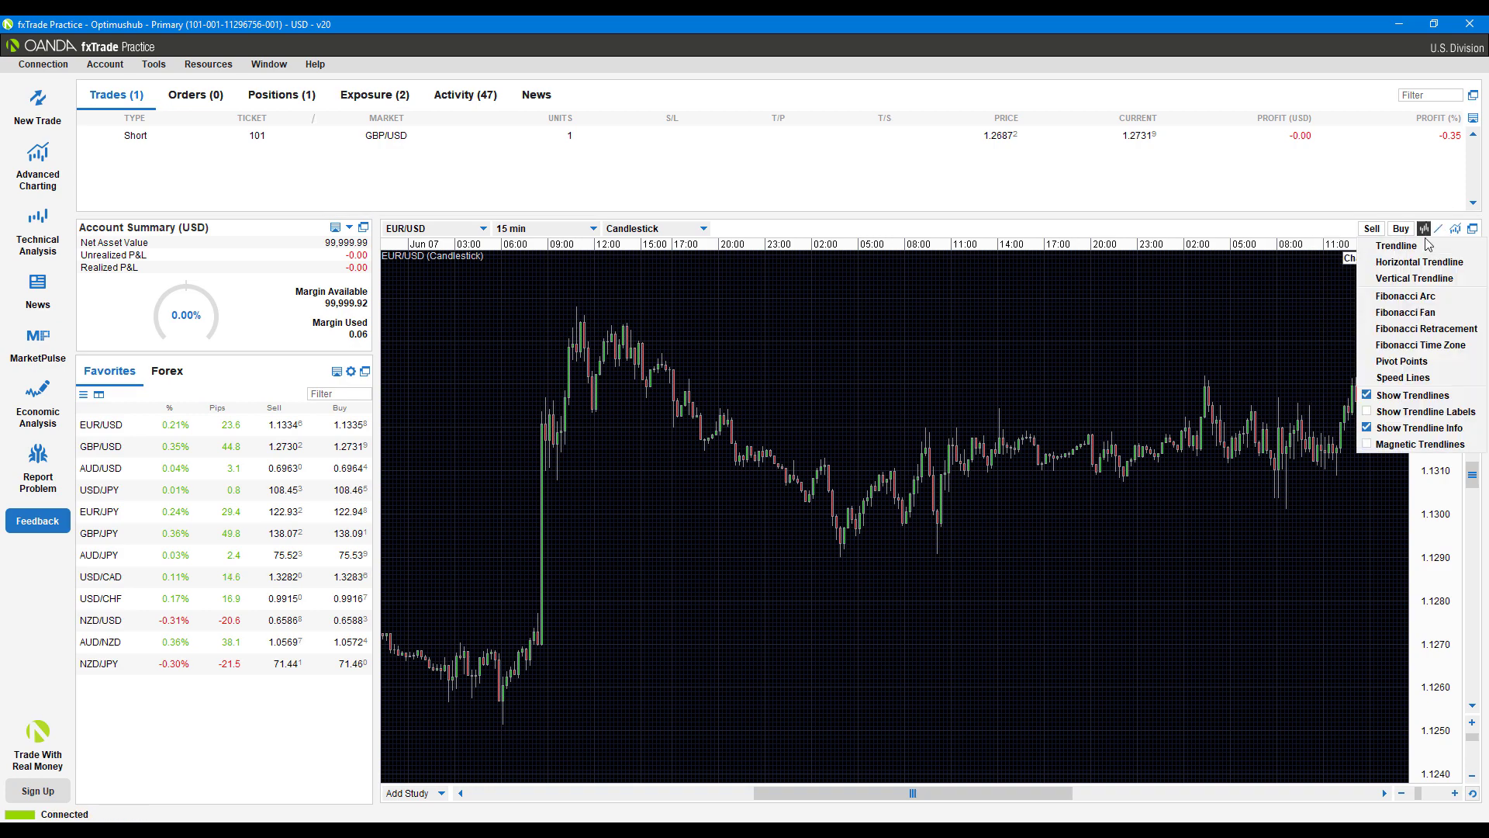
{"action": "mouse_move", "coordinate": [1415, 295]}
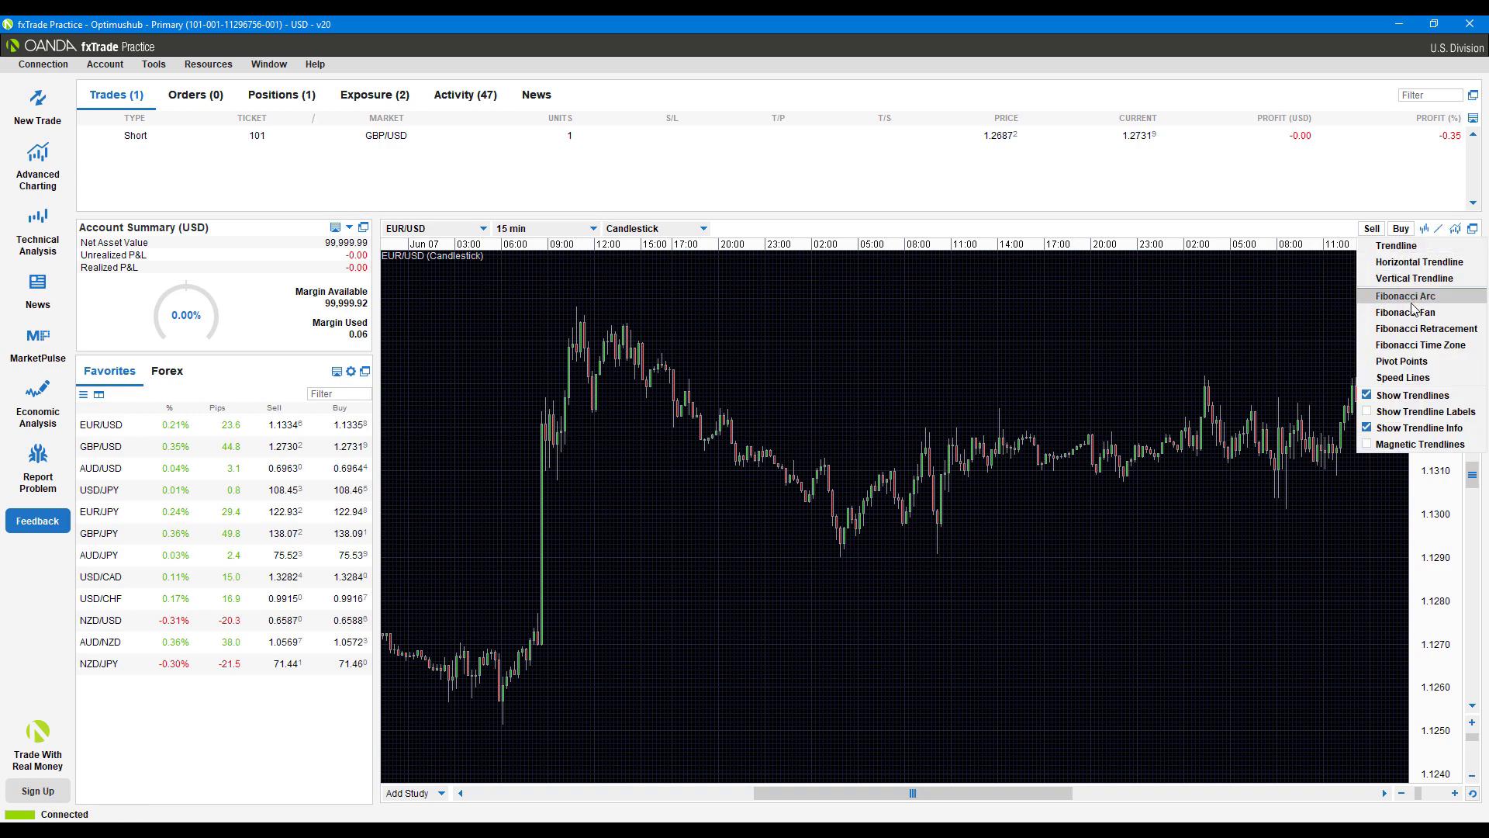
{"action": "mouse_move", "coordinate": [1419, 261]}
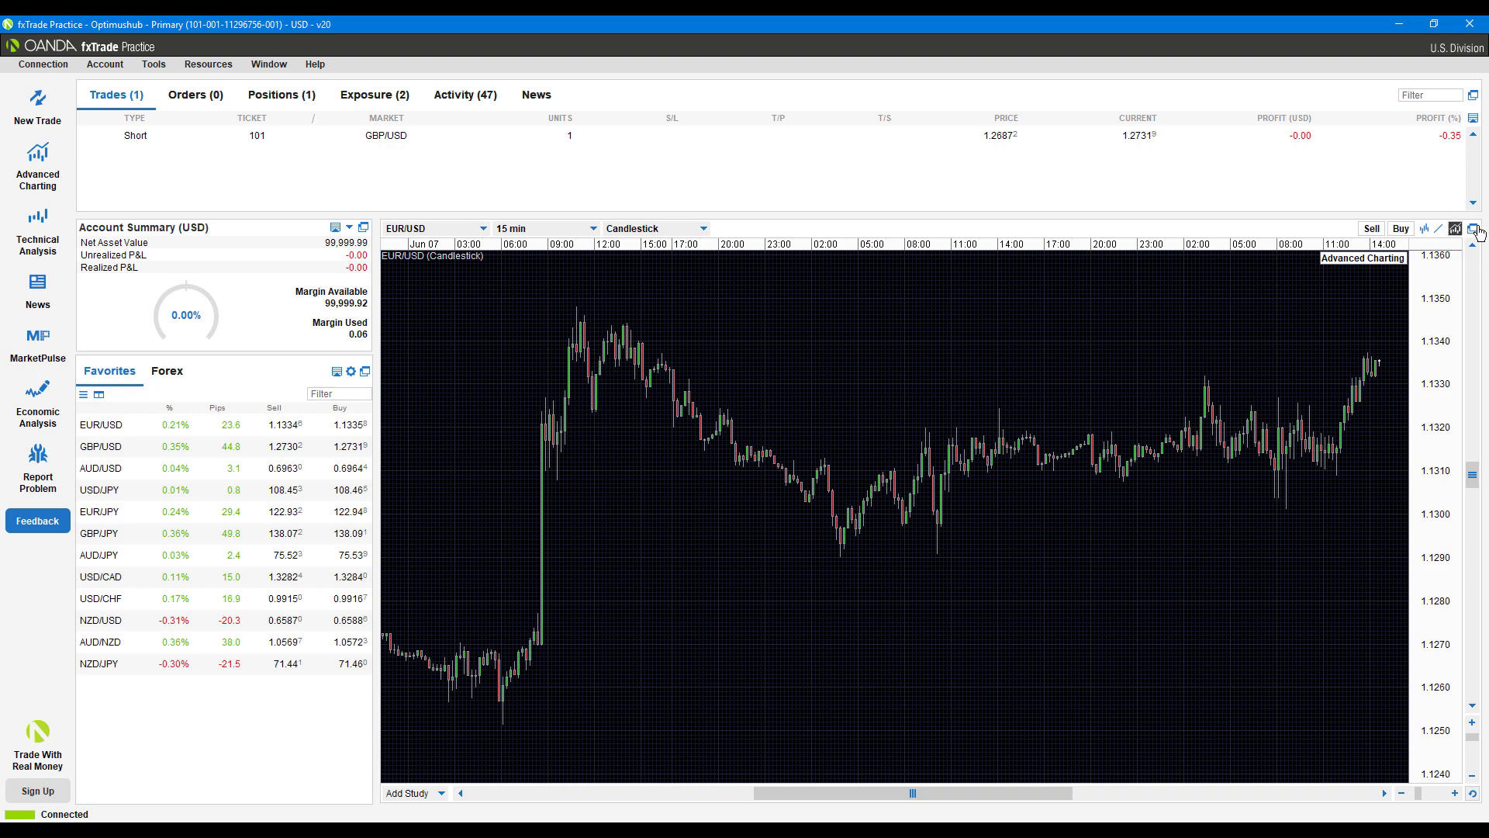
{"action": "mouse_move", "coordinate": [1390, 278]}
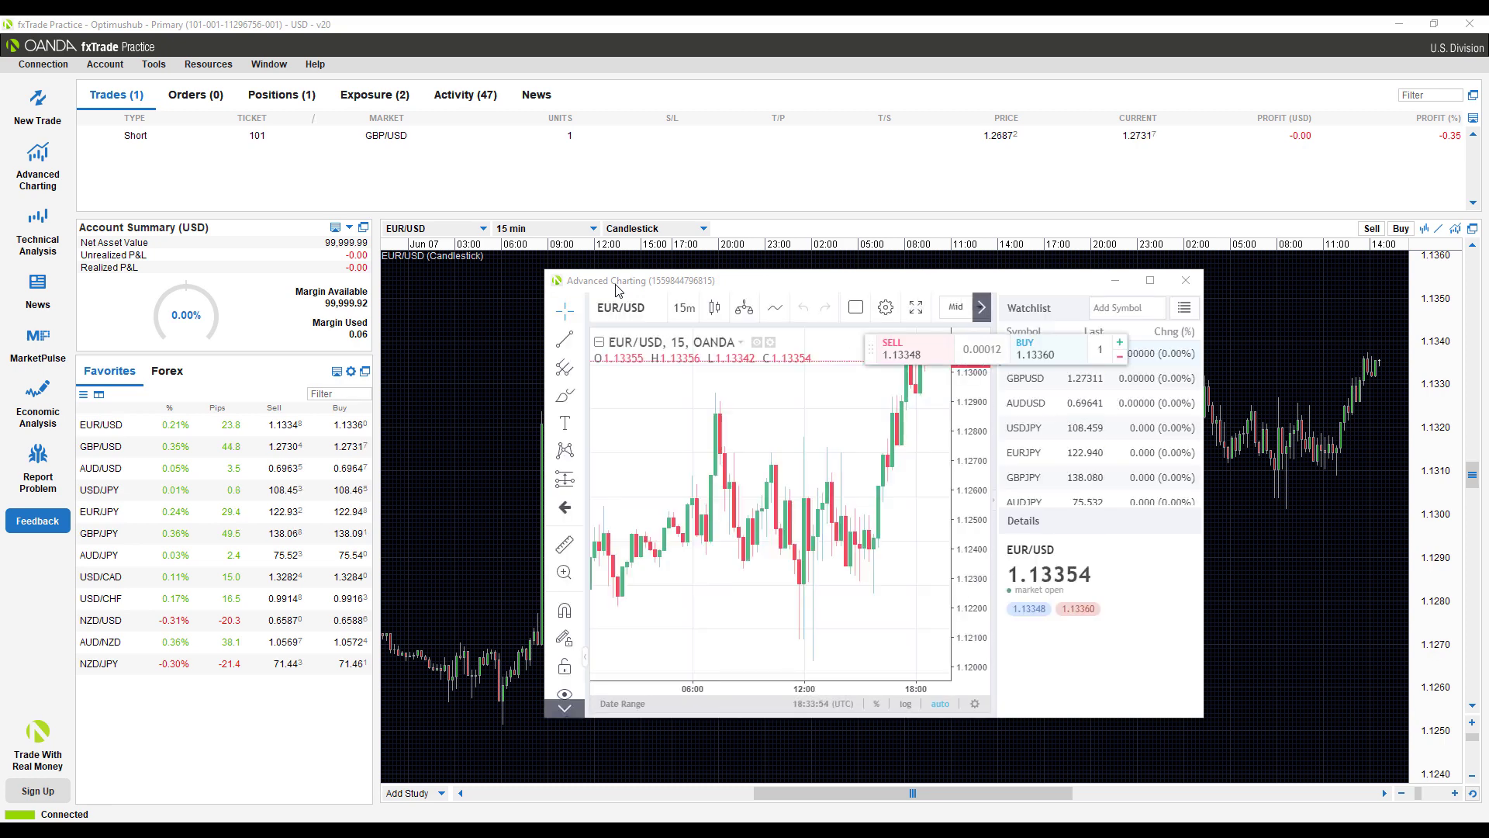
{"action": "mouse_move", "coordinate": [733, 465]}
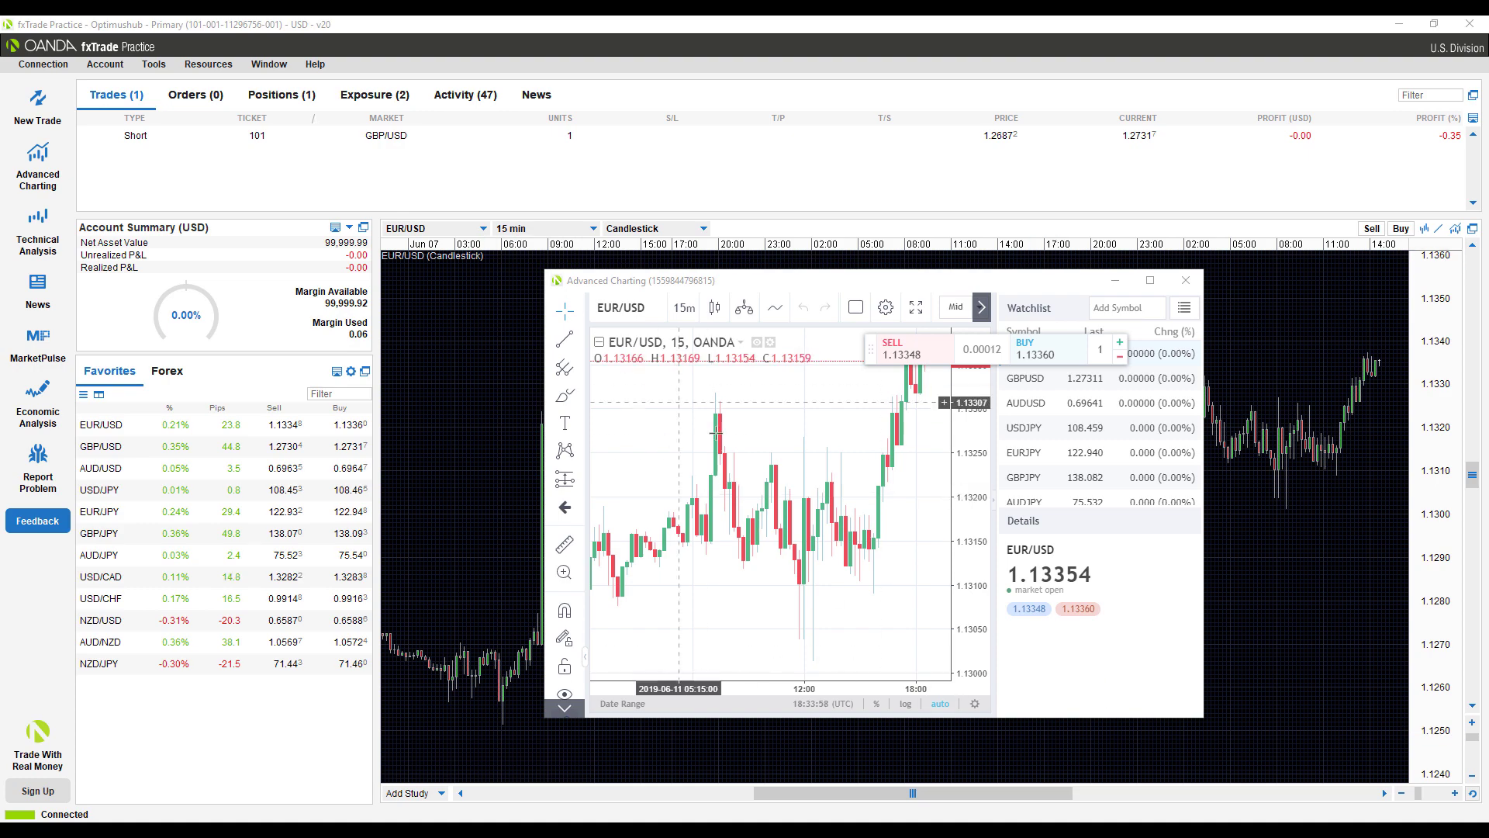
{"action": "mouse_move", "coordinate": [687, 265]}
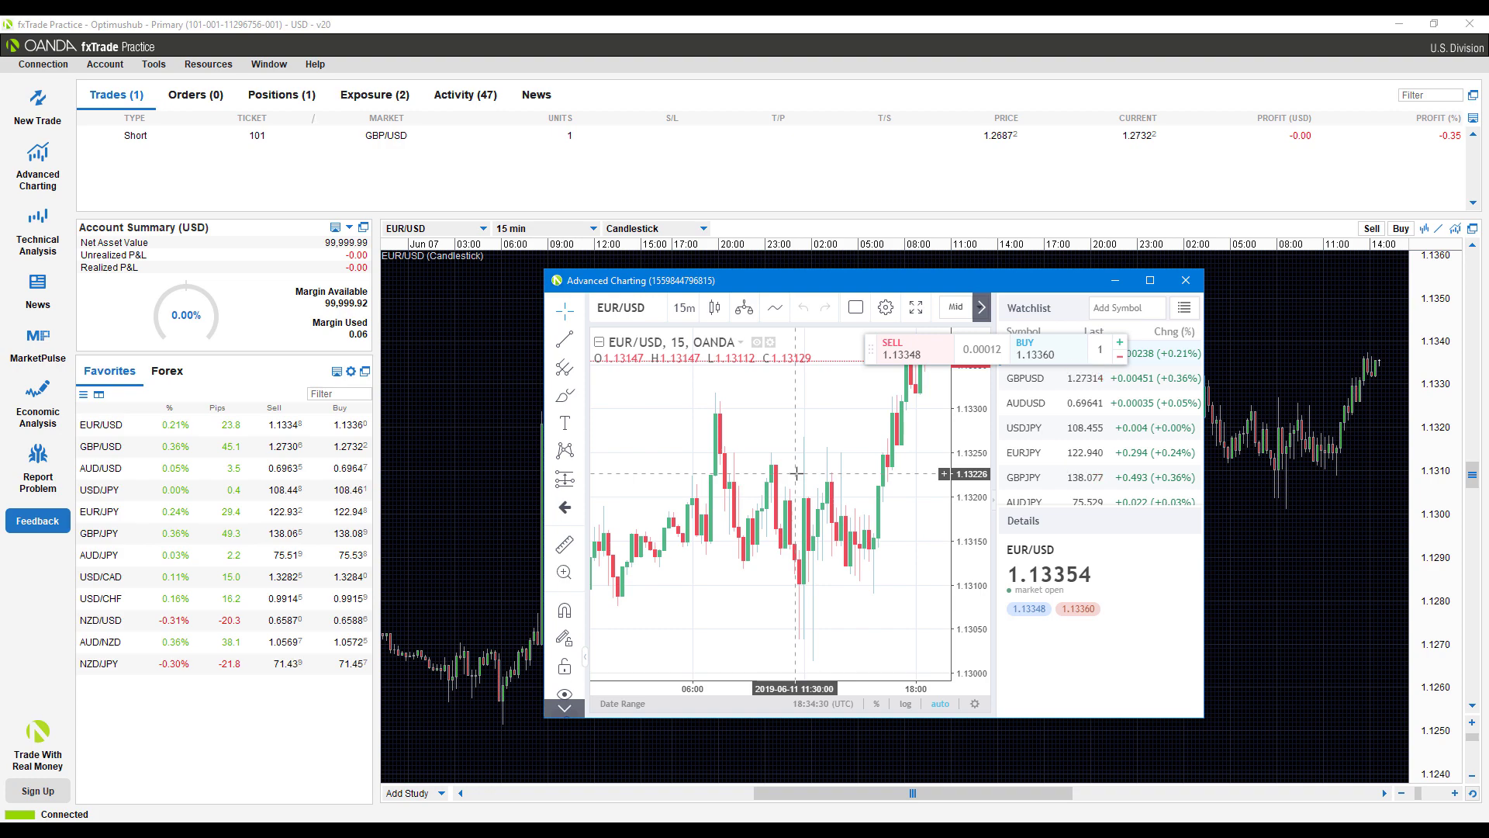
{"action": "mouse_move", "coordinate": [795, 456]}
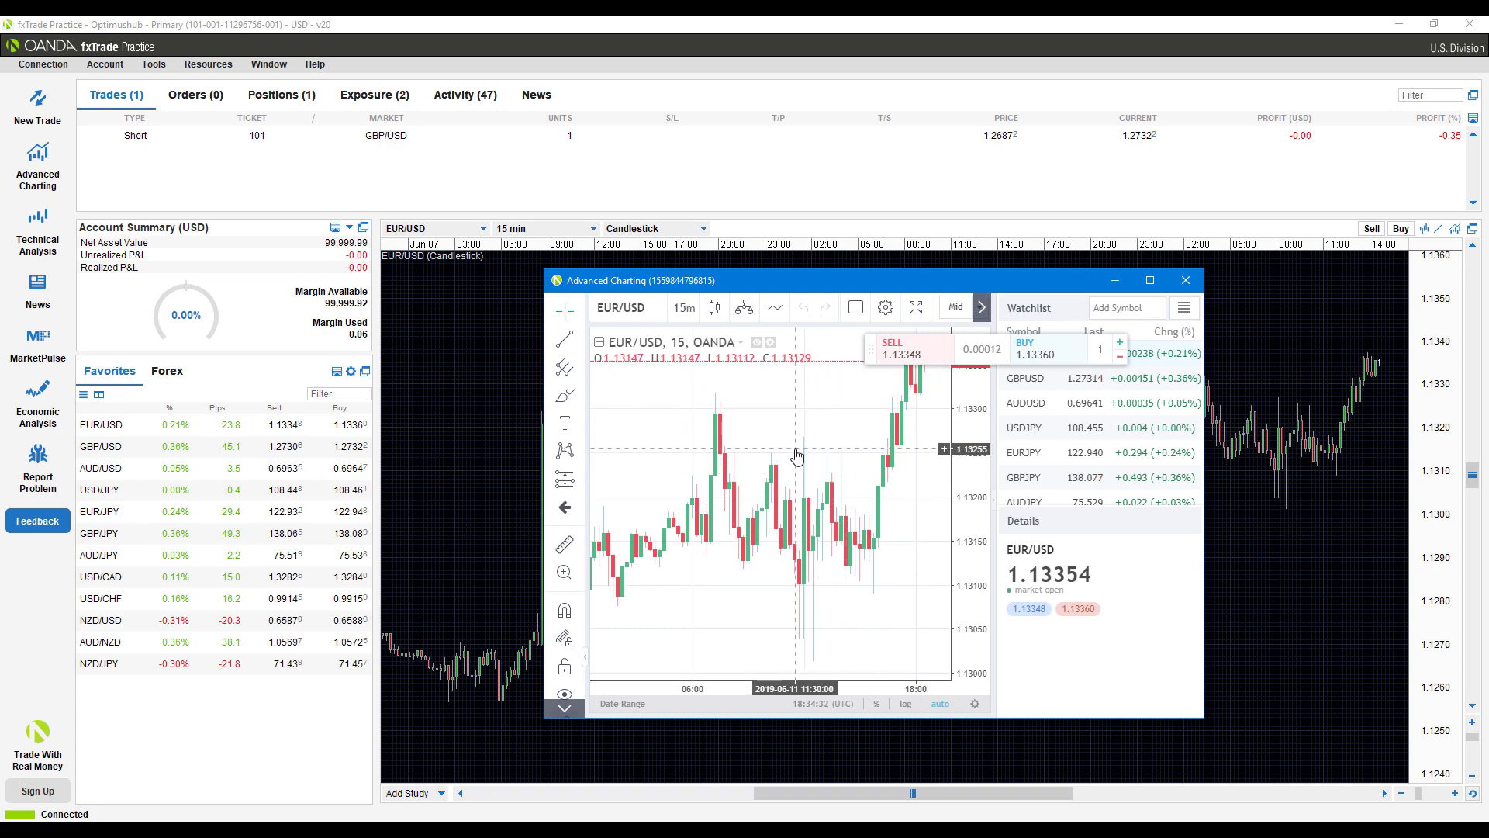
{"action": "mouse_move", "coordinate": [811, 486]}
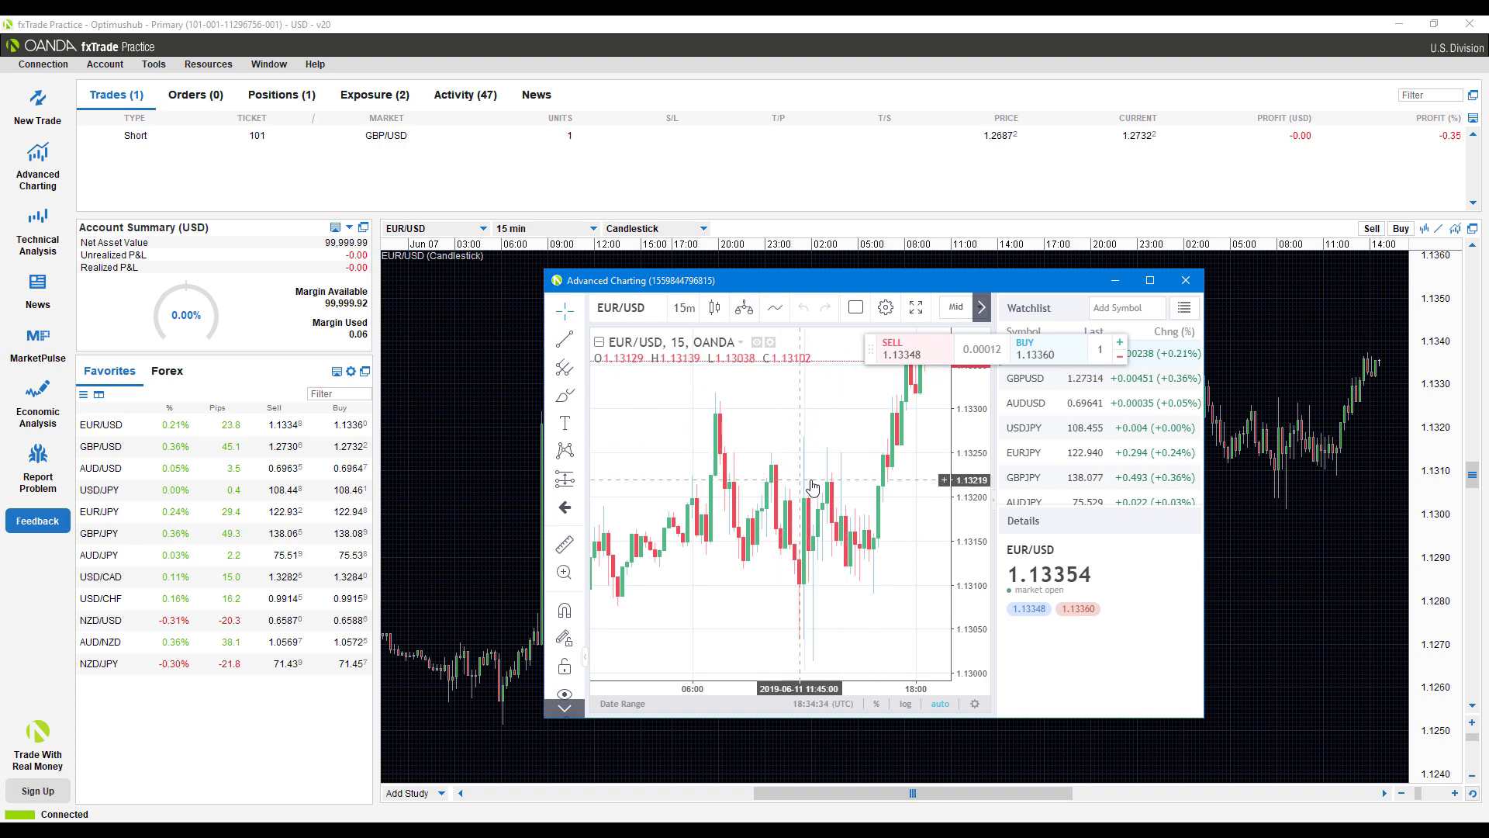
{"action": "mouse_move", "coordinate": [770, 417]}
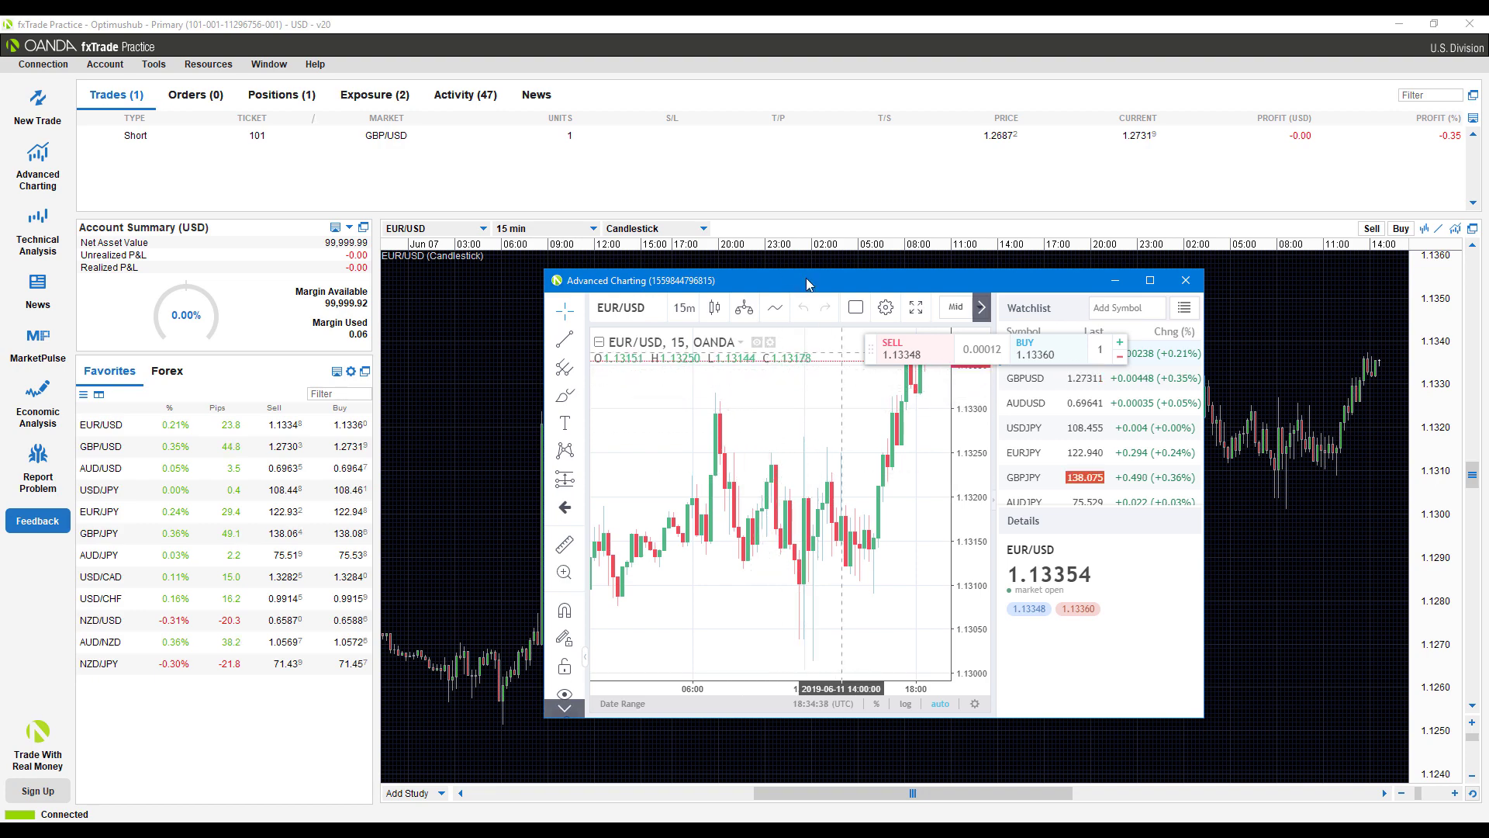
{"action": "mouse_move", "coordinate": [786, 430]}
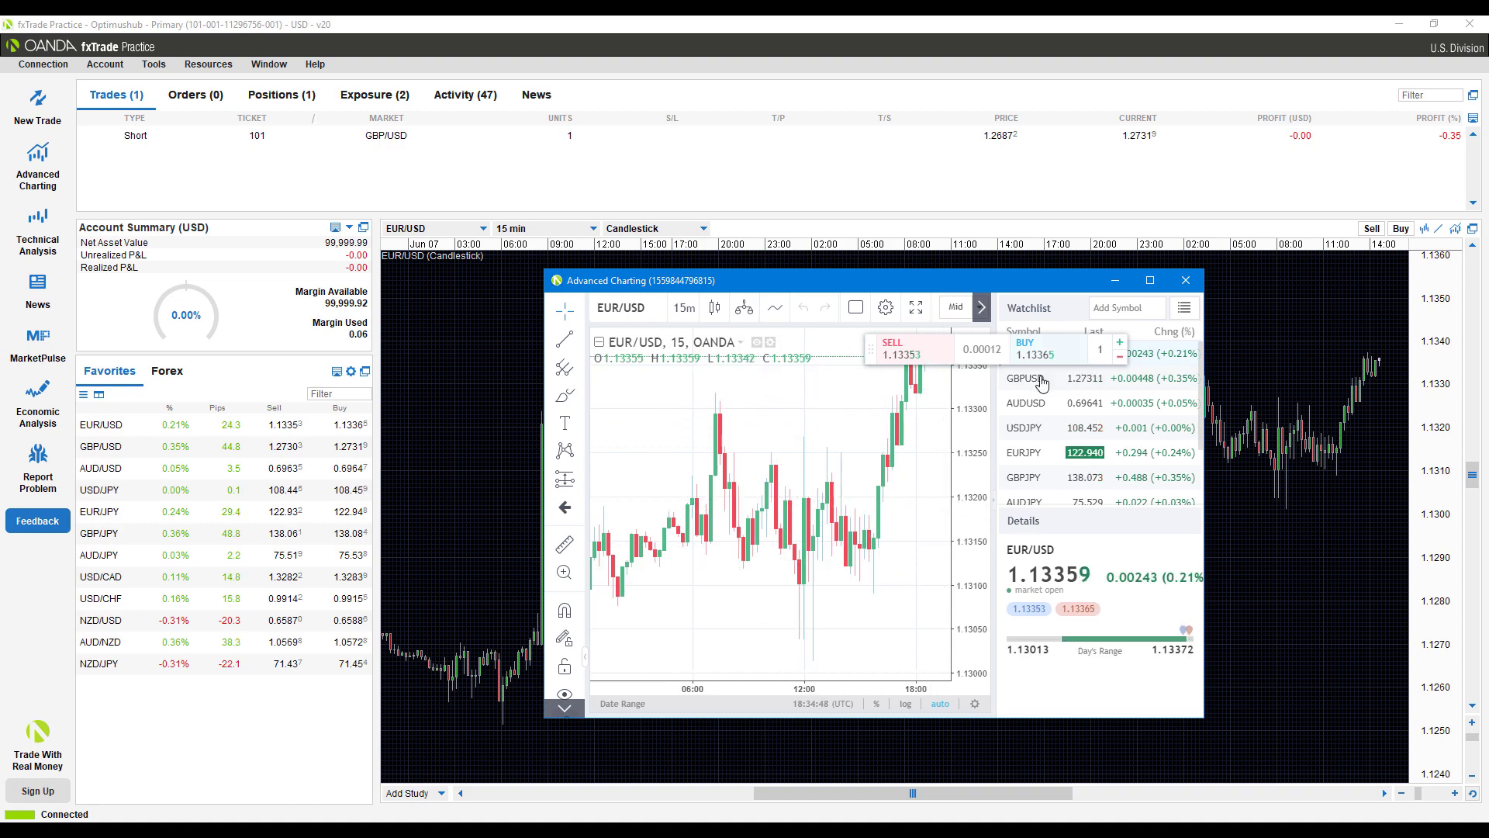
Close Advanced Charting and the pop-out USD/CAD chart, returning to the EUR/USD 15-minute chart
{"action": "left_click", "coordinate": [1183, 279]}
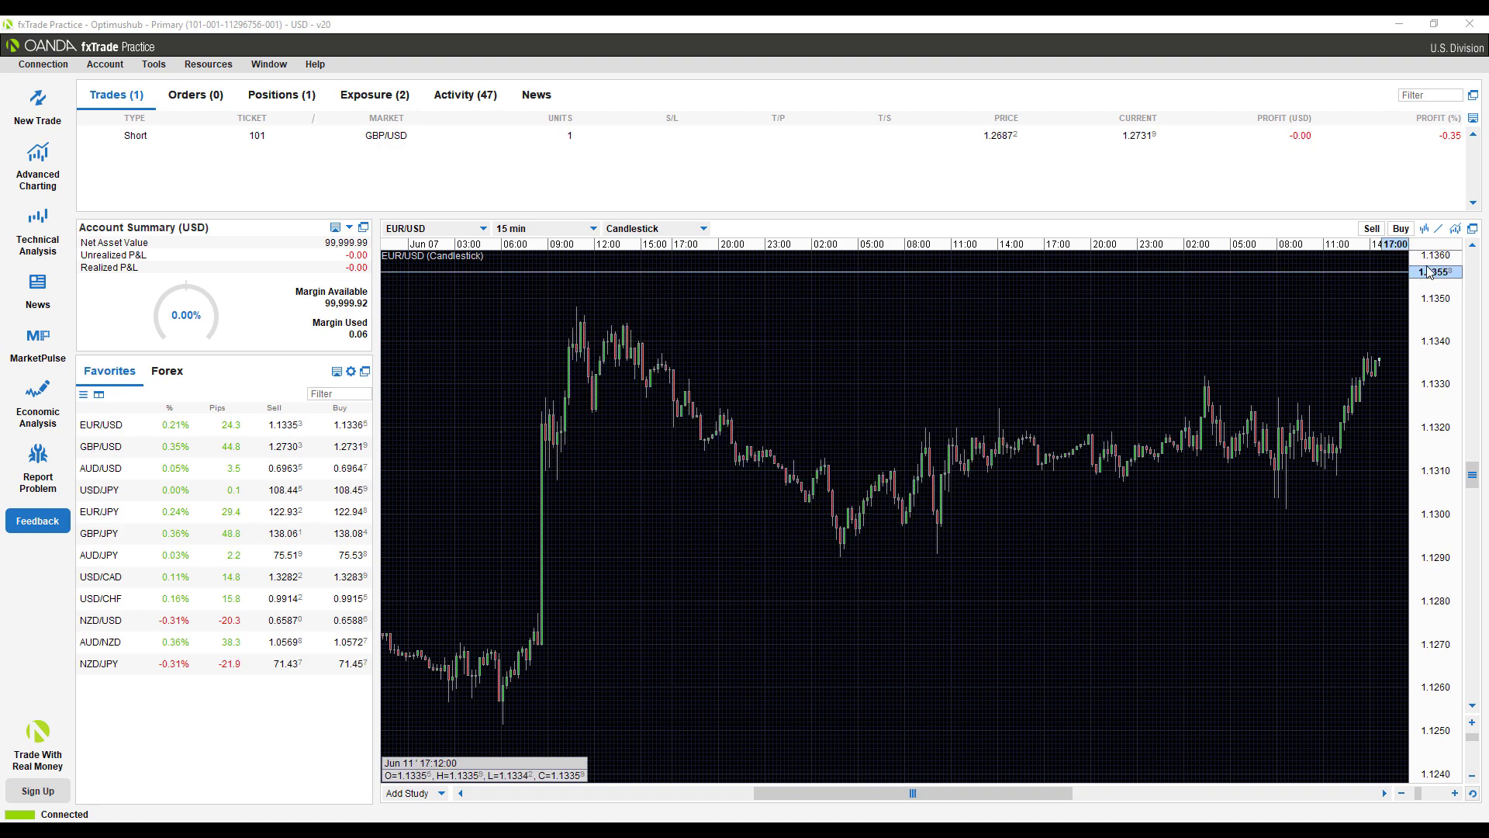
{"action": "mouse_move", "coordinate": [1469, 228]}
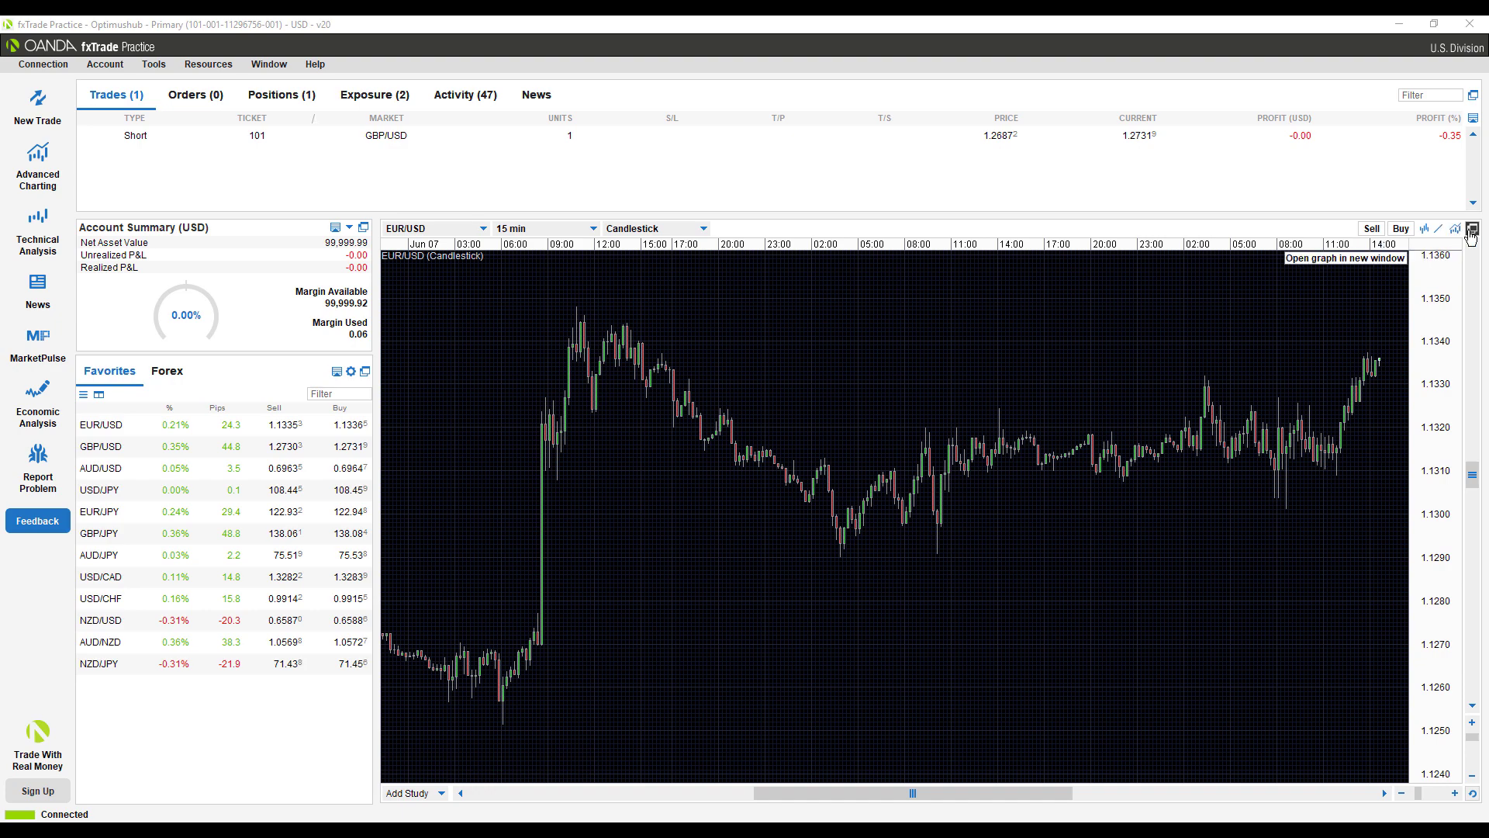
{"action": "mouse_move", "coordinate": [1035, 231]}
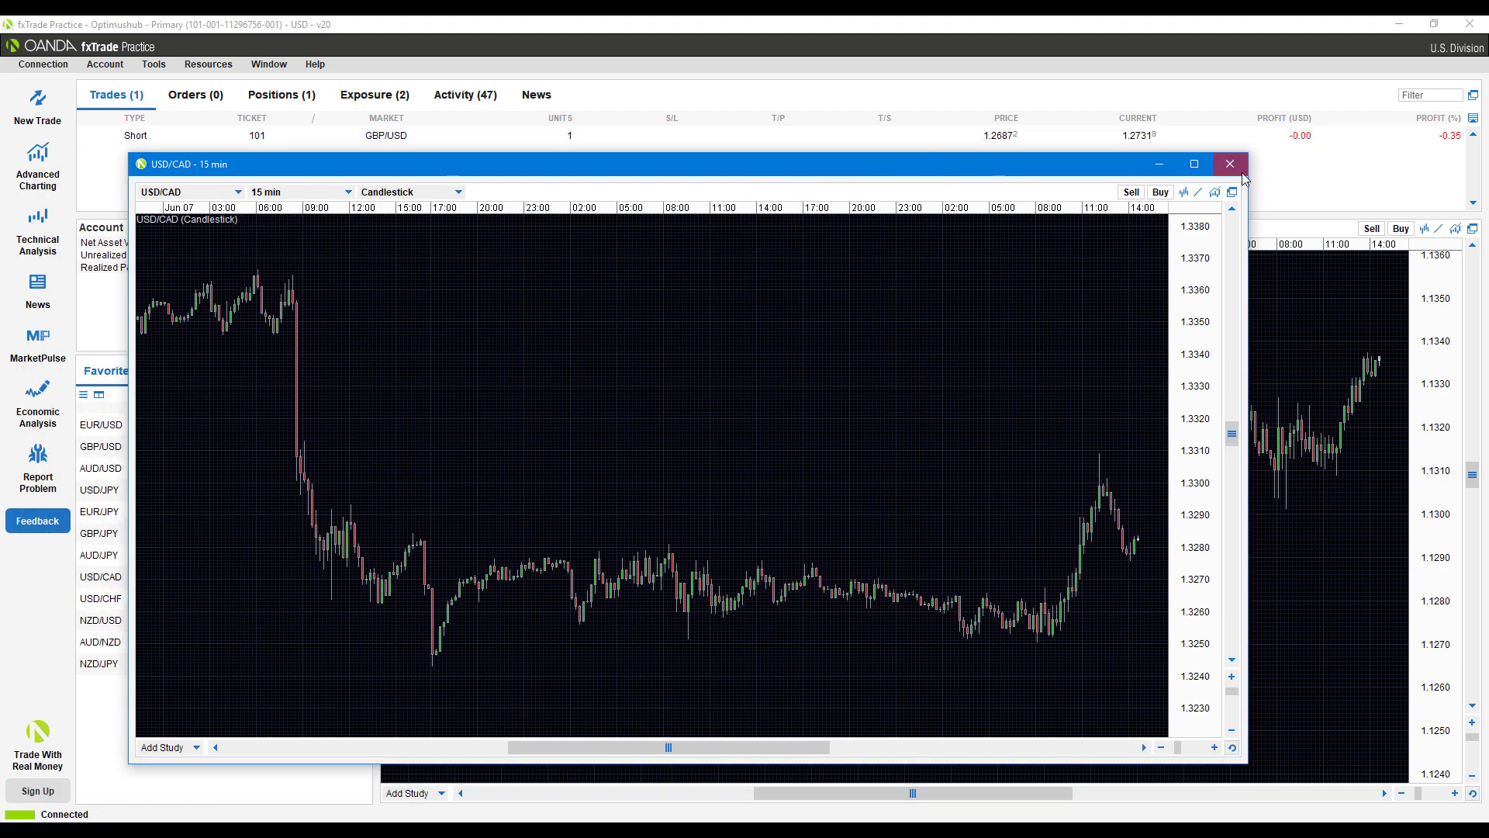
{"action": "left_click", "coordinate": [1228, 163]}
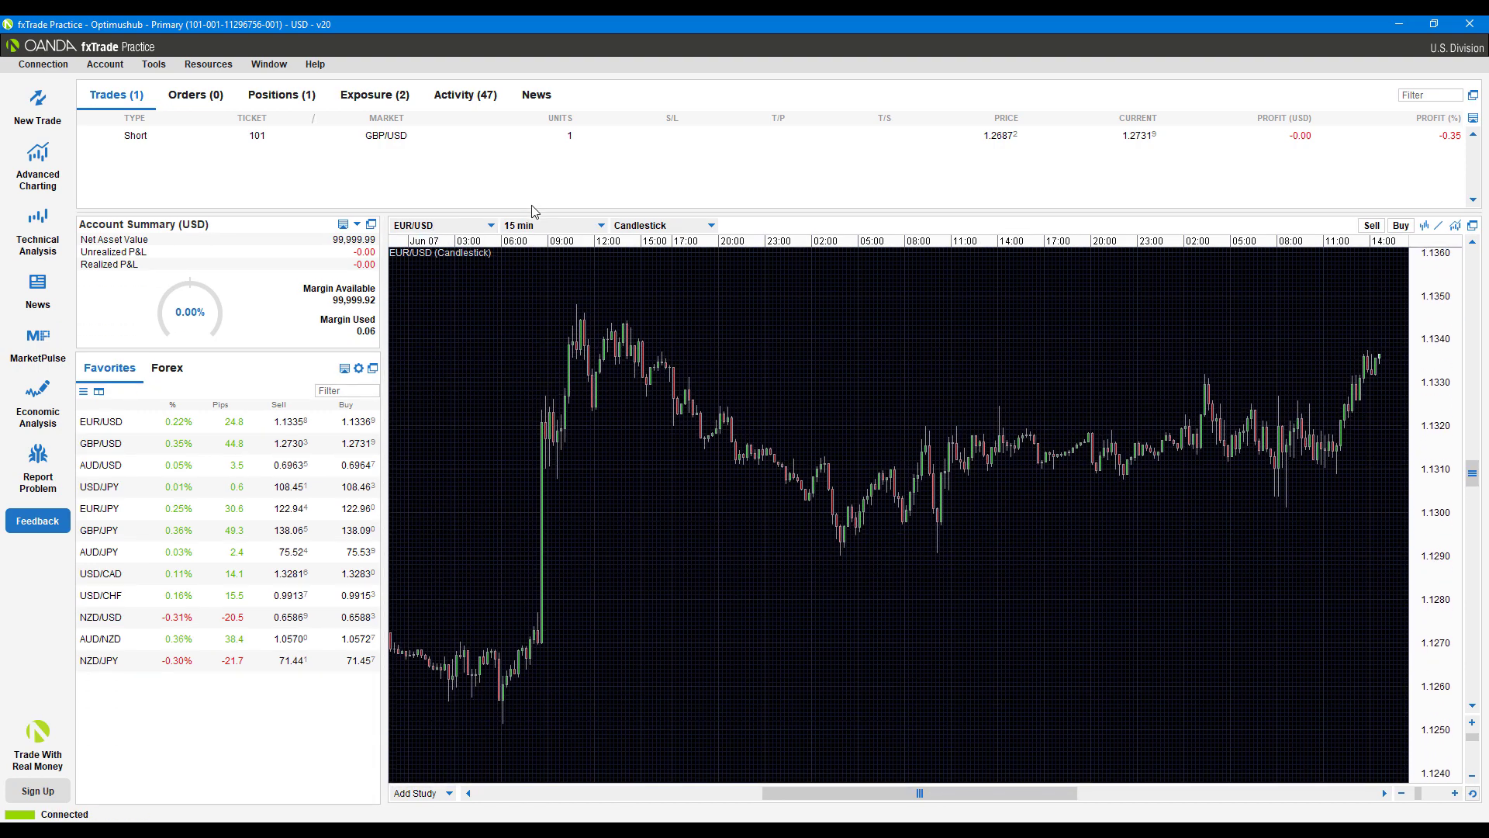
Switch the Favorites rates panel to the tile grid of Sell/Buy prices
{"action": "left_click", "coordinate": [100, 442]}
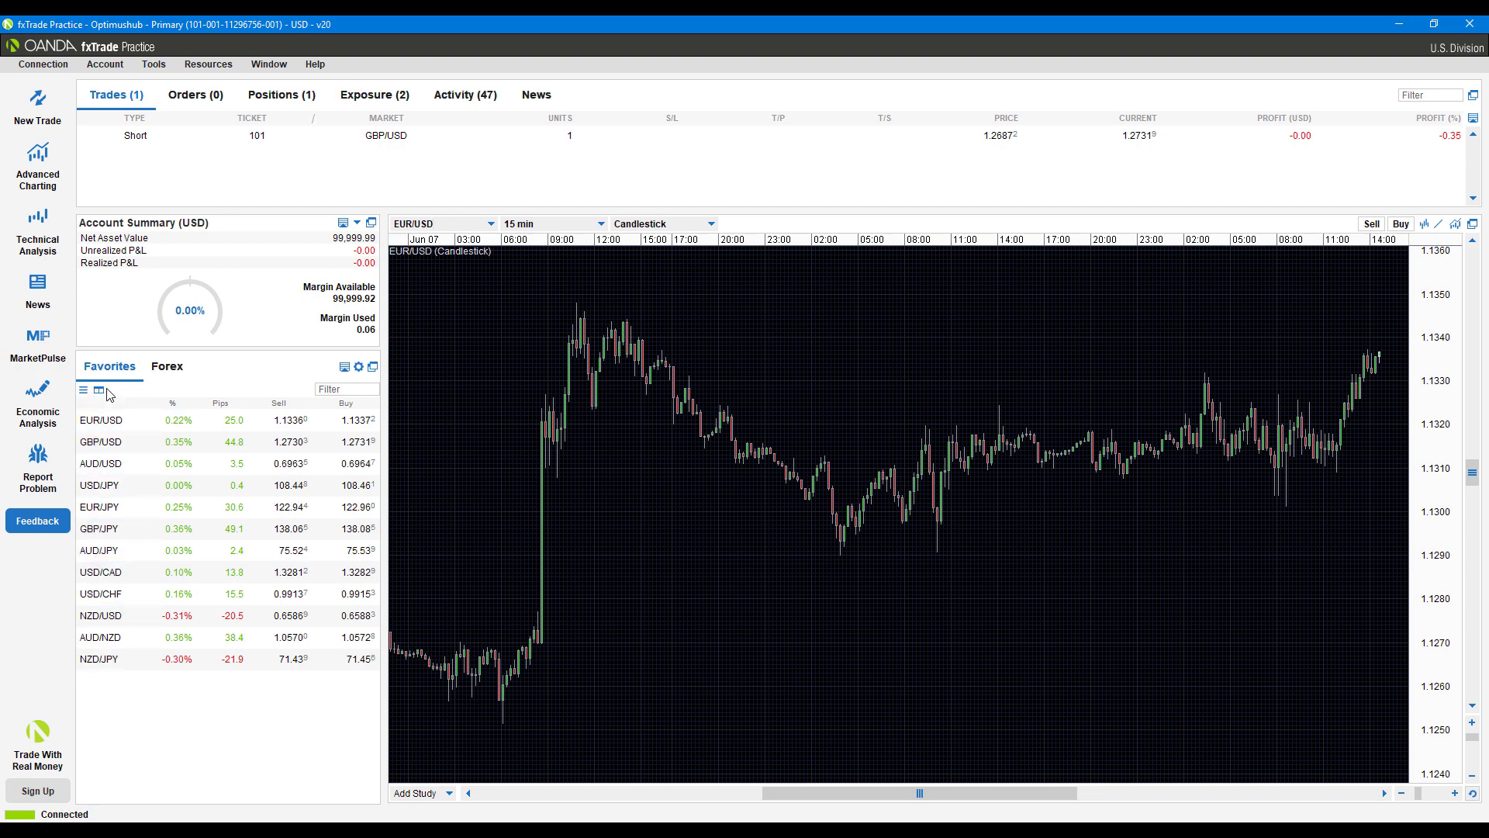
{"action": "left_click", "coordinate": [99, 391]}
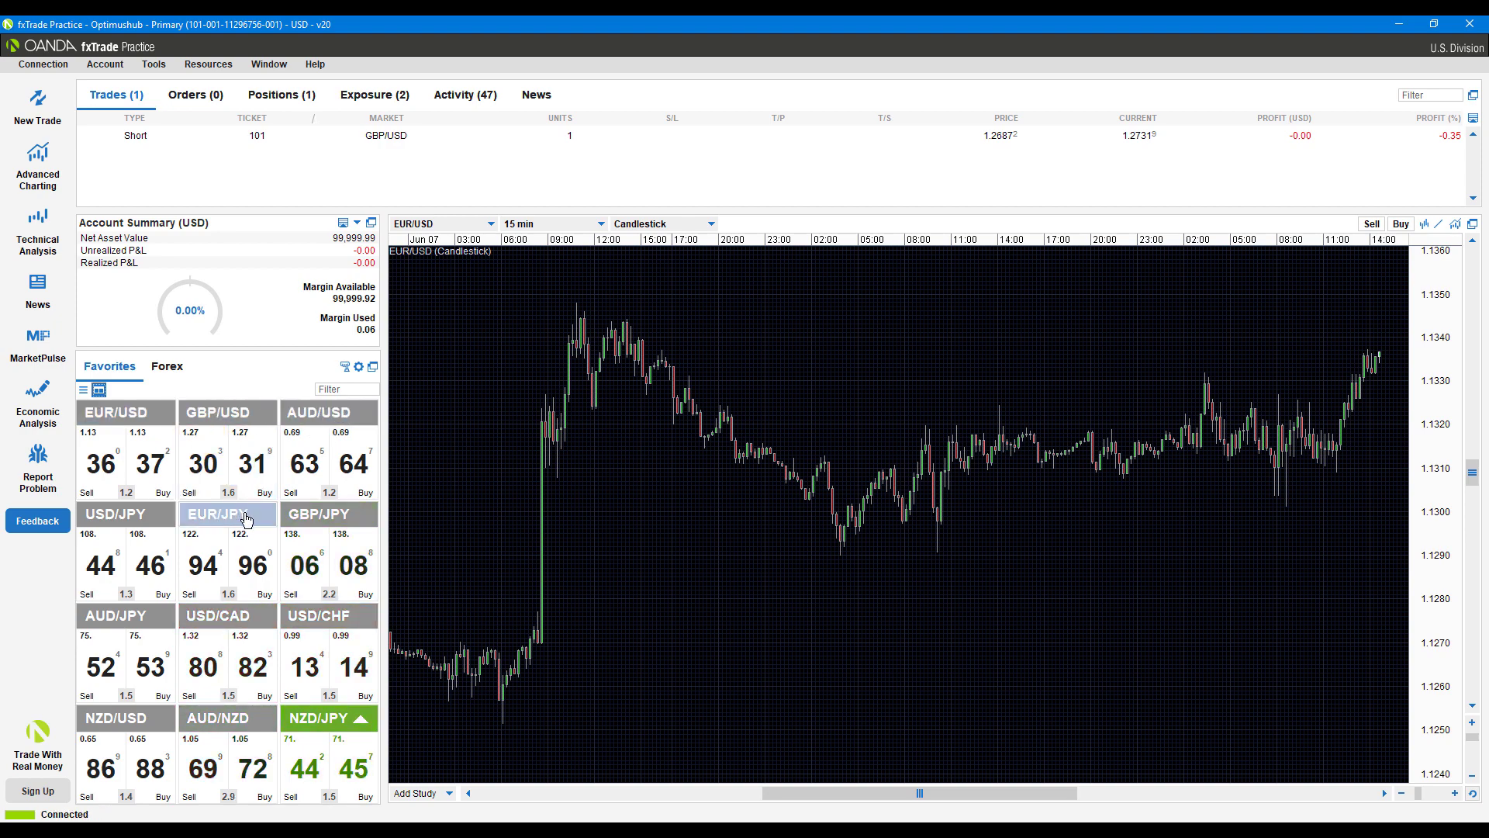
{"action": "double_click", "coordinate": [228, 515]}
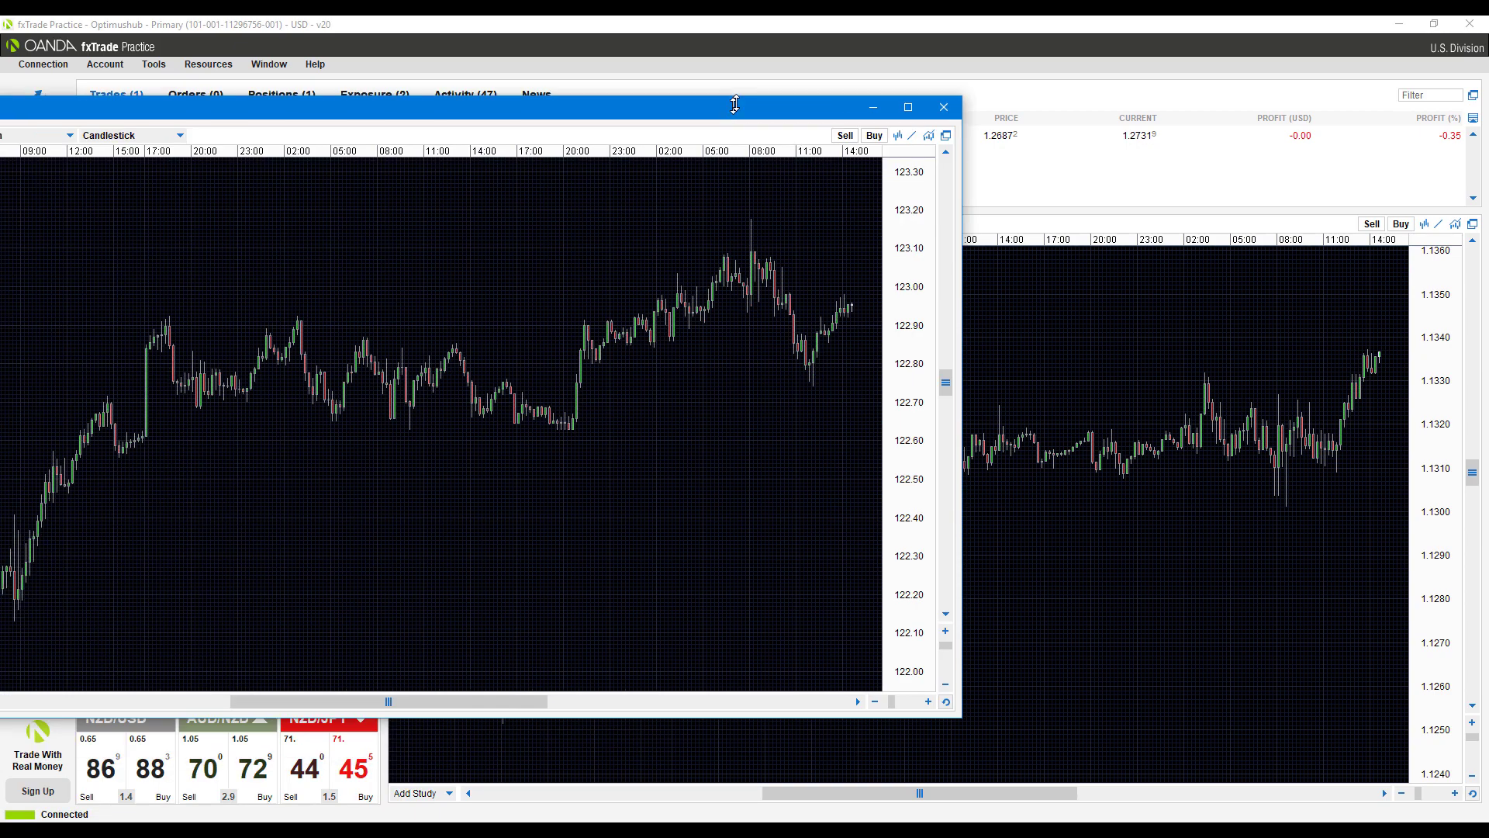
{"action": "left_click_drag", "start_coordinate": [734, 104], "coordinate": [129, 220]}
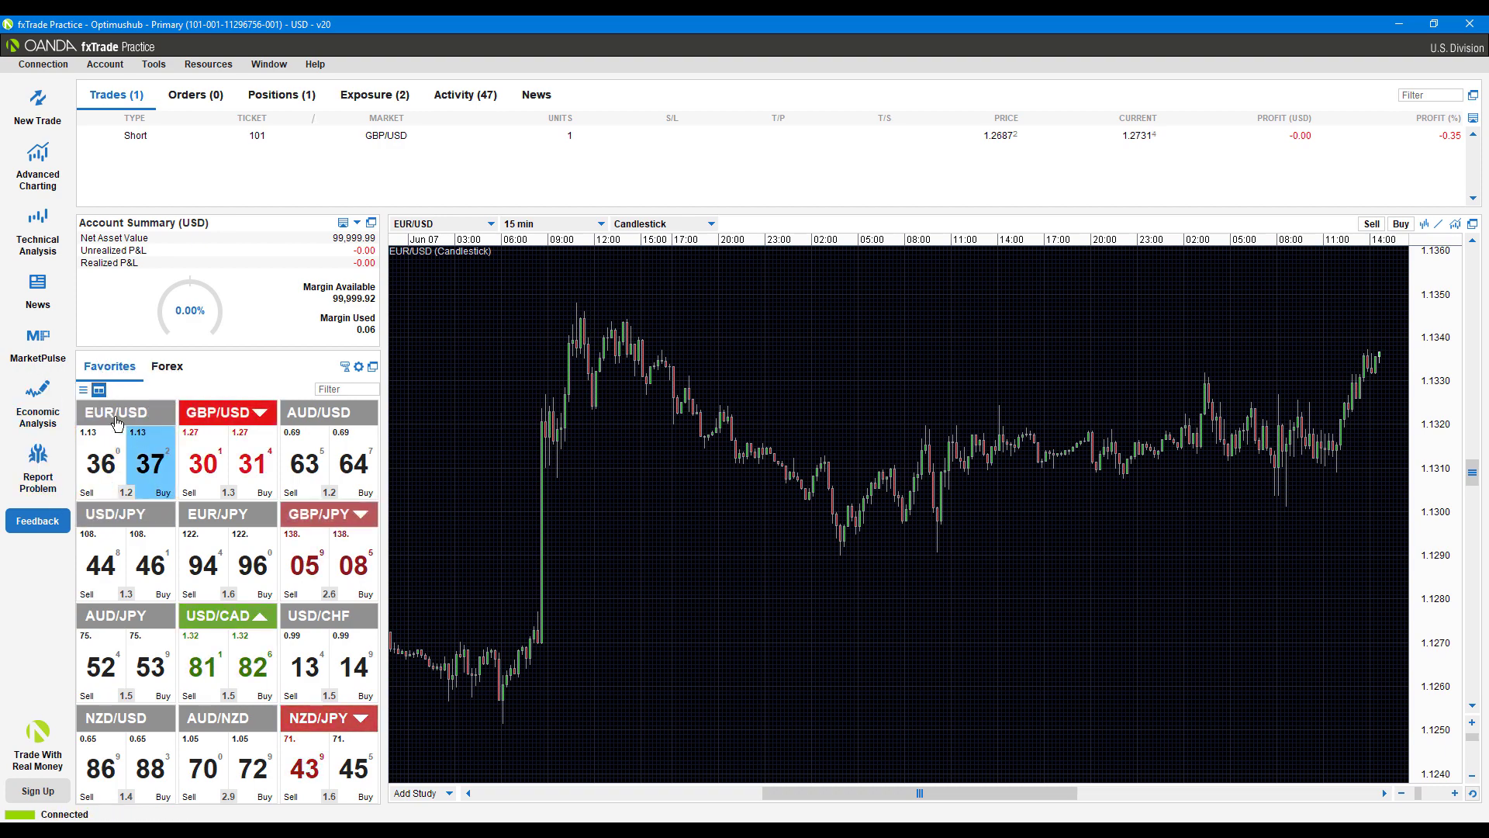
{"action": "left_click", "coordinate": [95, 390]}
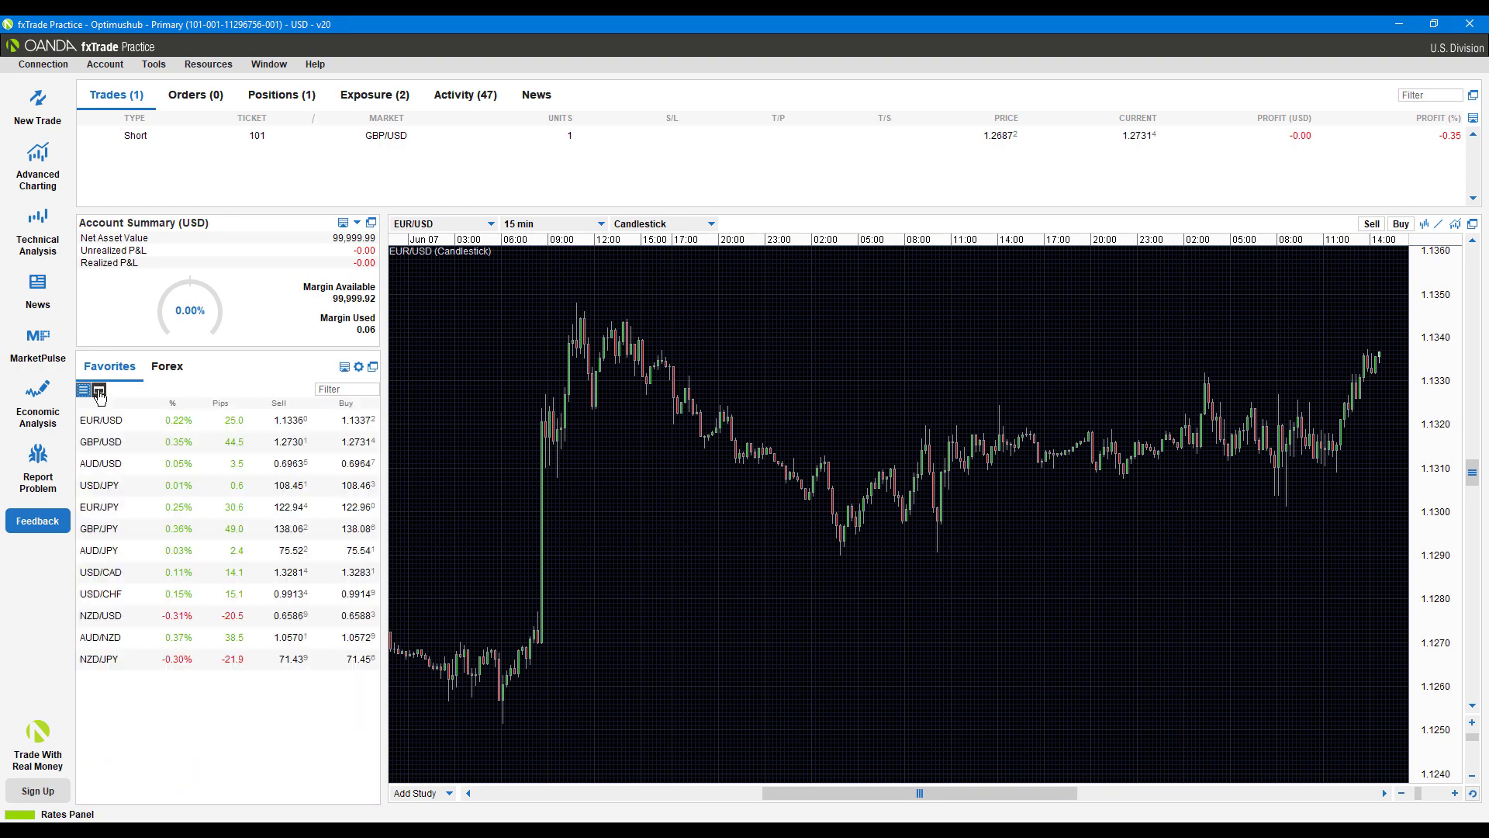
{"action": "left_click", "coordinate": [96, 390]}
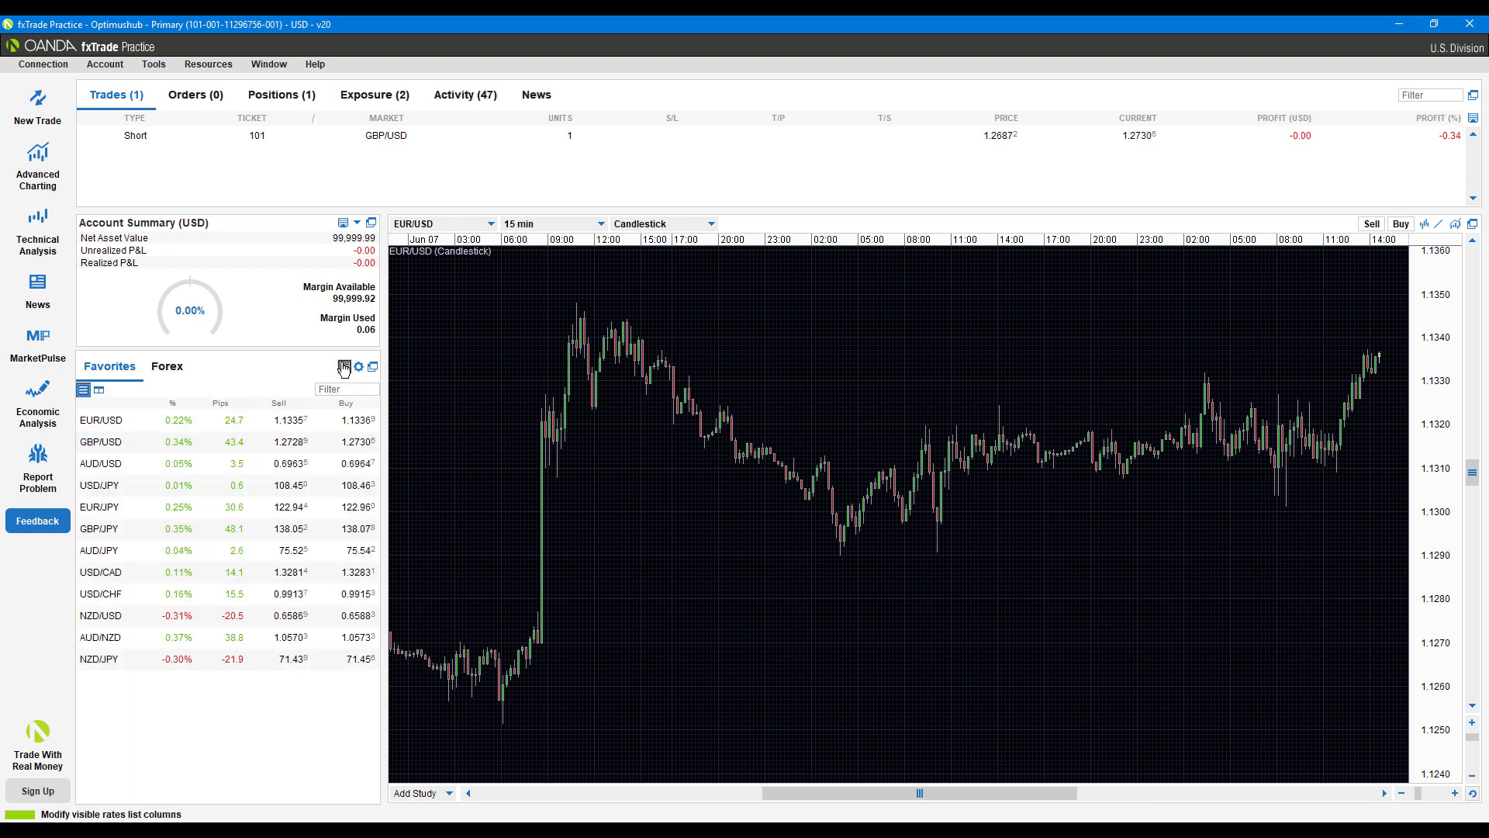
{"action": "left_click", "coordinate": [96, 389]}
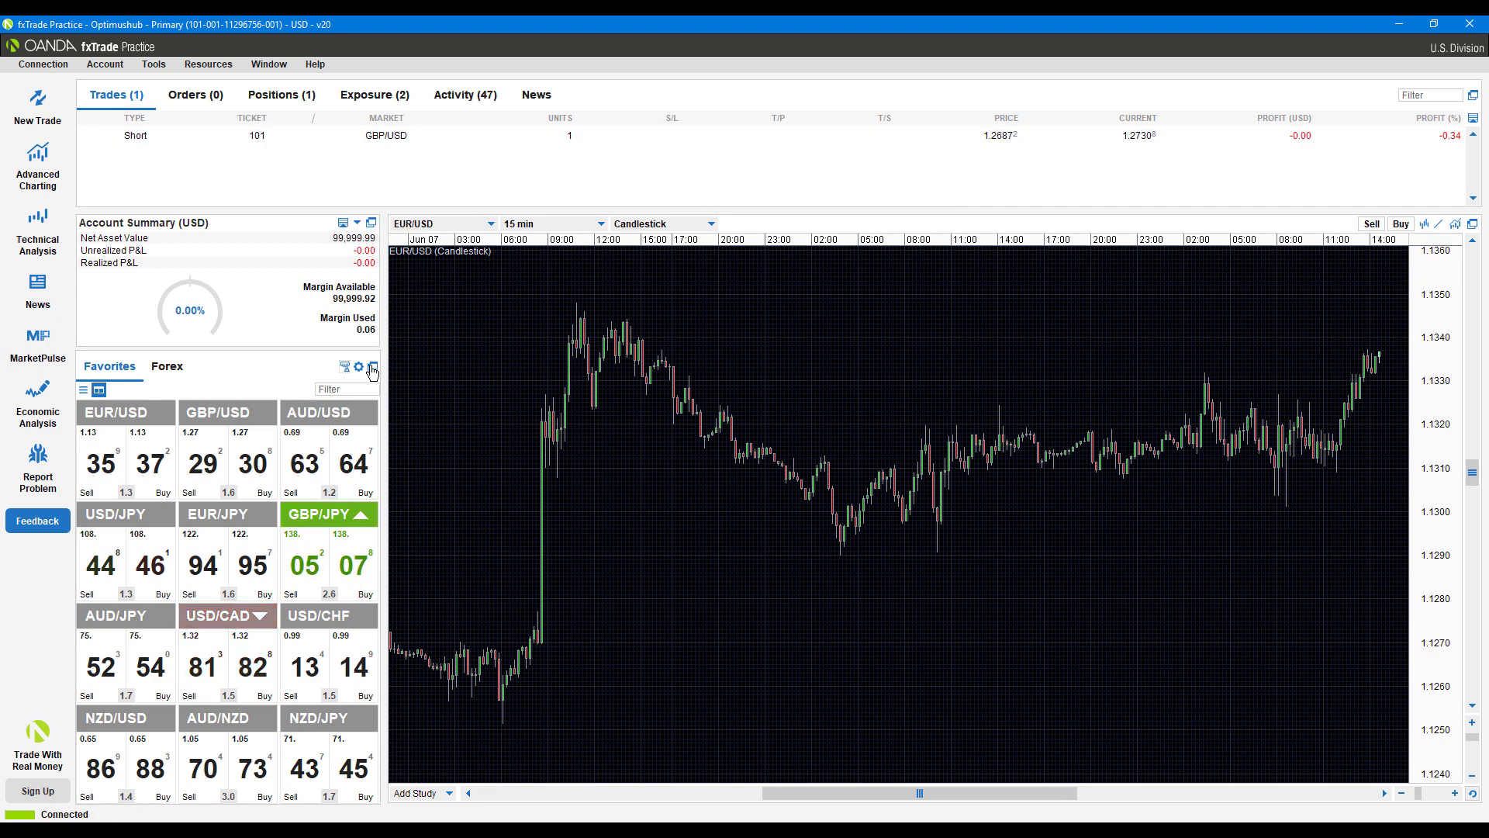
{"action": "left_click", "coordinate": [370, 367]}
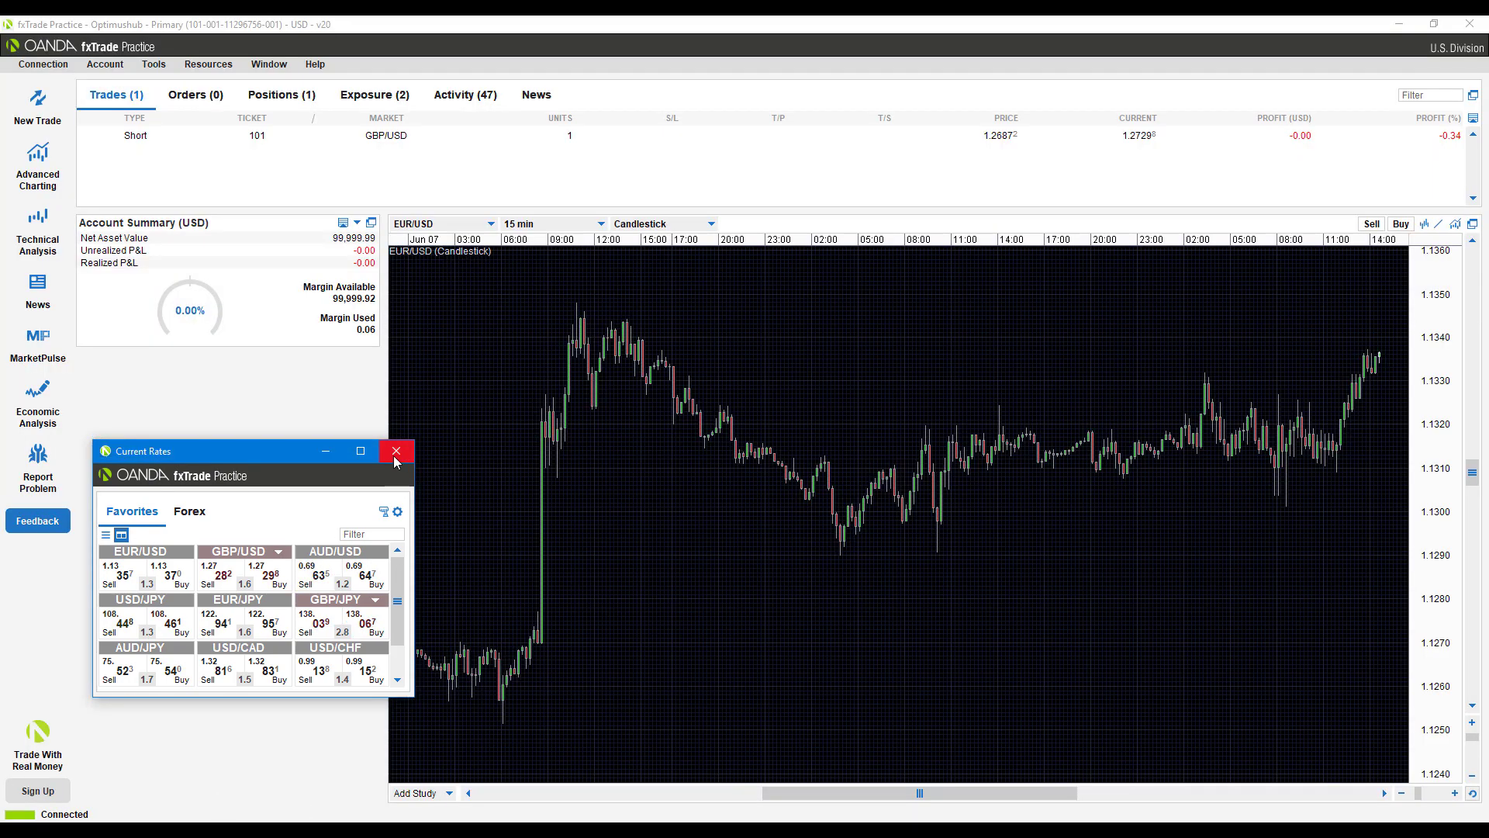
{"action": "left_click", "coordinate": [395, 449]}
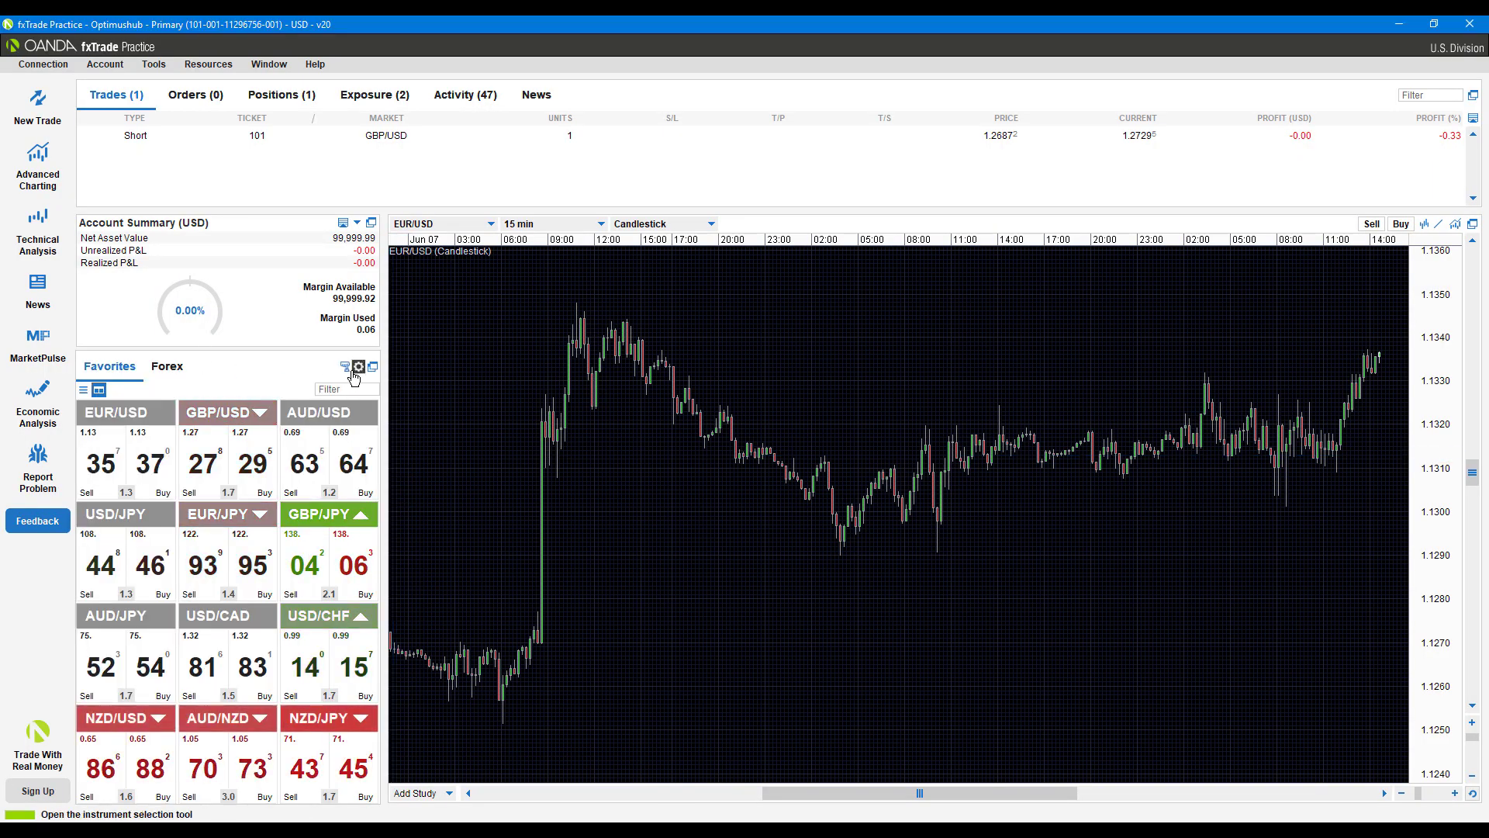
Expand Account Summary to show Balance, Margin Alert and Position Value, then glance at rates preferences
{"action": "left_click", "coordinate": [357, 222]}
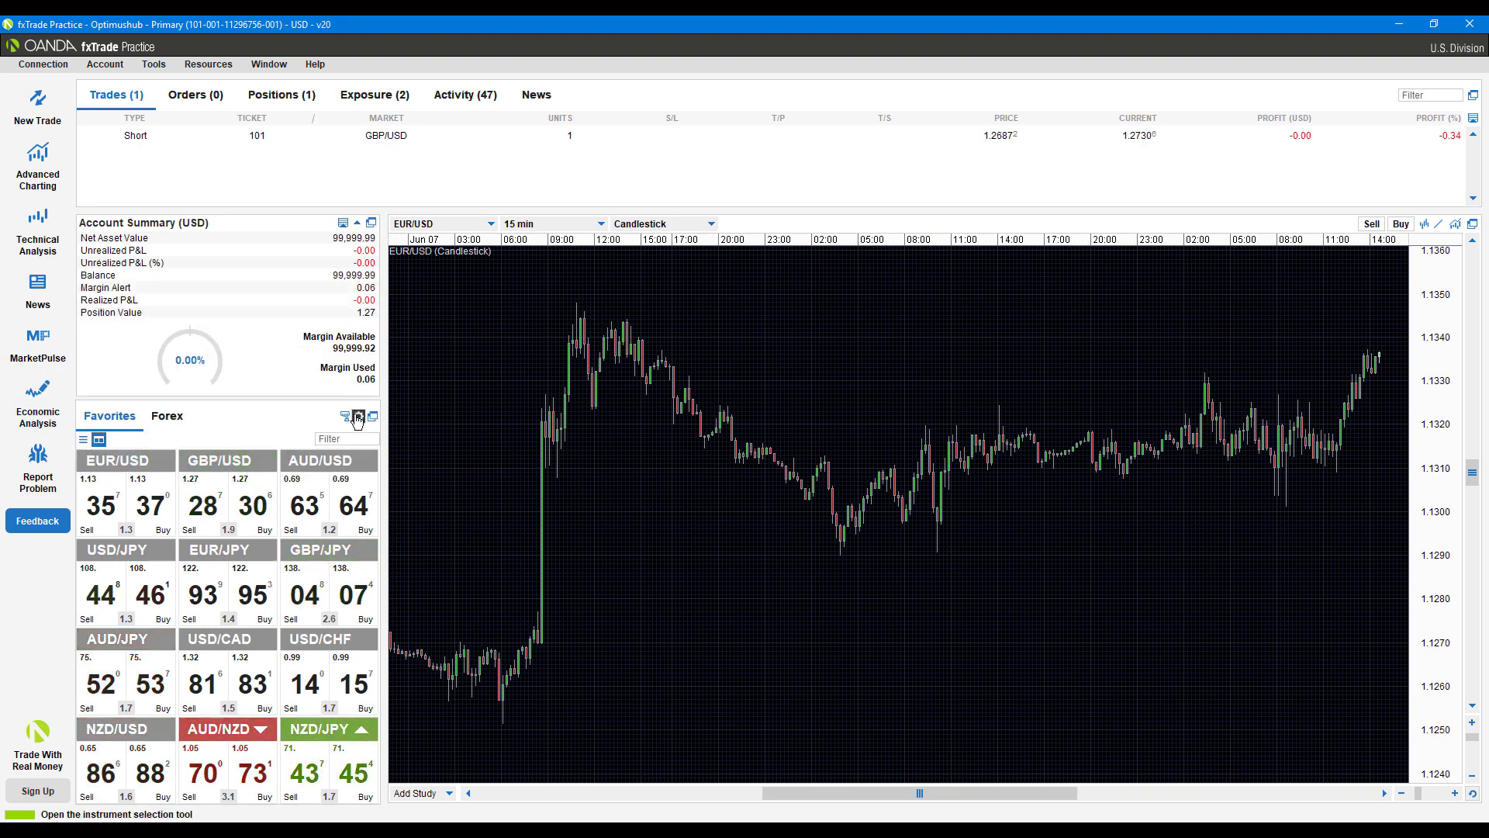
{"action": "left_click", "coordinate": [359, 416]}
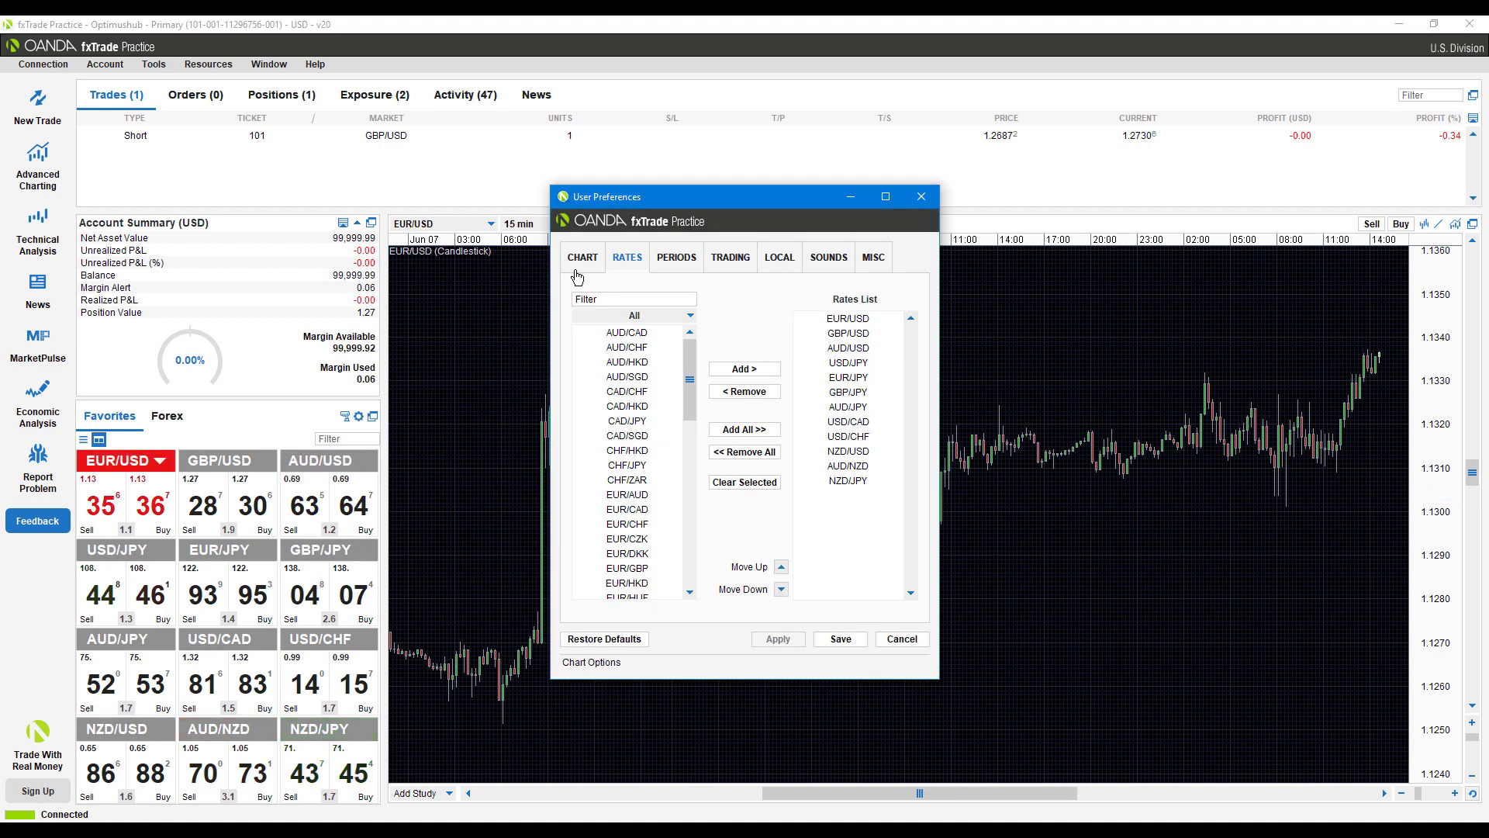
{"action": "left_click", "coordinate": [777, 256]}
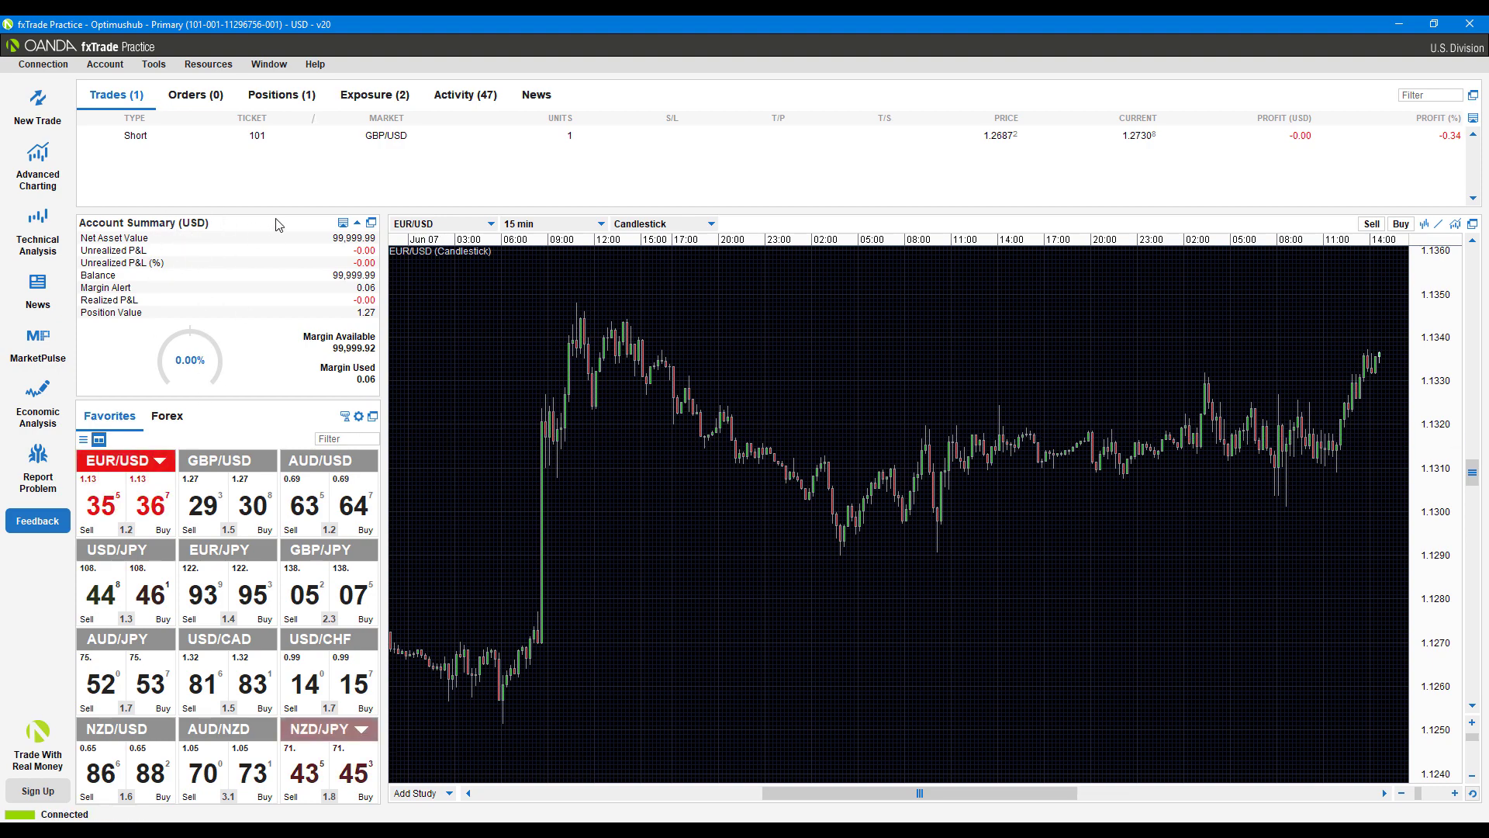
Add Margin Used, Margin Available, Margin Closeout Value, Margin Closeout Percent and Sub Account Switcher to Account Summary
{"action": "left_click", "coordinate": [345, 222]}
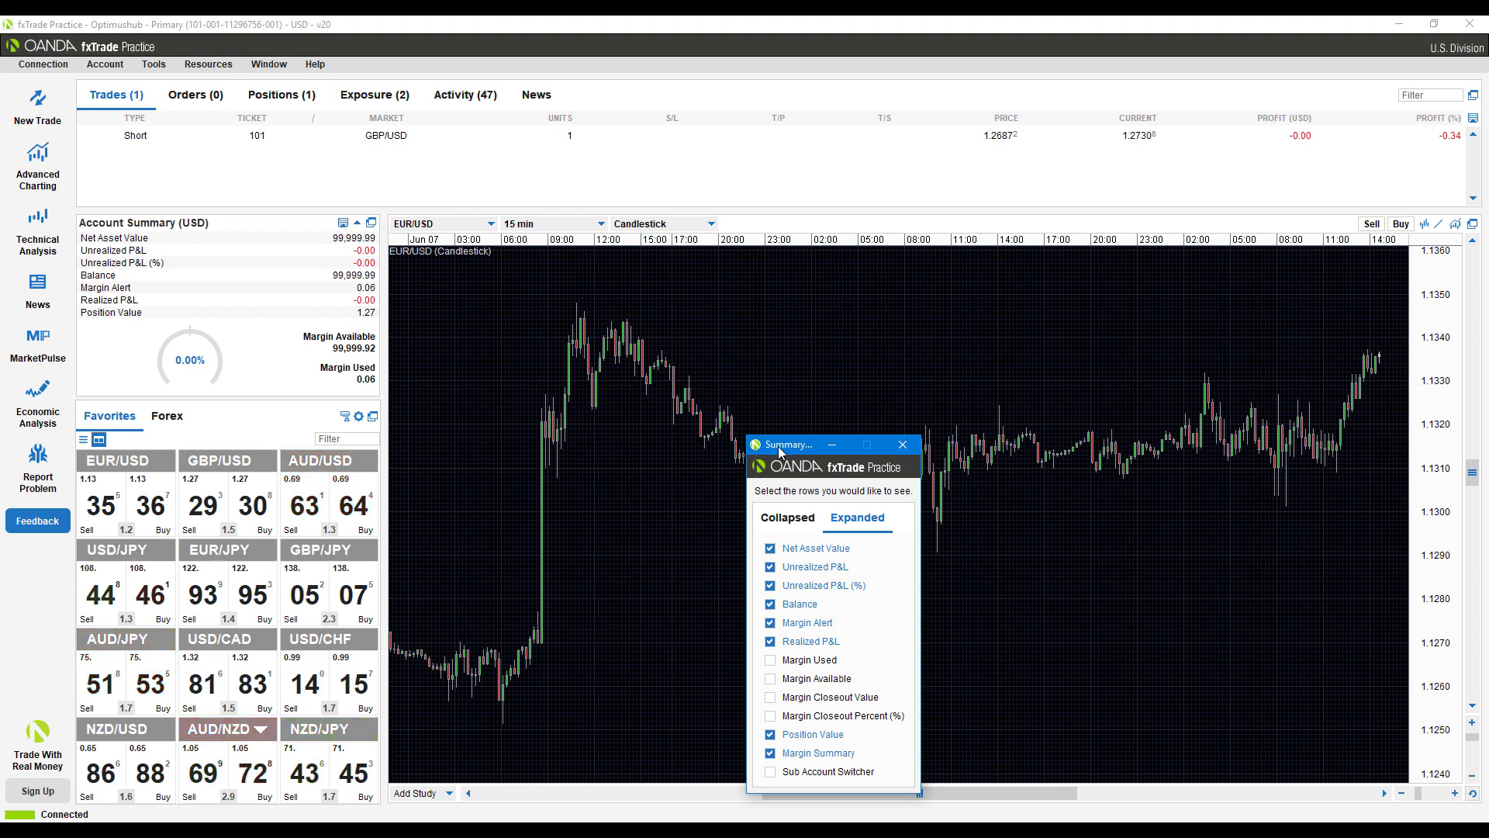
{"action": "left_click_drag", "start_coordinate": [788, 444], "coordinate": [383, 172]}
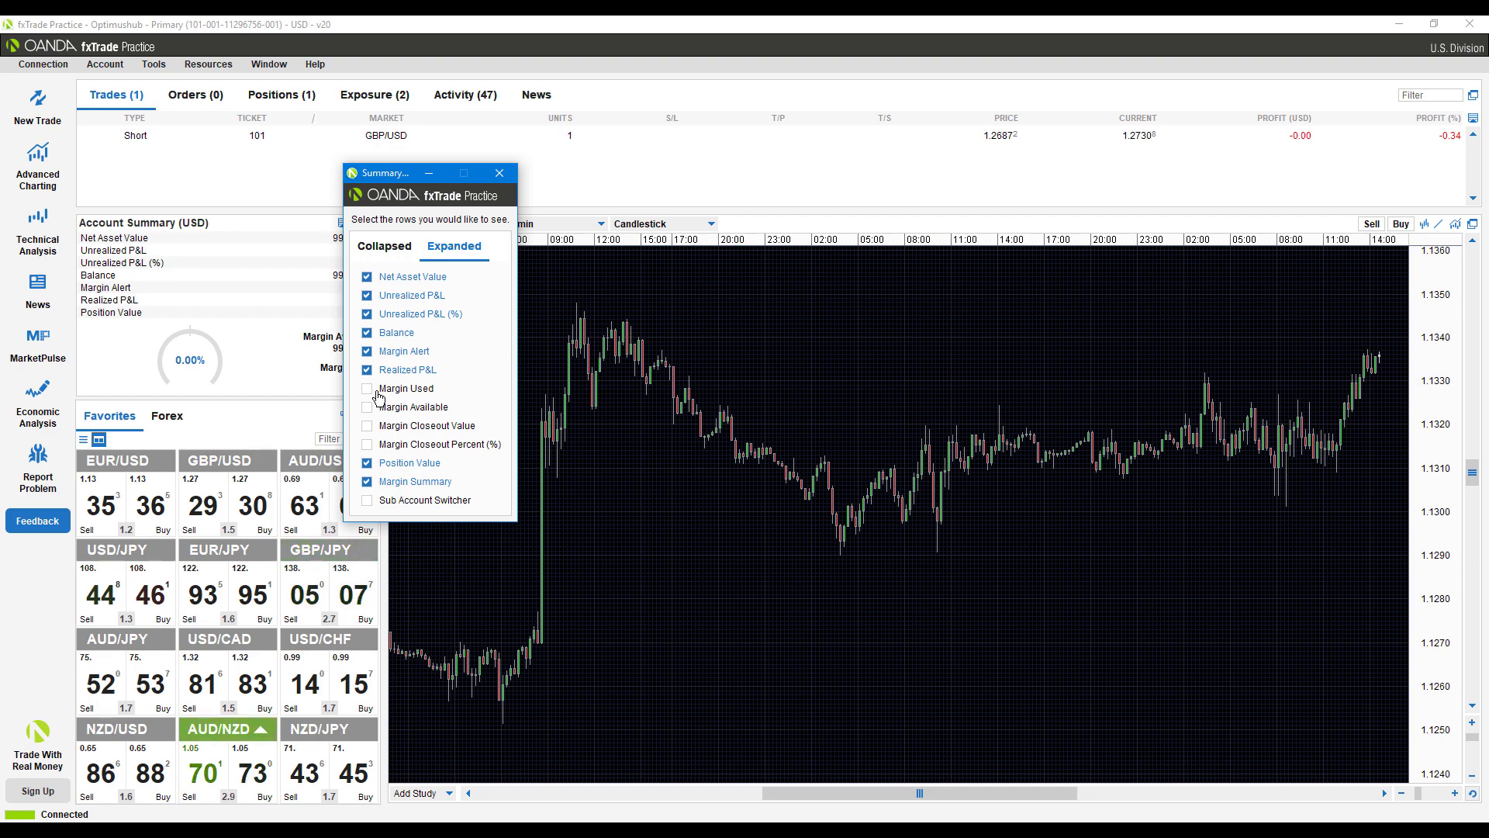
{"action": "left_click", "coordinate": [368, 406]}
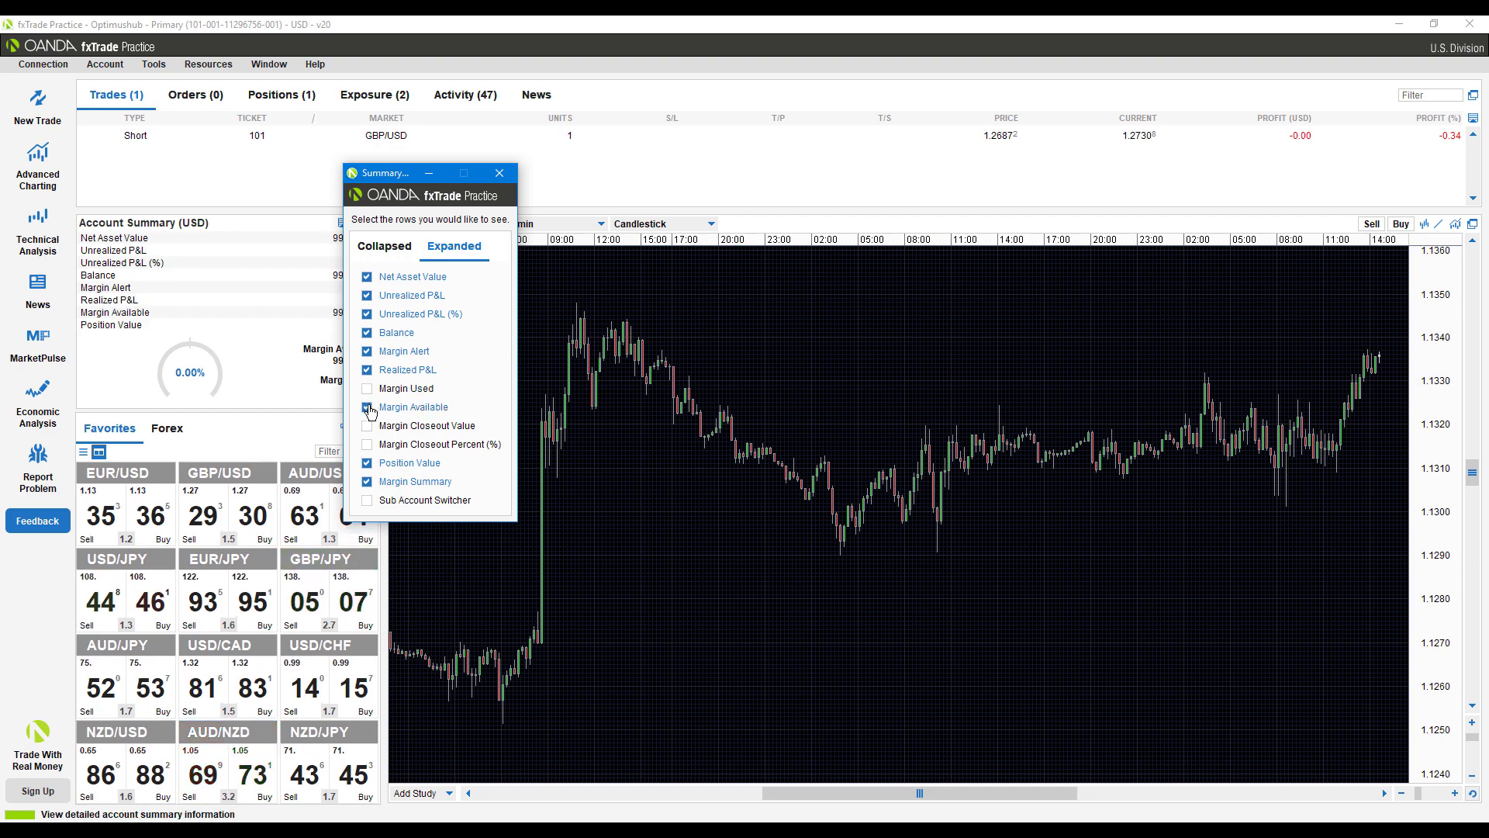
{"action": "left_click", "coordinate": [368, 425]}
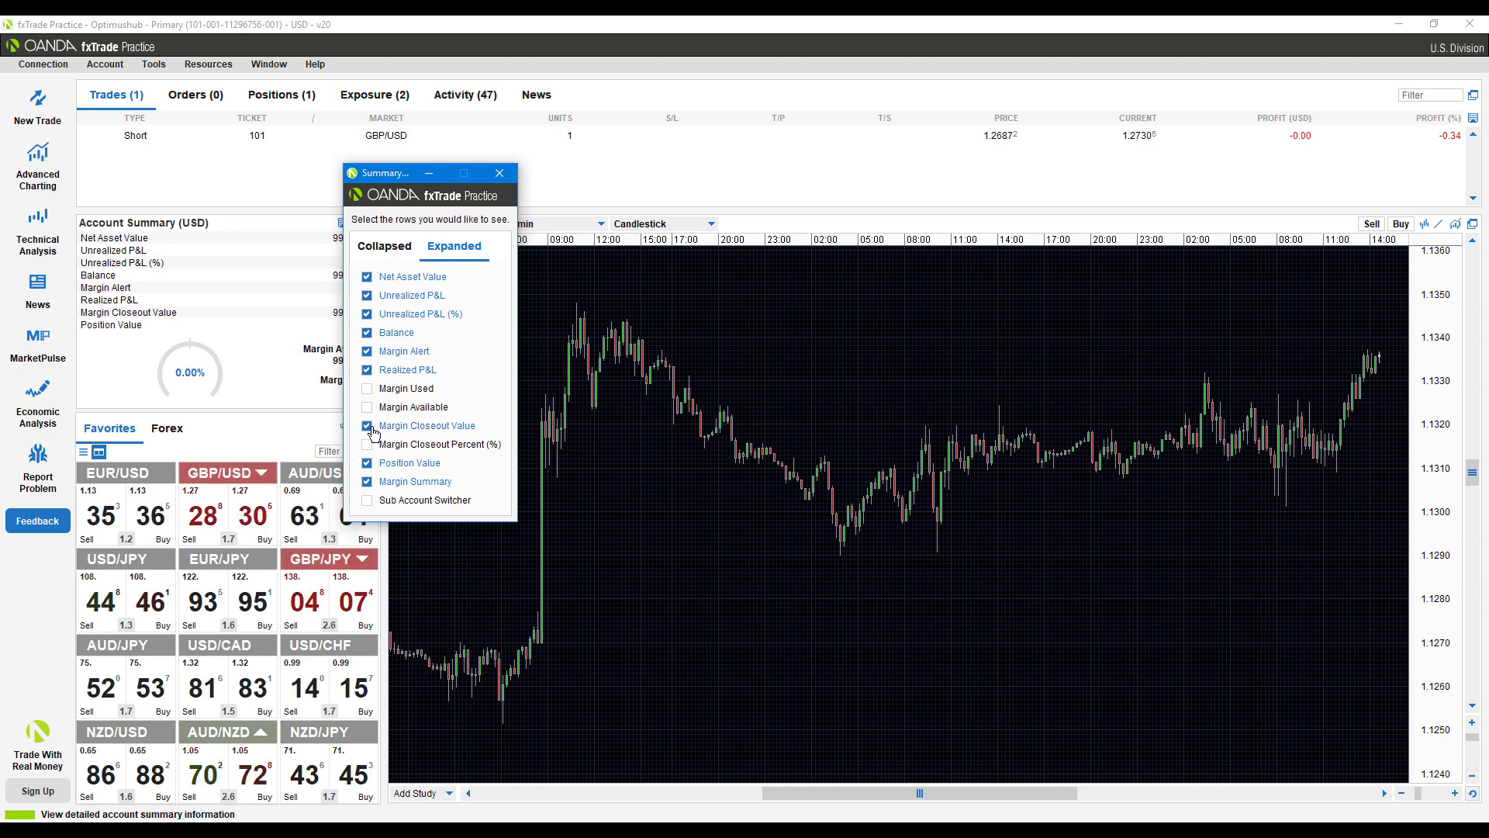
{"action": "left_click", "coordinate": [368, 443]}
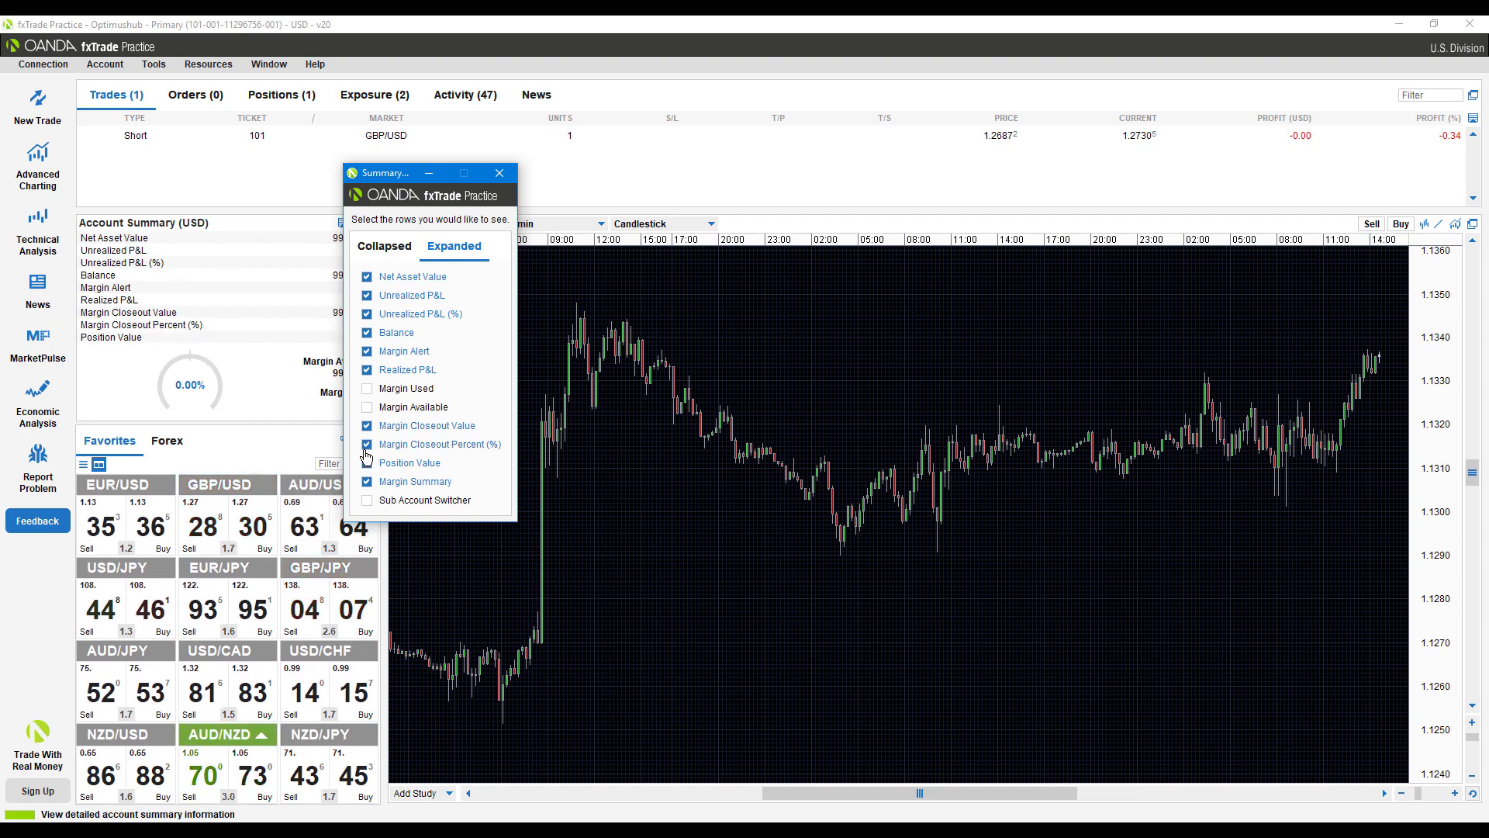
{"action": "left_click", "coordinate": [366, 388]}
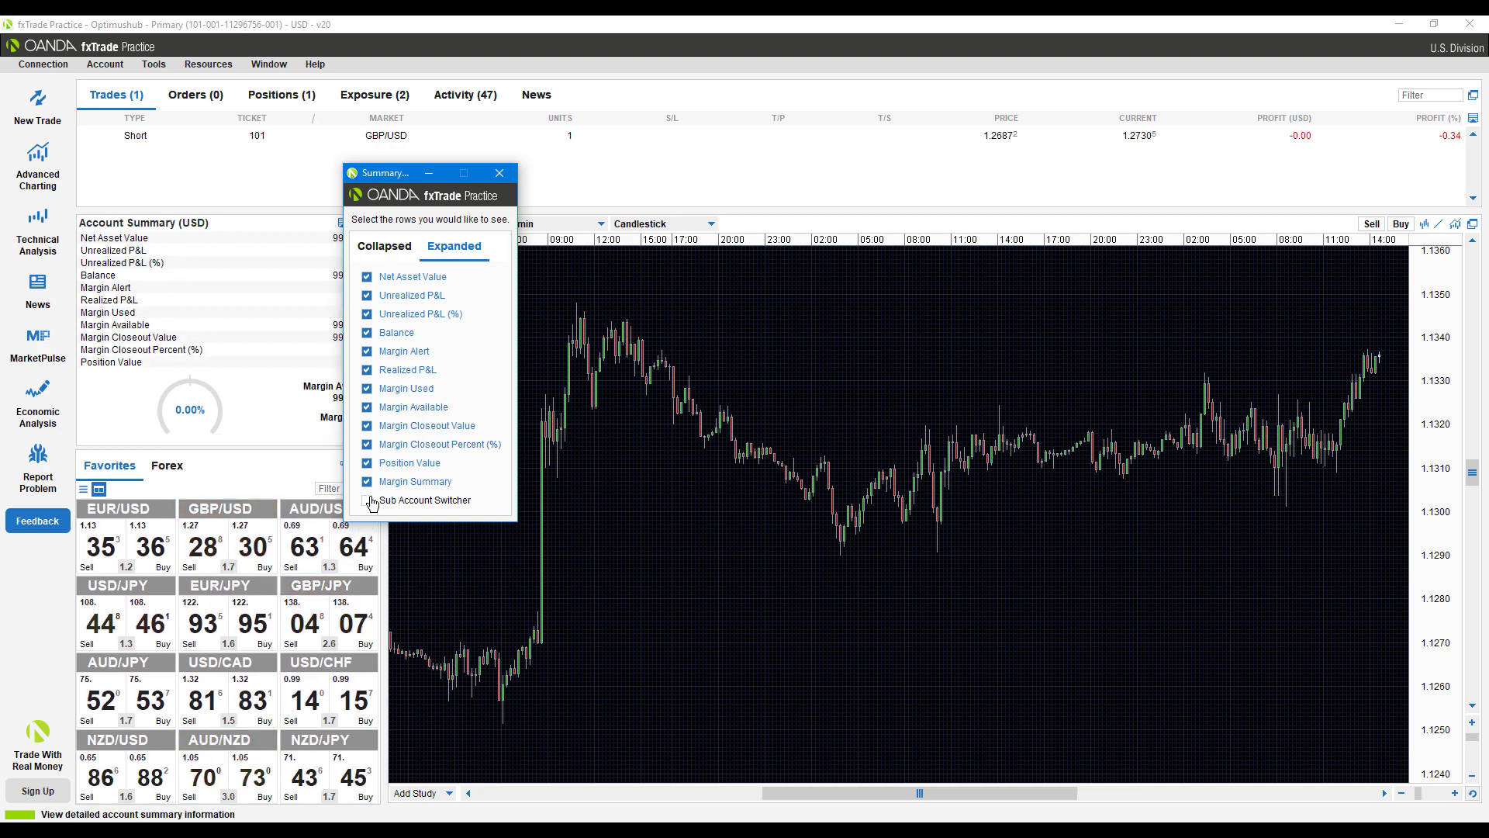
{"action": "left_click", "coordinate": [498, 173]}
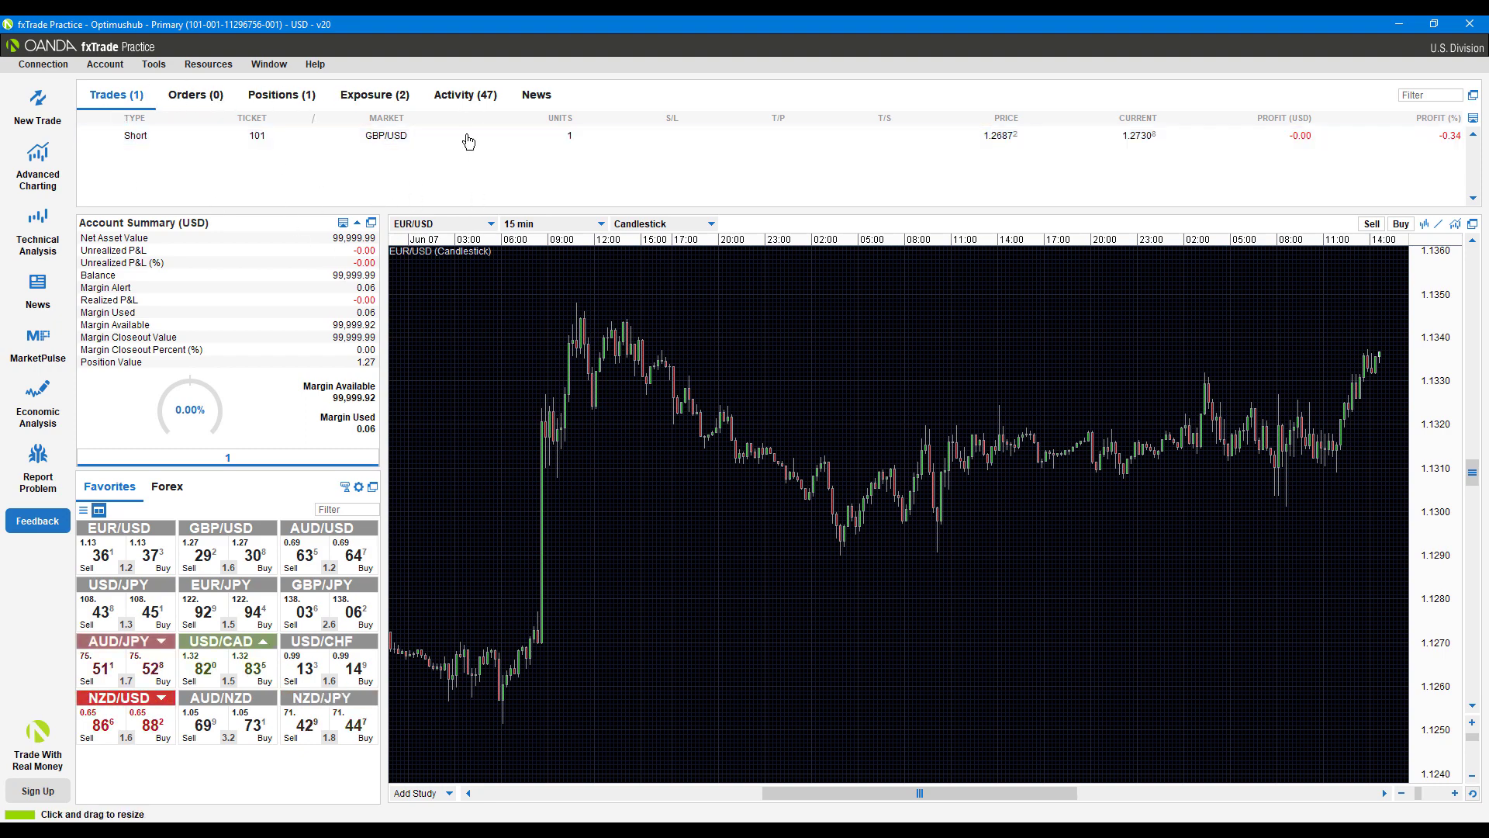
Cycle through Orders, Positions, Exposure and Activity, ending on the News economic events
{"action": "left_click", "coordinate": [195, 95]}
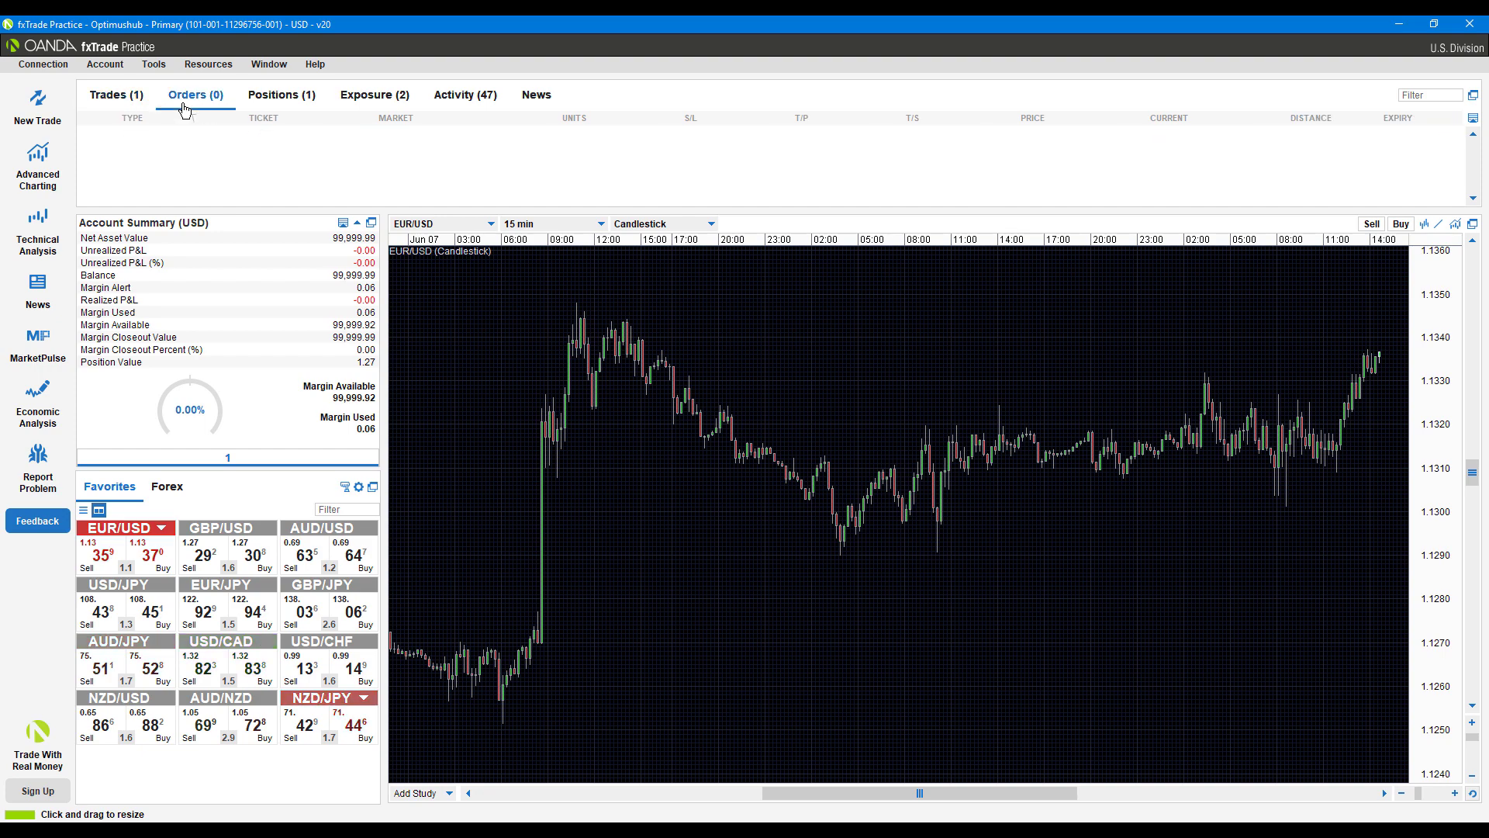
{"action": "left_click", "coordinate": [281, 95]}
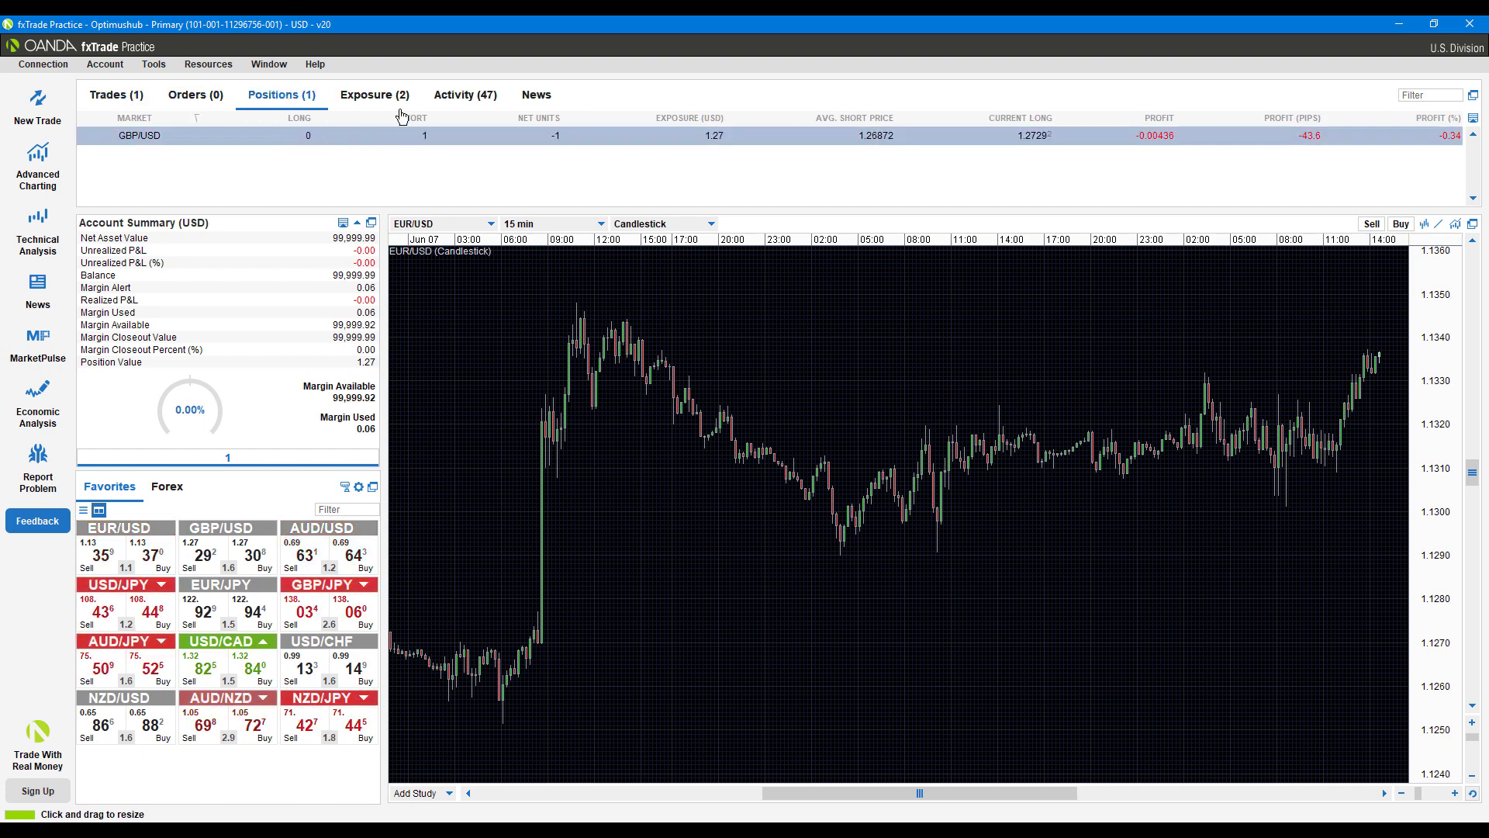
{"action": "left_click", "coordinate": [374, 95]}
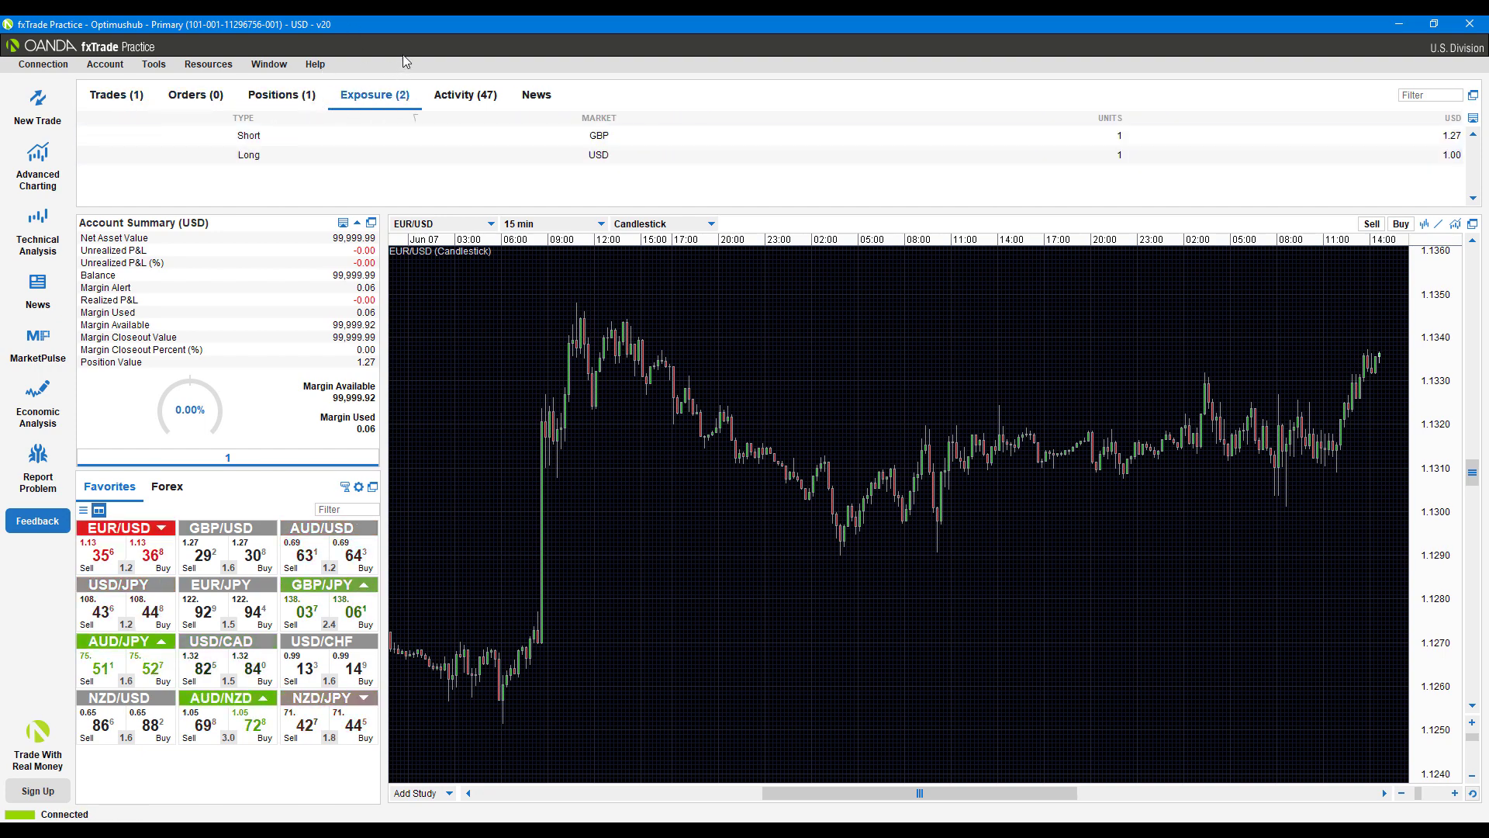
{"action": "left_click", "coordinate": [464, 95]}
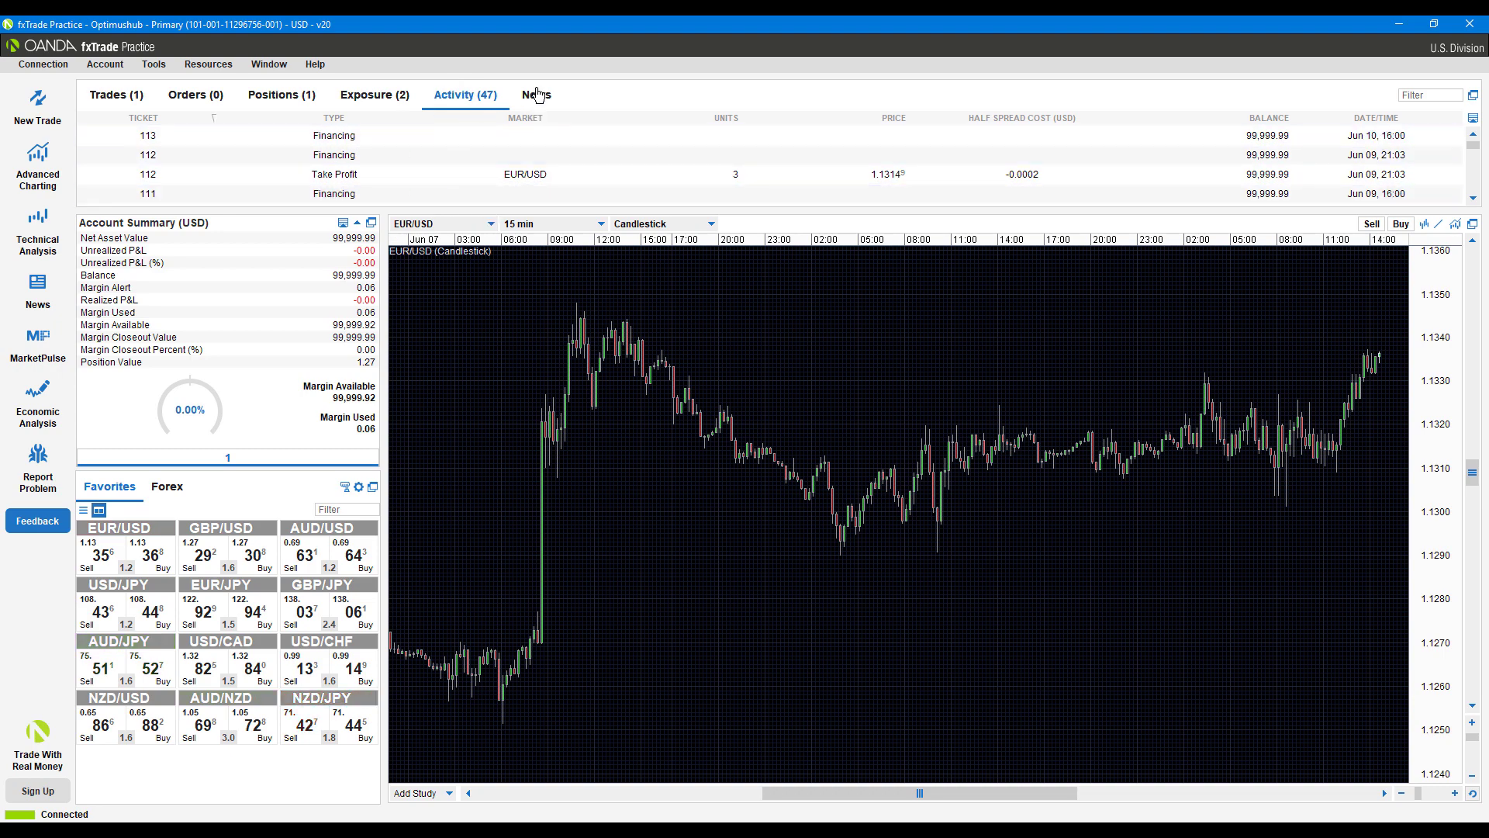
{"action": "left_click", "coordinate": [535, 95]}
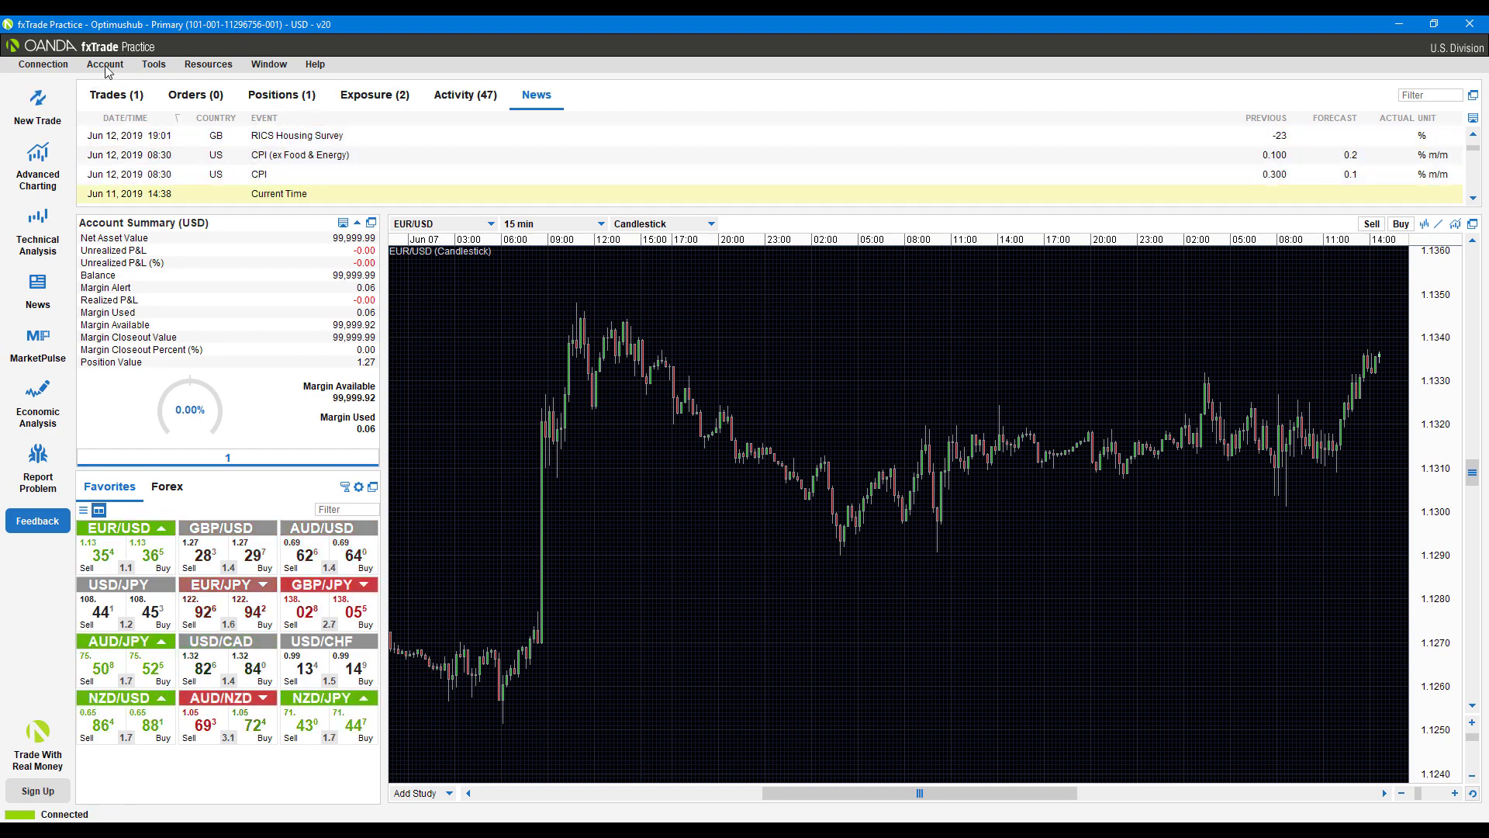
Browse the Connection and Account menus, ending on Tools > Profile Manager listing the Primary profile
{"action": "left_click", "coordinate": [43, 64]}
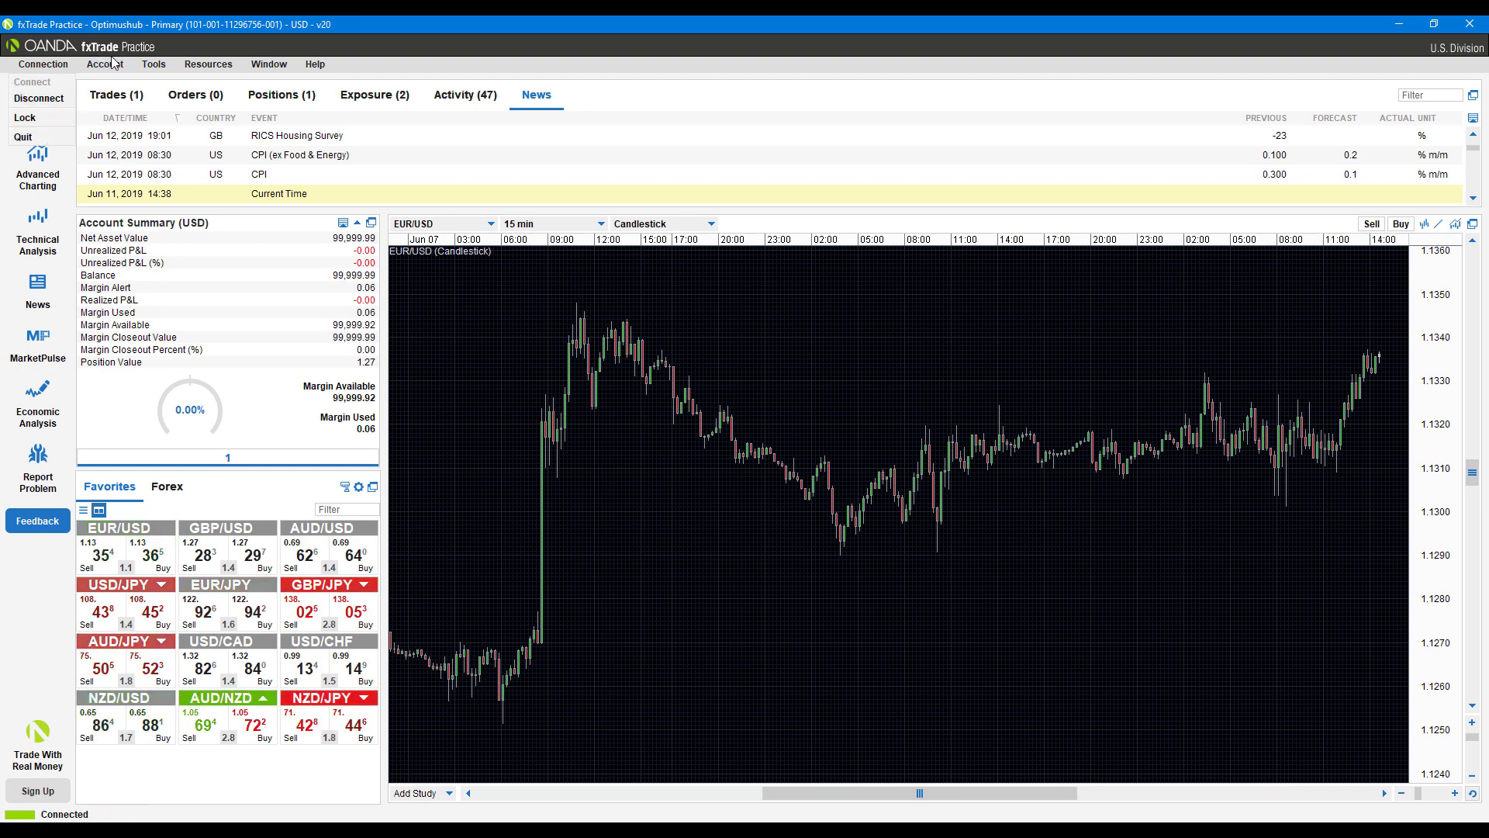
{"action": "left_click", "coordinate": [104, 64]}
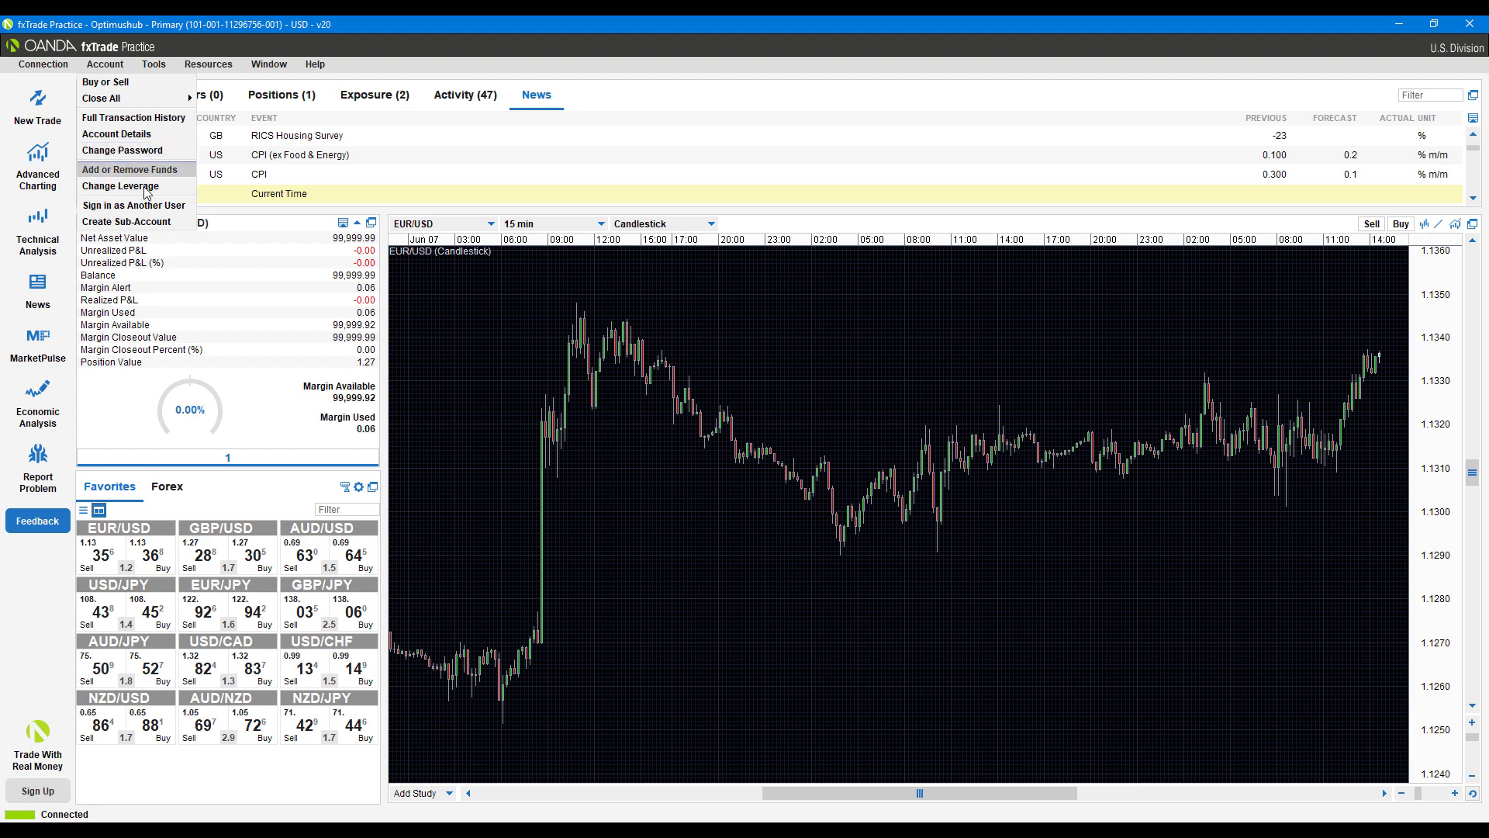
{"action": "mouse_move", "coordinate": [134, 220]}
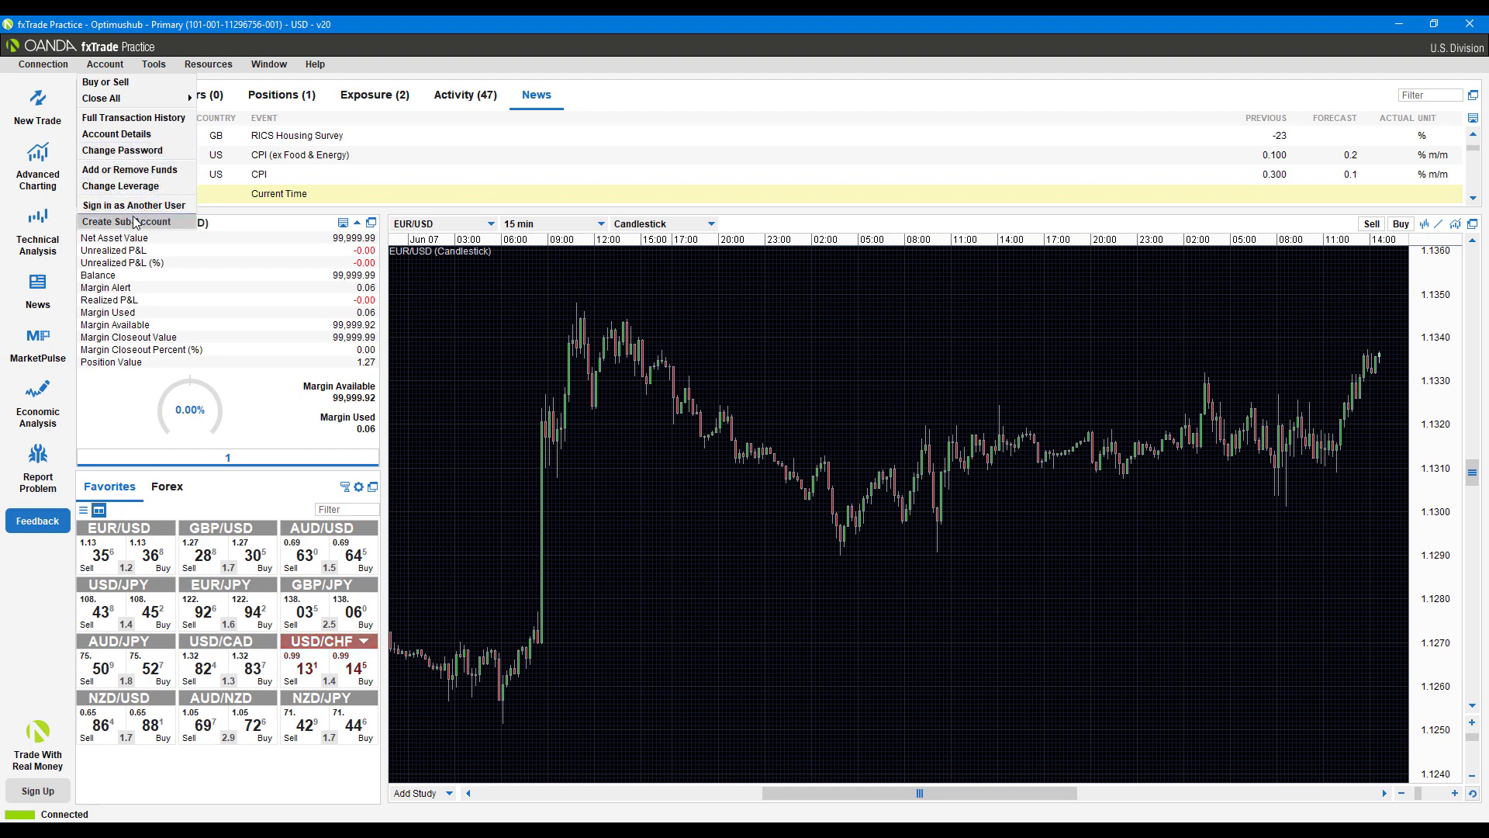
{"action": "left_click", "coordinate": [153, 63]}
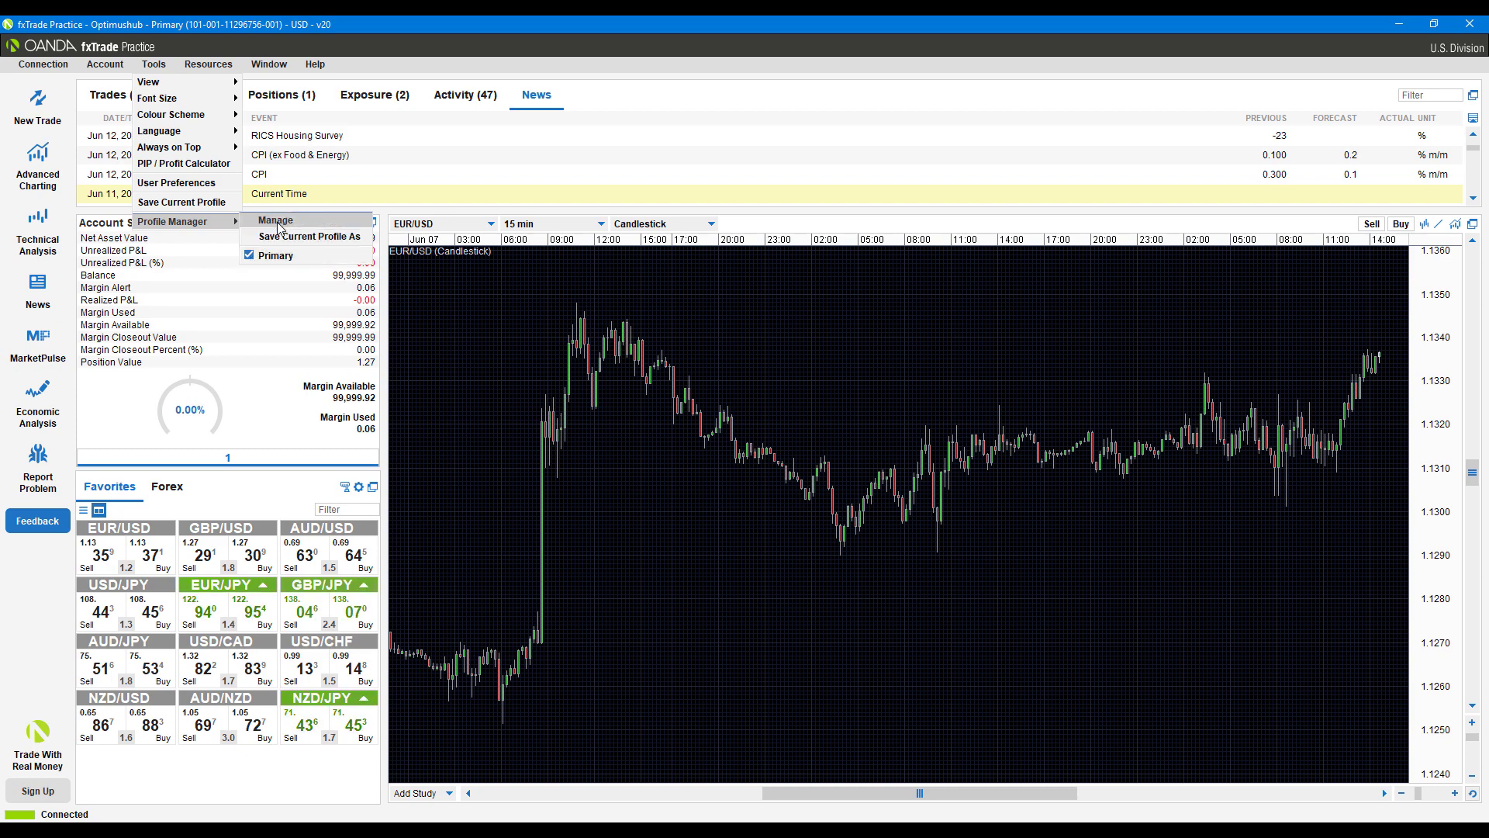
{"action": "left_click", "coordinate": [276, 220]}
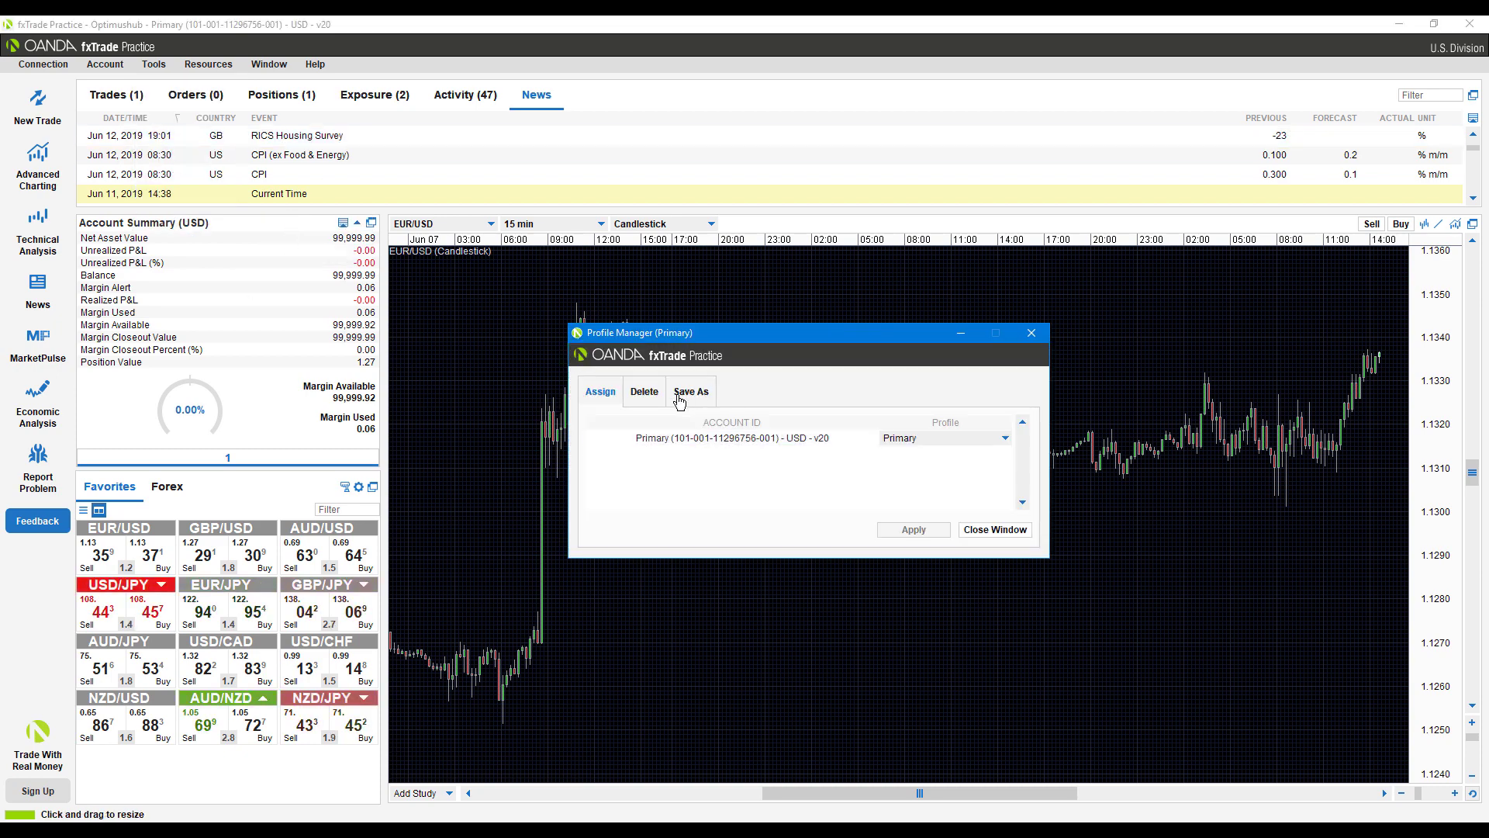
{"action": "left_click", "coordinate": [1004, 438]}
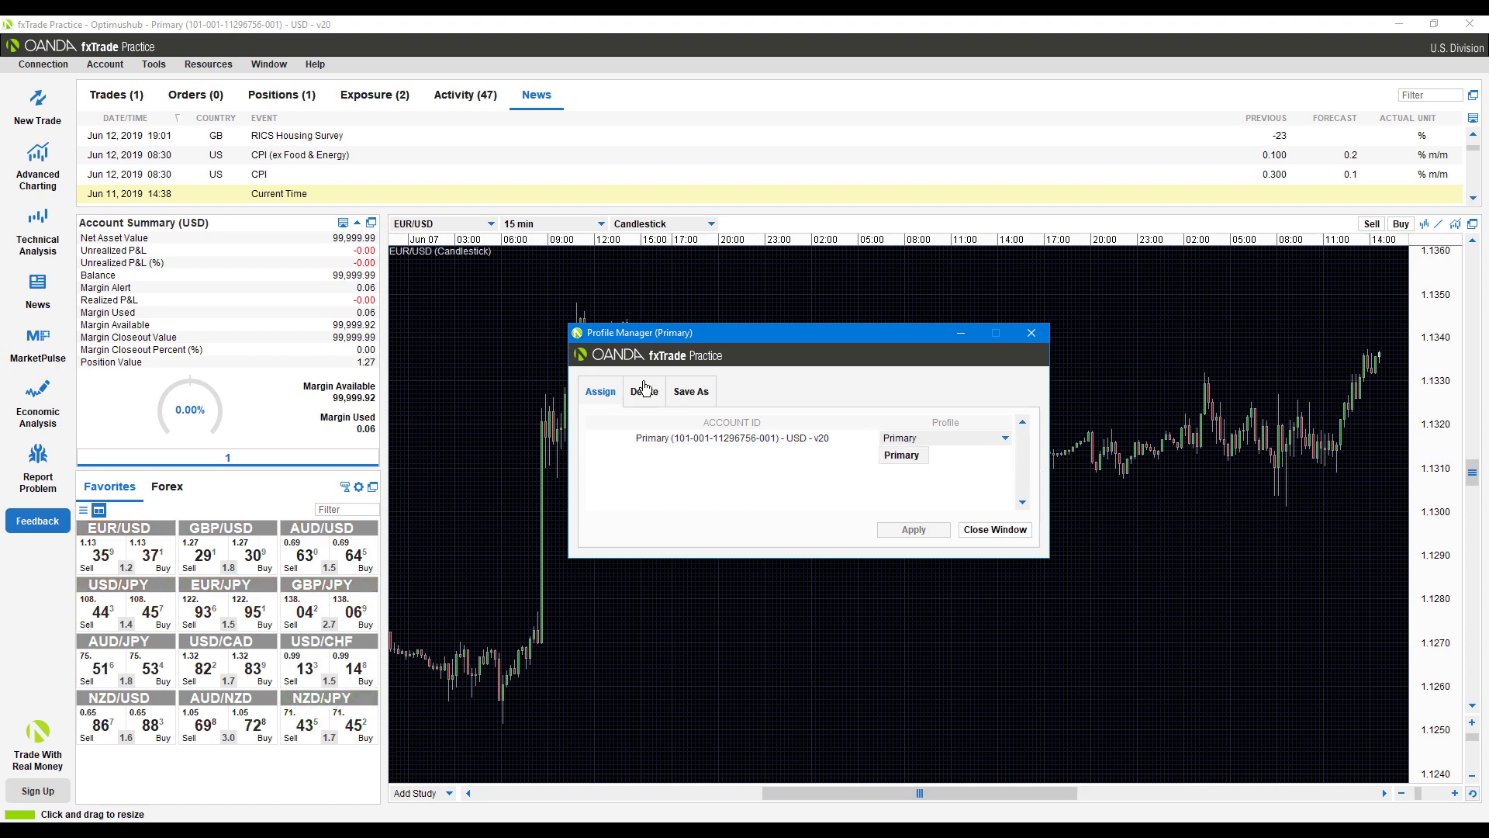
{"action": "left_click", "coordinate": [690, 391]}
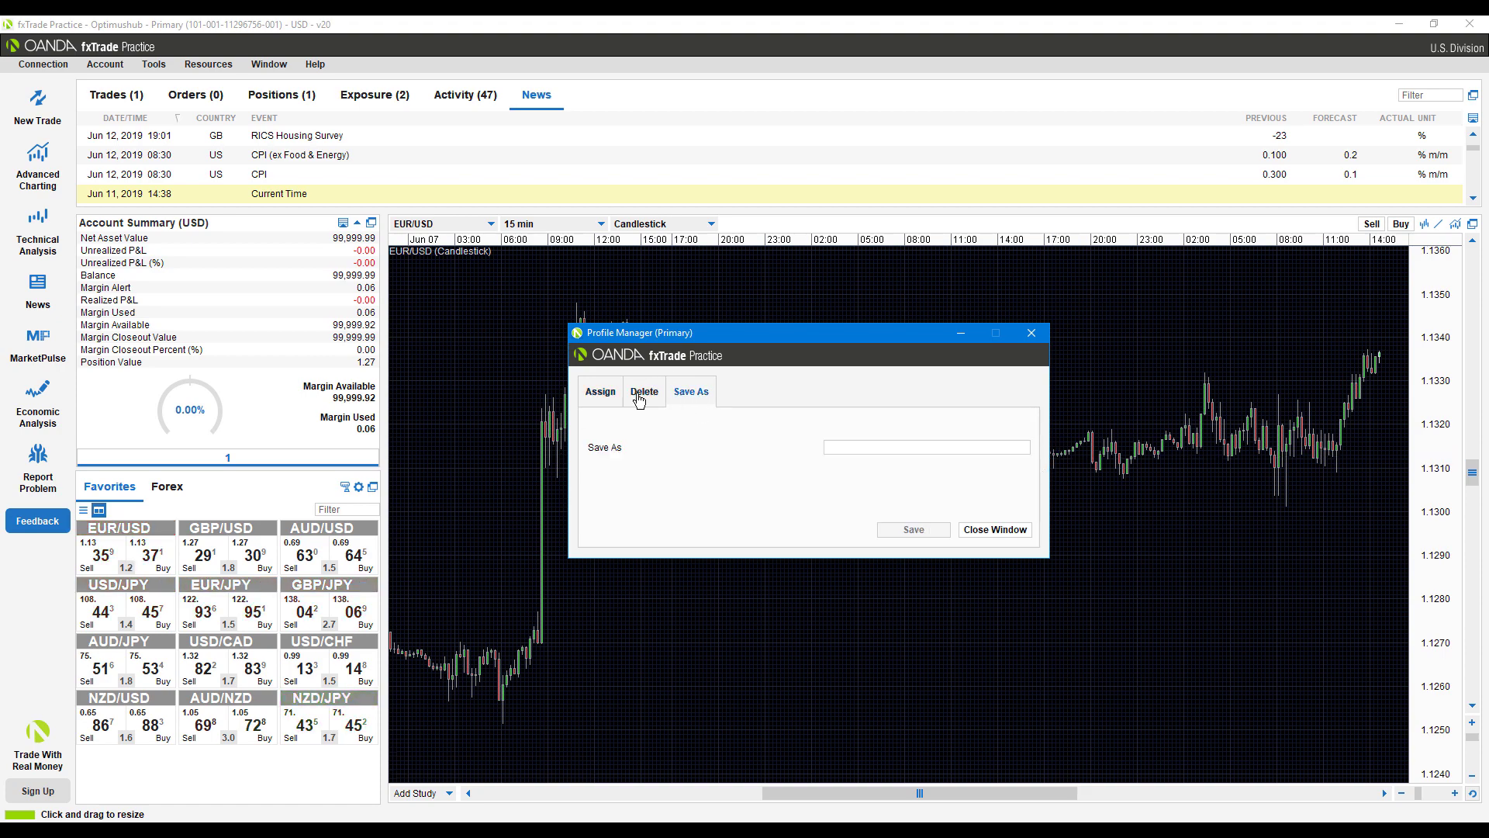
{"action": "left_click", "coordinate": [598, 391]}
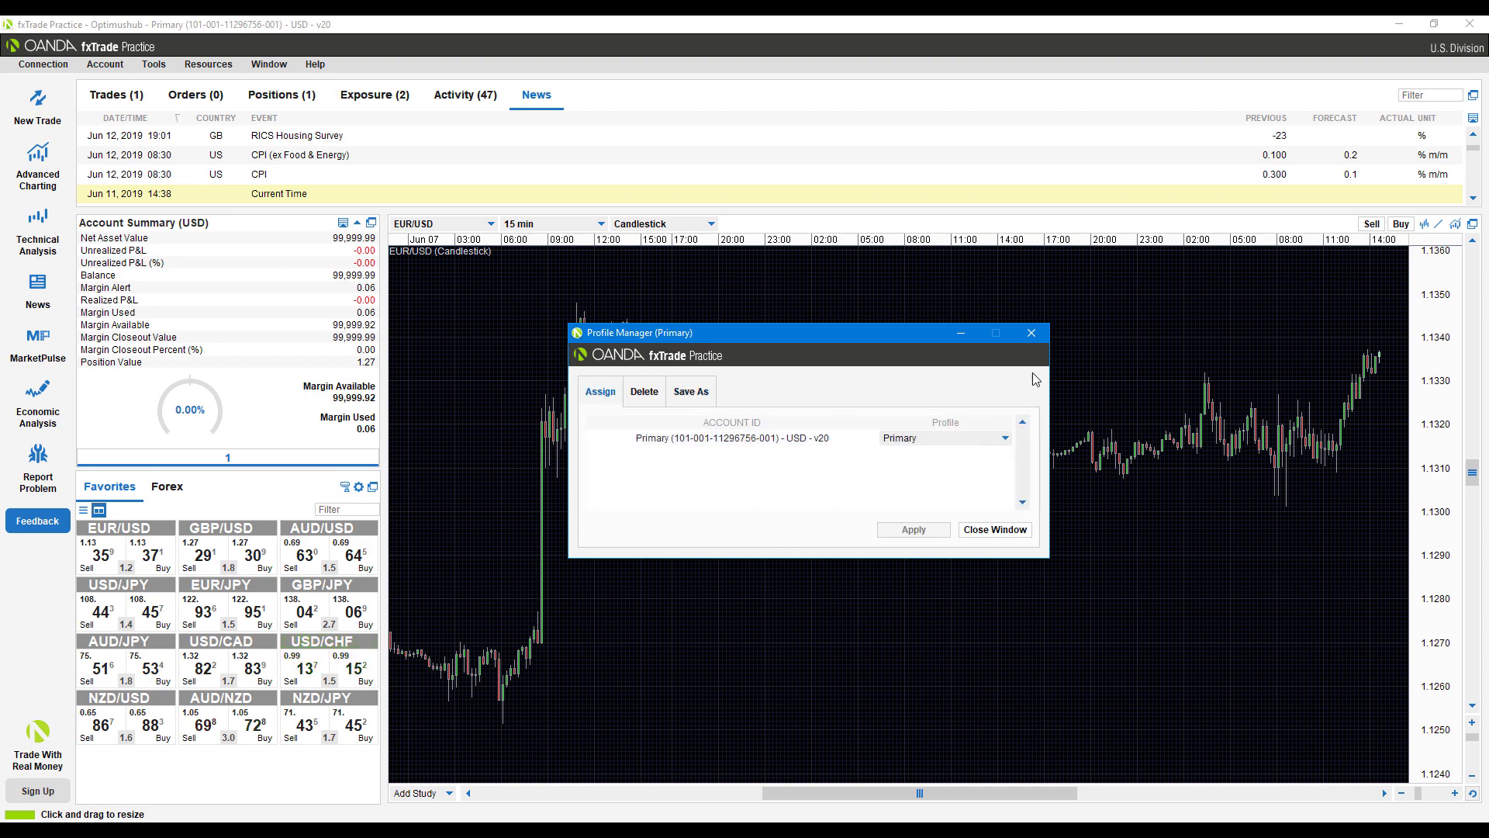
{"action": "left_click", "coordinate": [993, 528]}
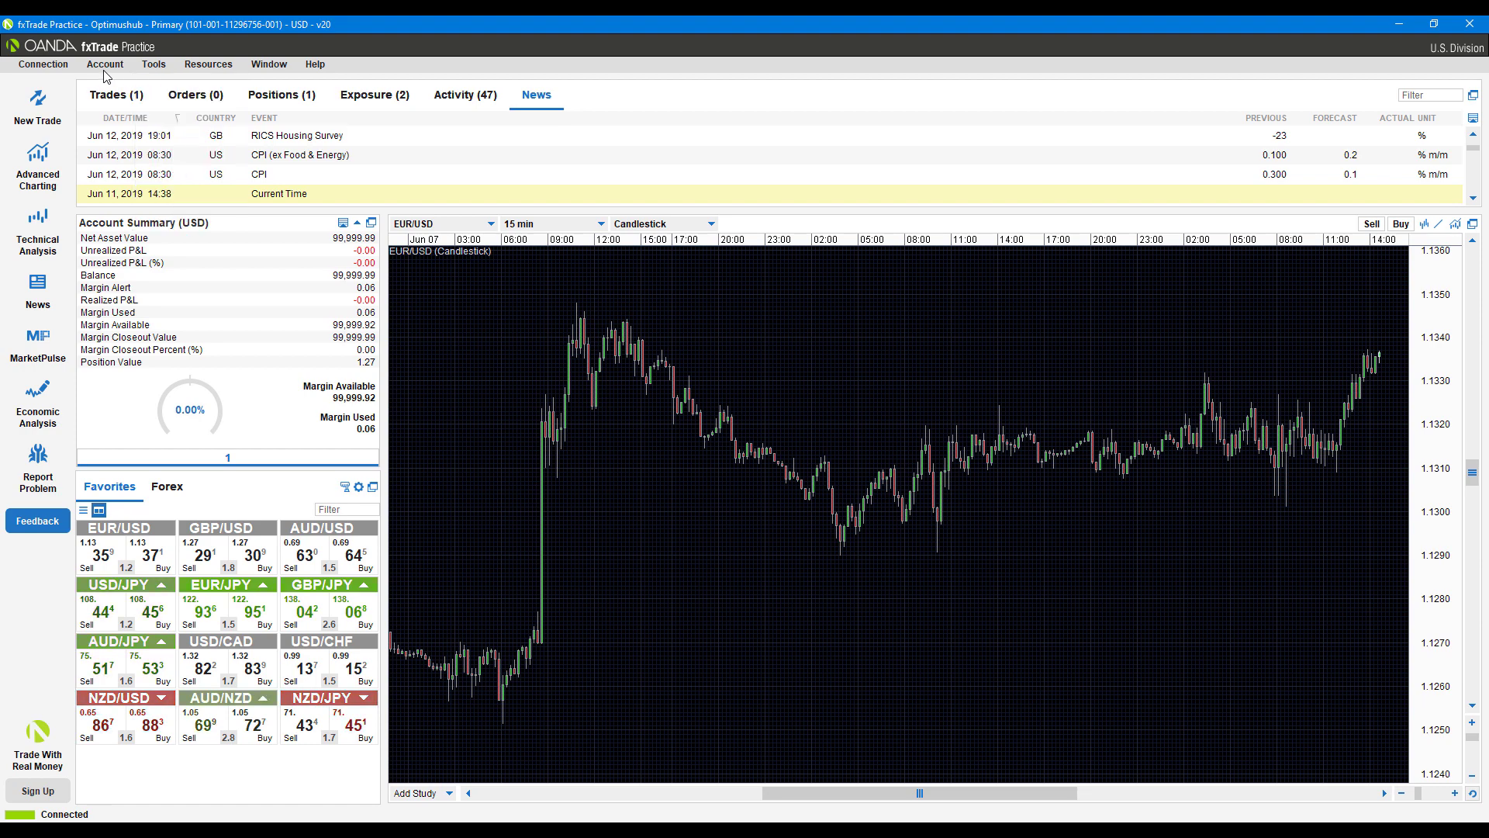
{"action": "left_click", "coordinate": [104, 64]}
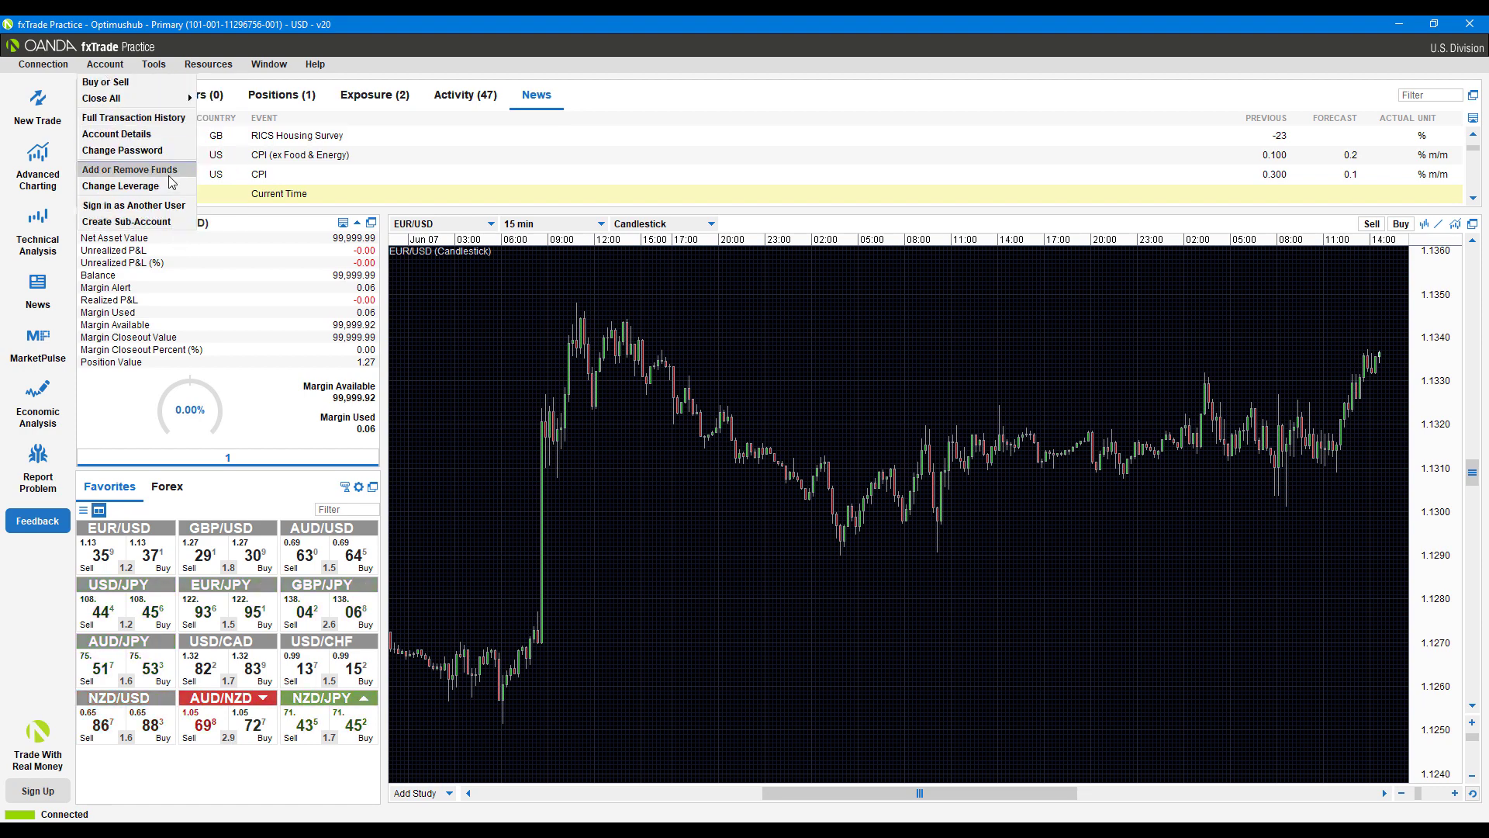
{"action": "left_click", "coordinate": [154, 63]}
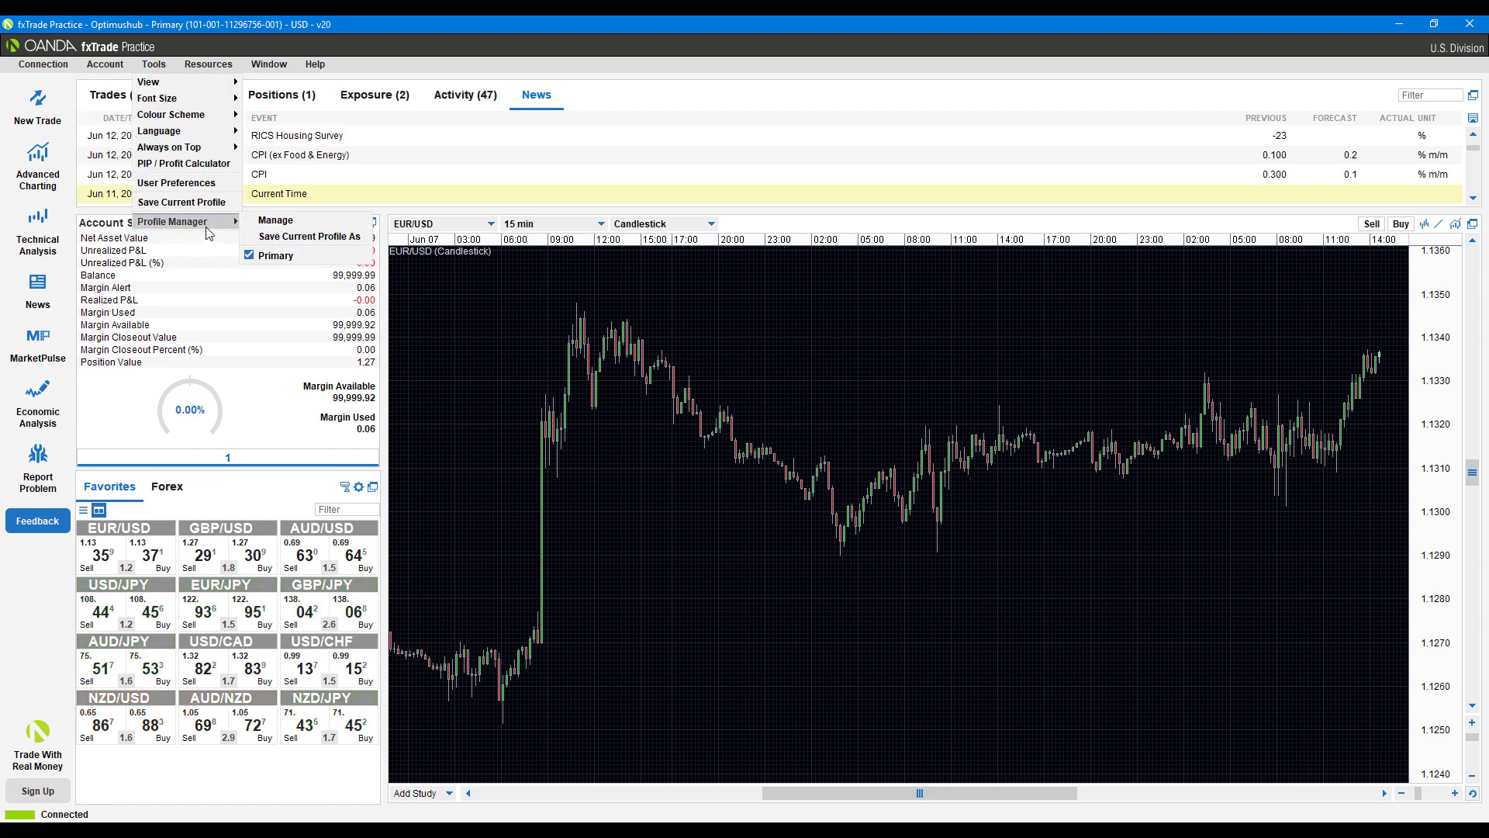
Browse Resources' Account Calculators and Tools' Always on Top, ending on the Window menu
{"action": "left_click", "coordinate": [206, 63]}
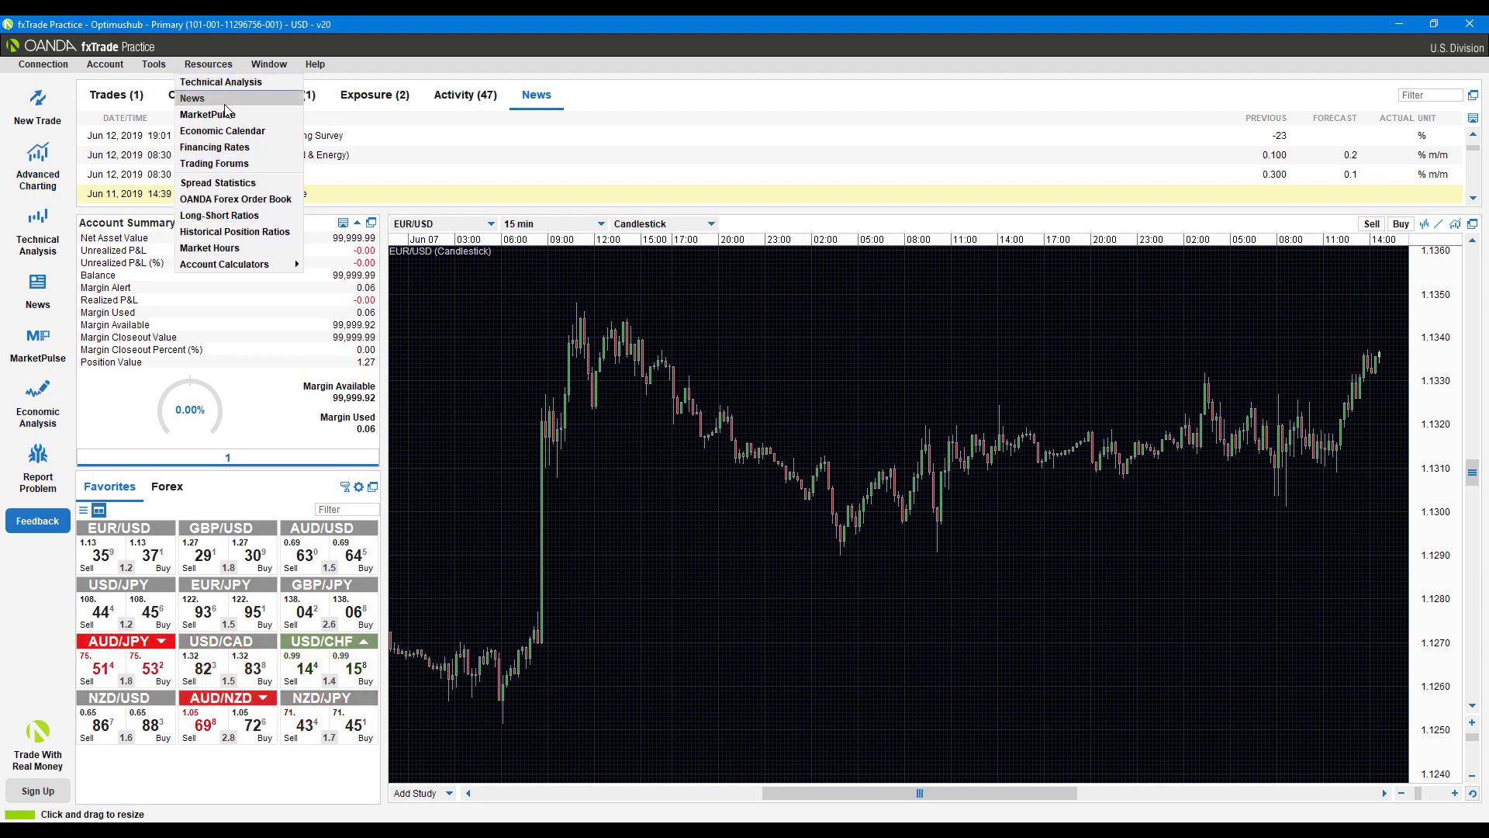
{"action": "mouse_move", "coordinate": [233, 147]}
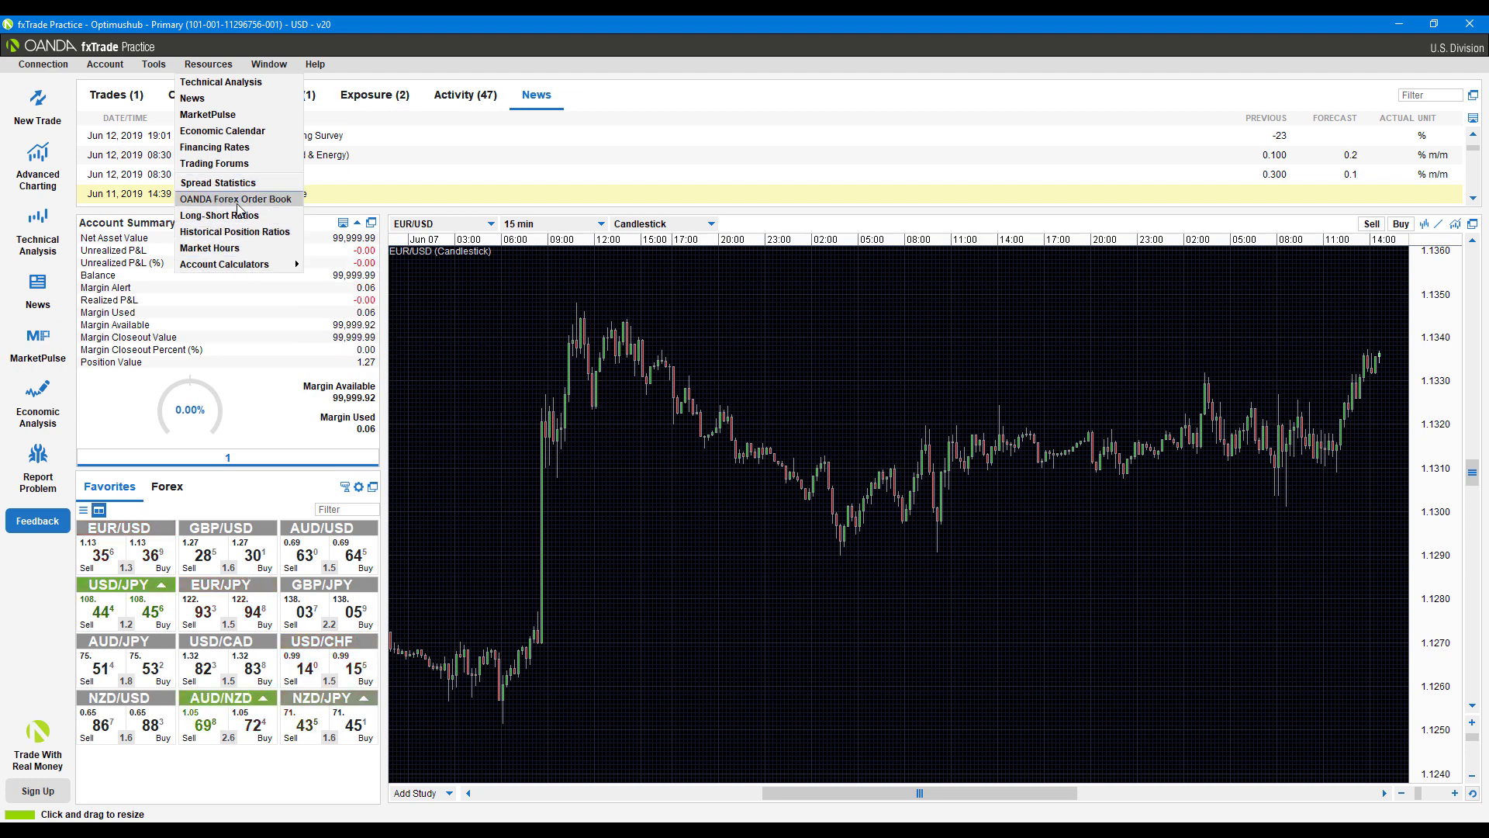
{"action": "mouse_move", "coordinate": [222, 130]}
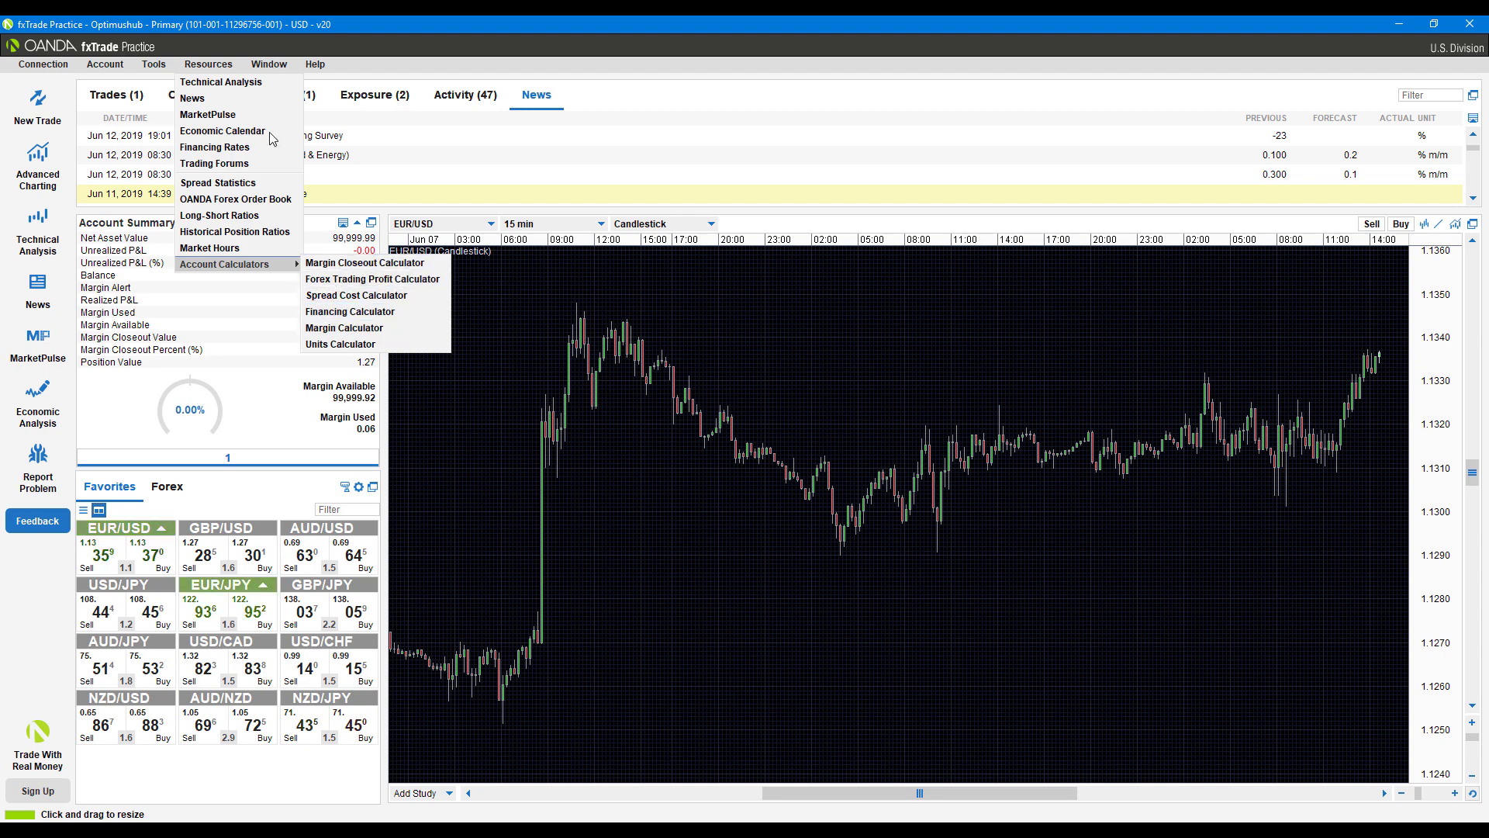
{"action": "left_click", "coordinate": [268, 64]}
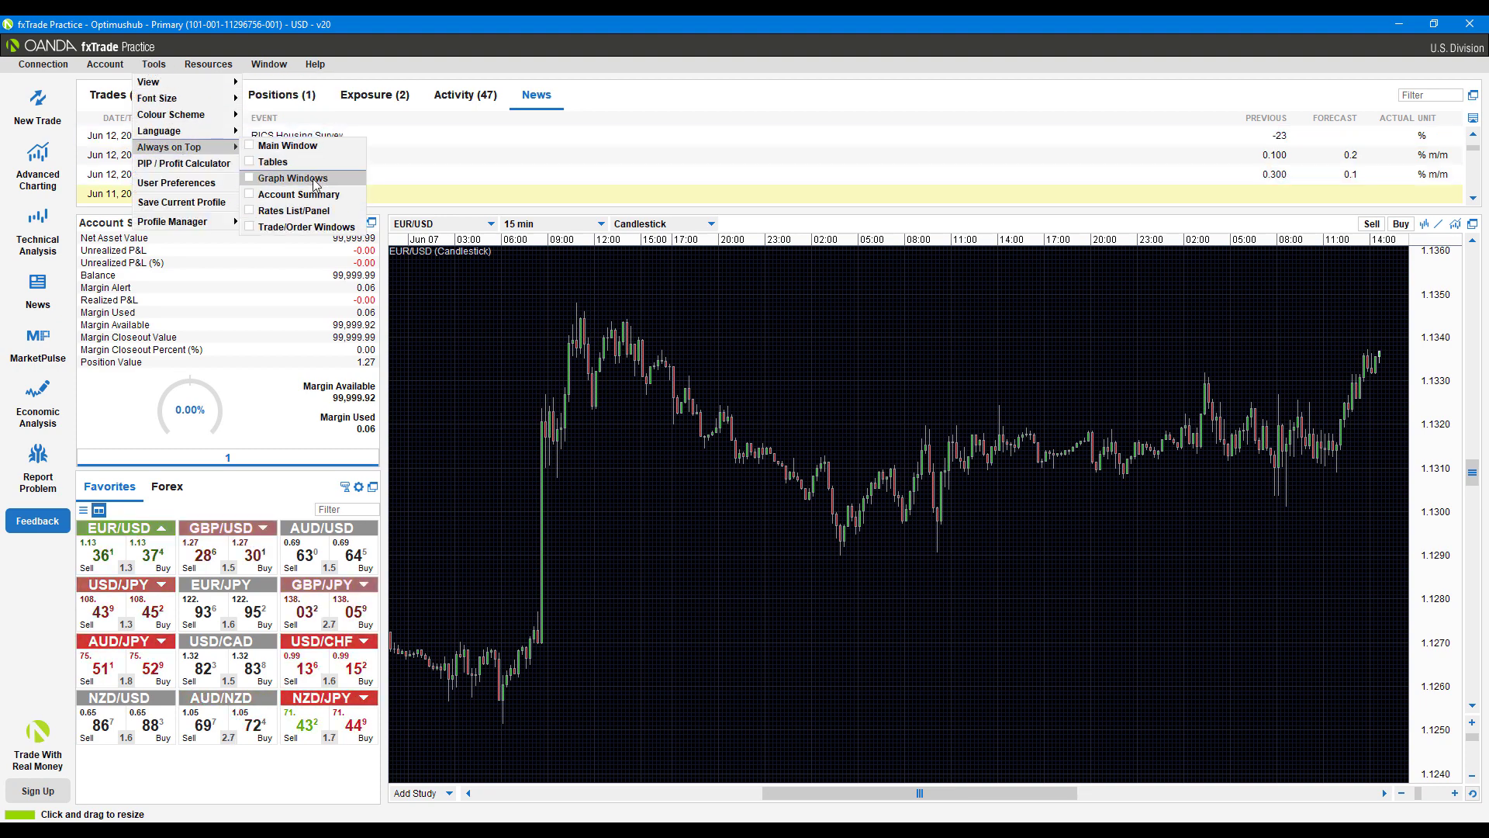
{"action": "left_click", "coordinate": [268, 64]}
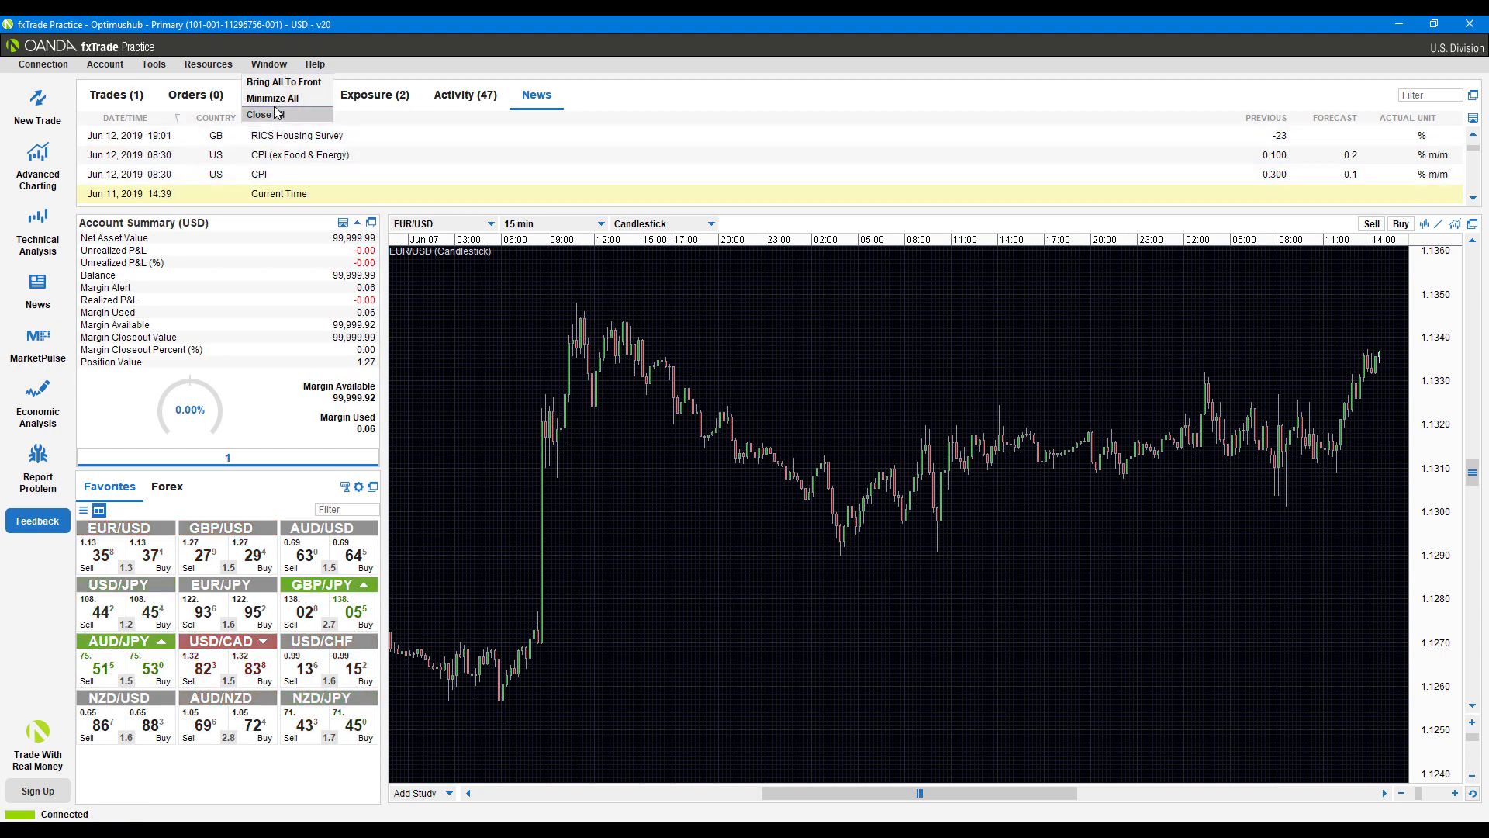
Show the Help menu with keyboard shortcuts, documentation, contact and connection test entries
{"action": "left_click", "coordinate": [313, 64]}
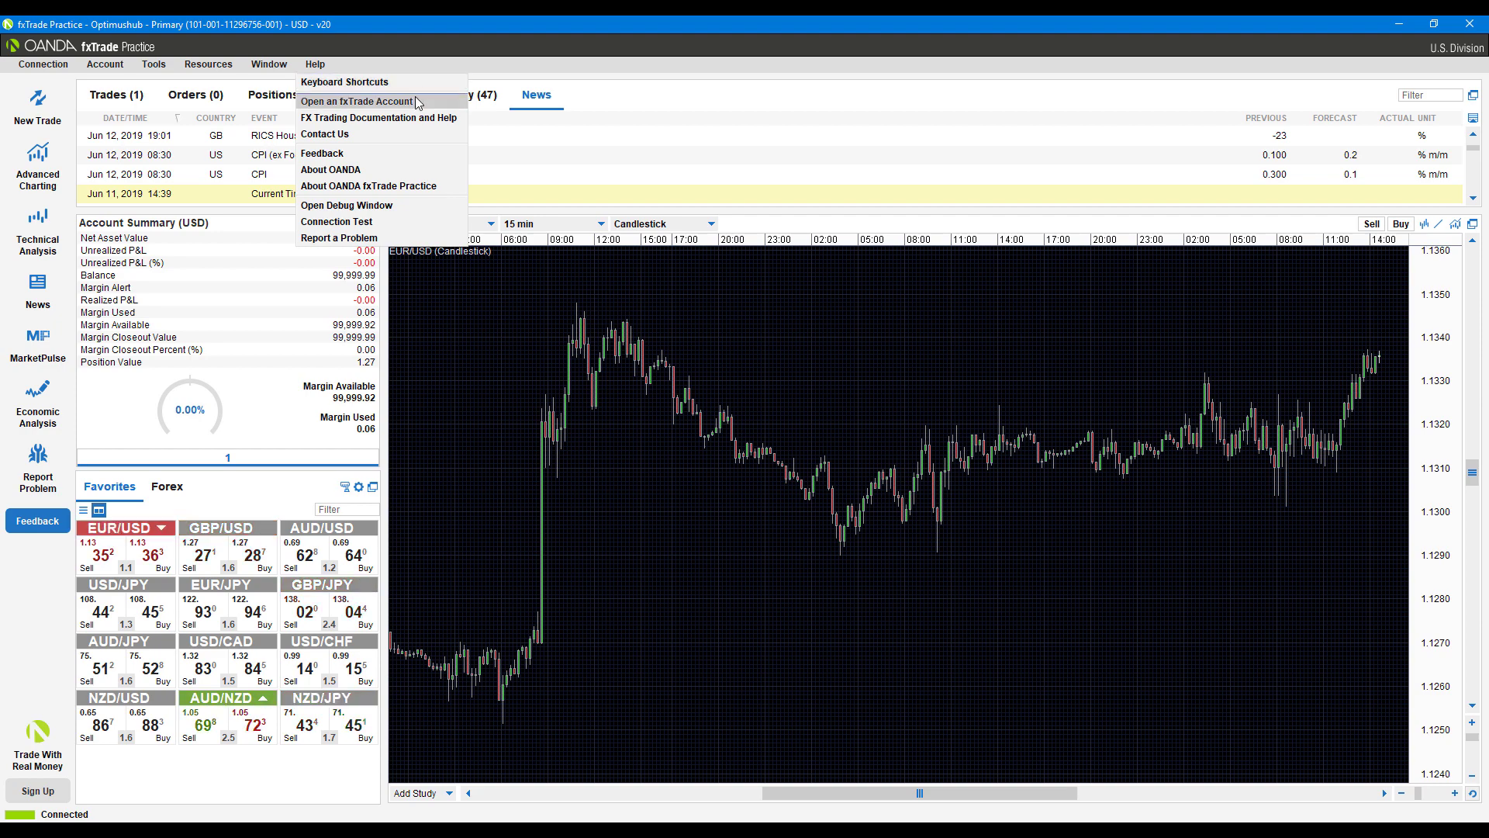
{"action": "mouse_move", "coordinate": [349, 237]}
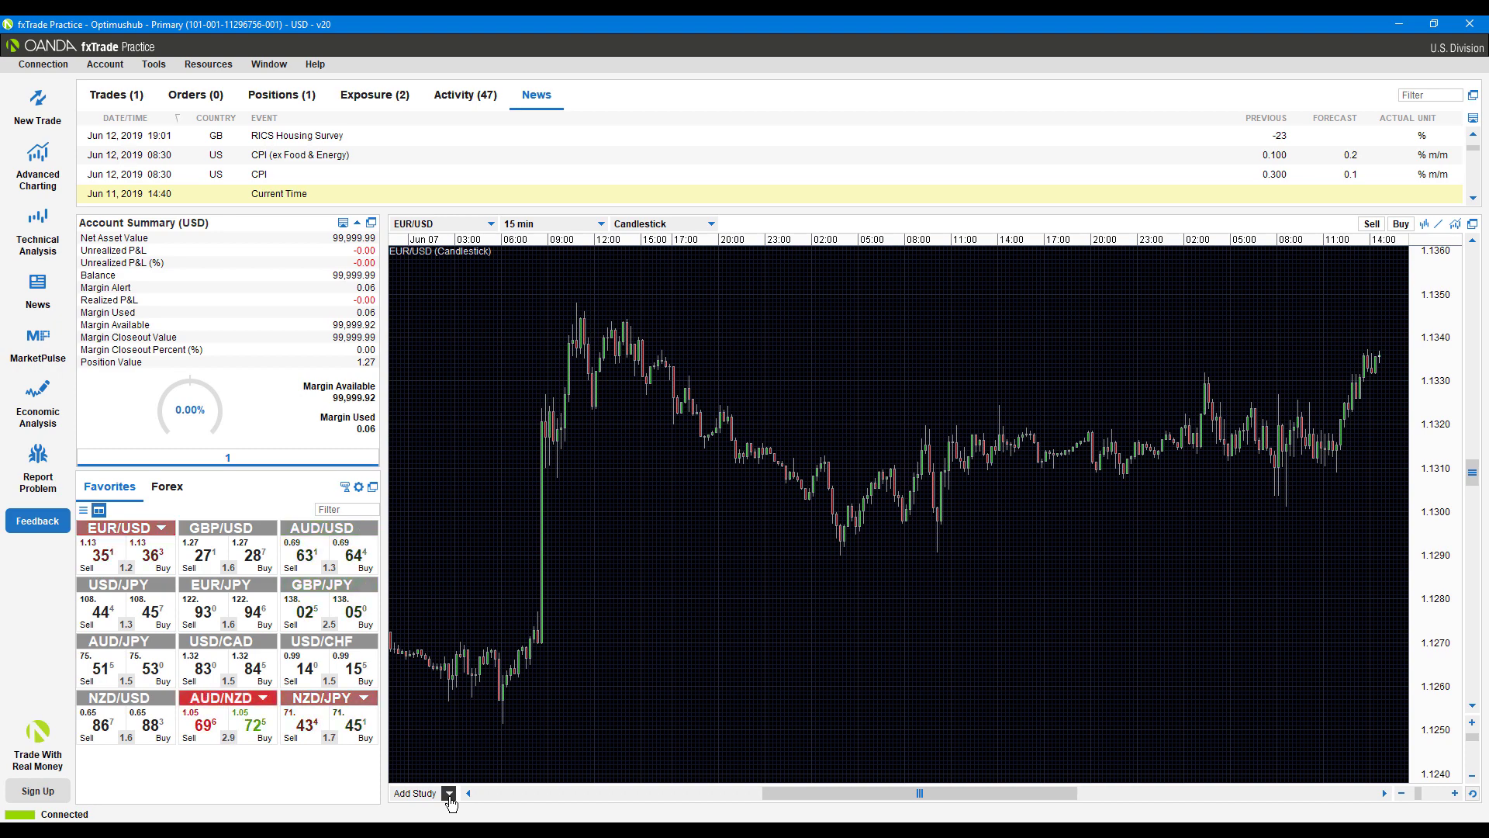
{"action": "mouse_move", "coordinate": [475, 692]}
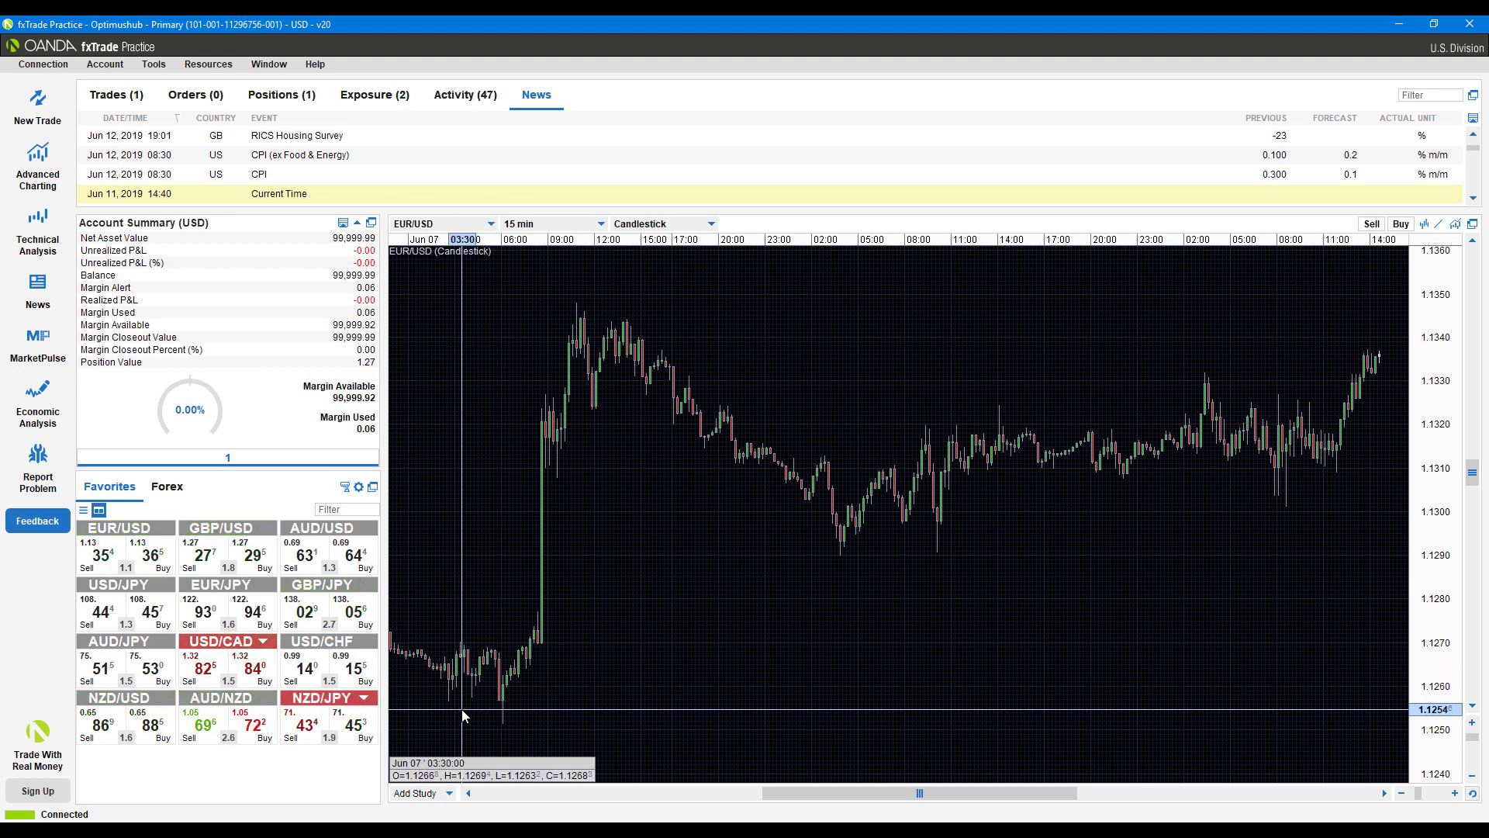
{"action": "mouse_move", "coordinate": [489, 736]}
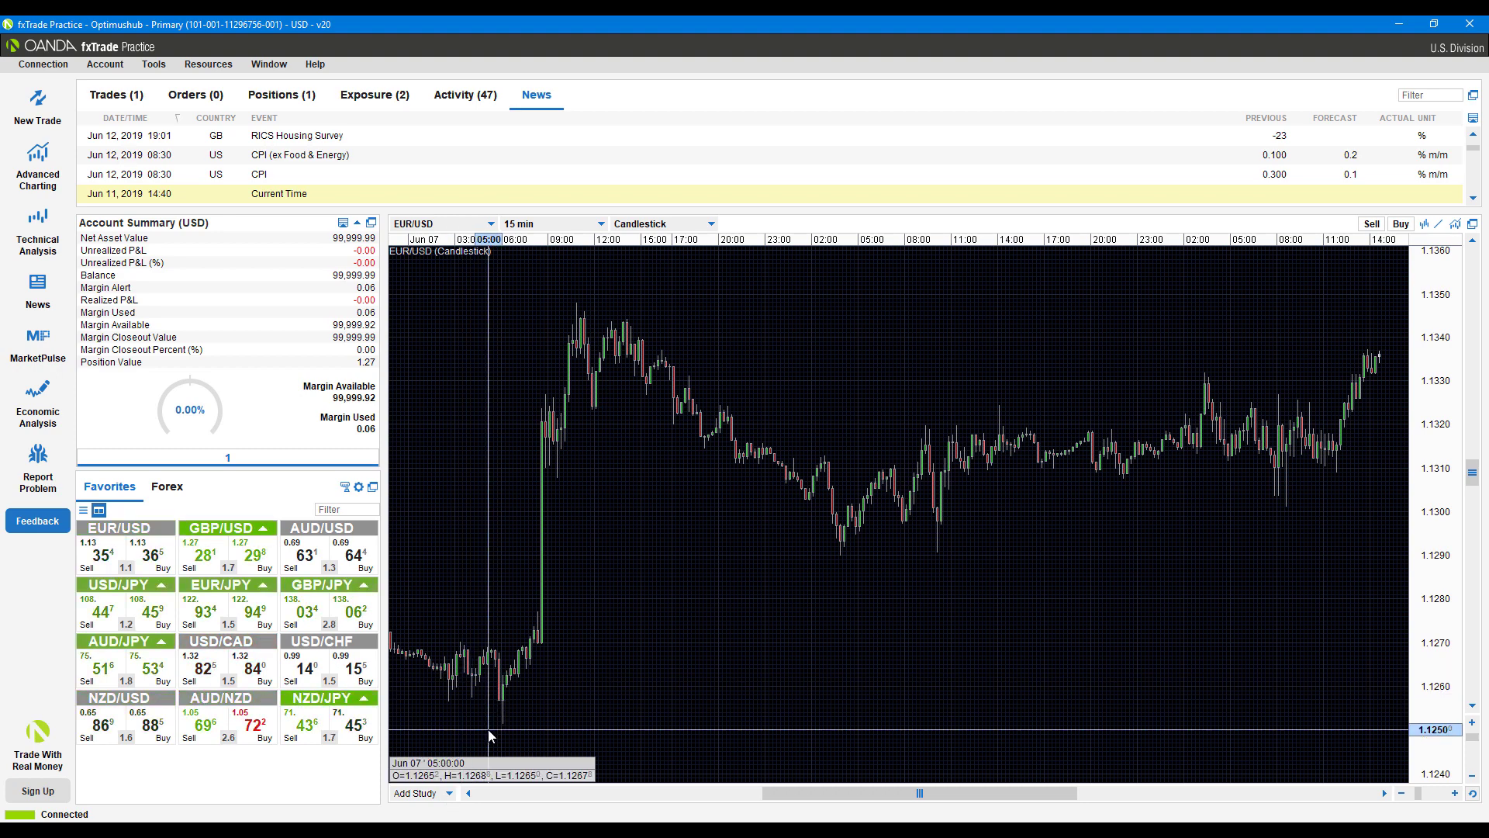